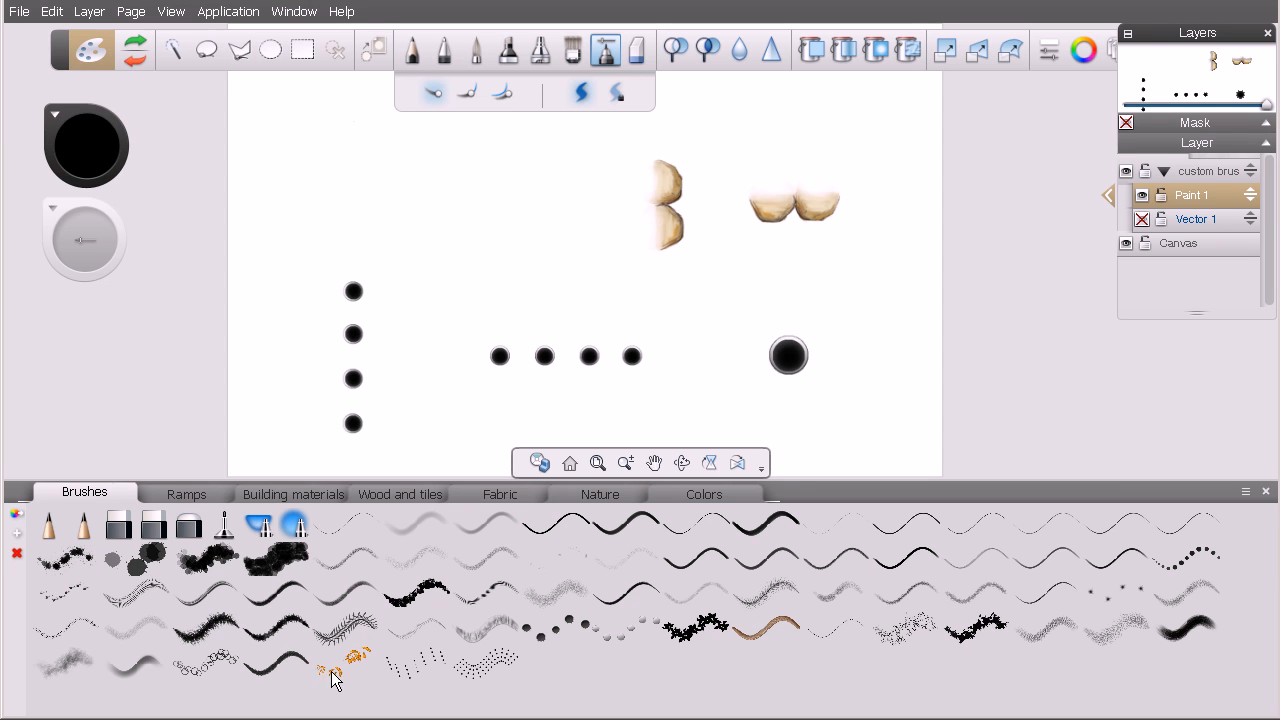
pyautogui.moveTo(408, 630)
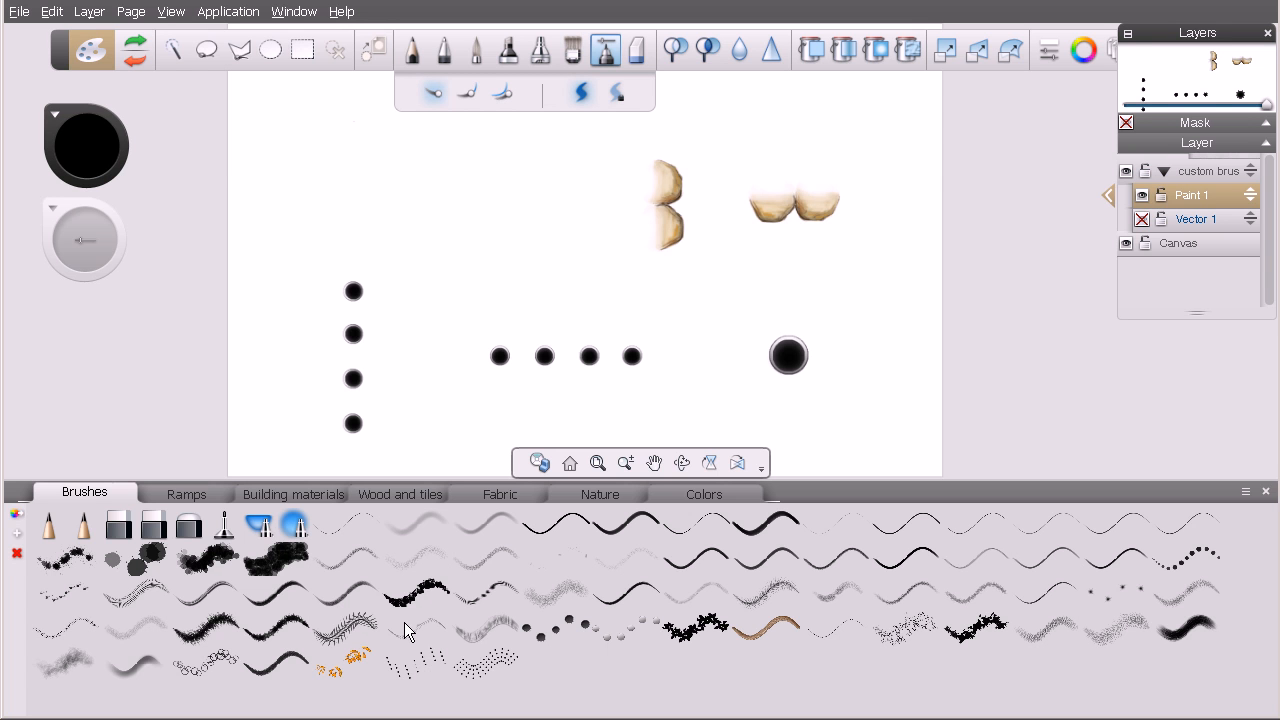
# Step: Browse the Ramps, Wood and tiles, and Nature palettes, ending on the Colors swatches
pyautogui.click(293, 11)
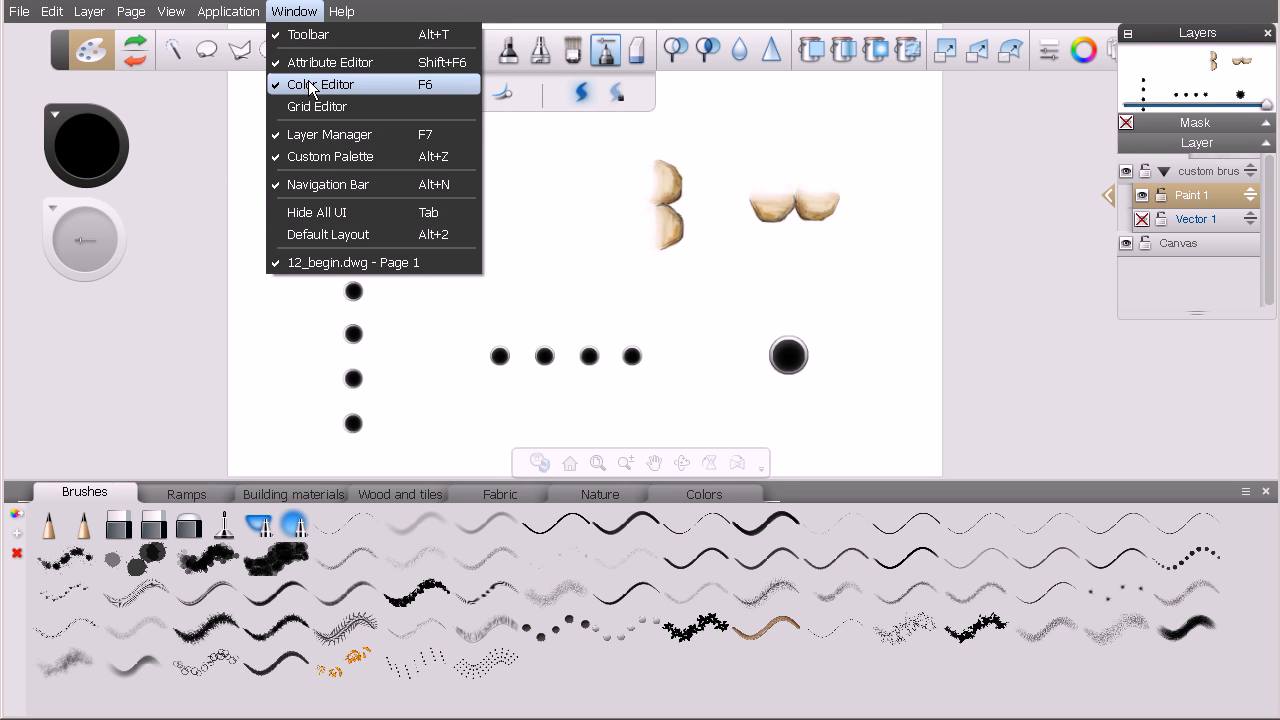
pyautogui.moveTo(373, 156)
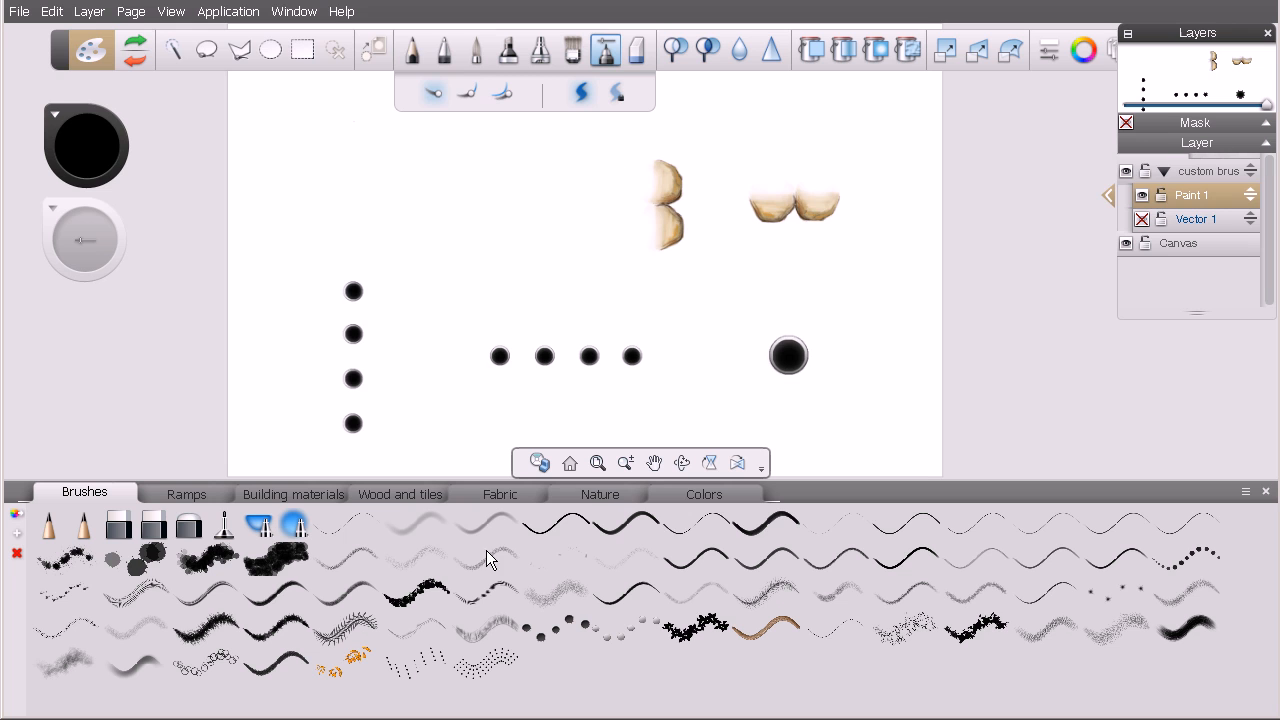
pyautogui.moveTo(603, 627)
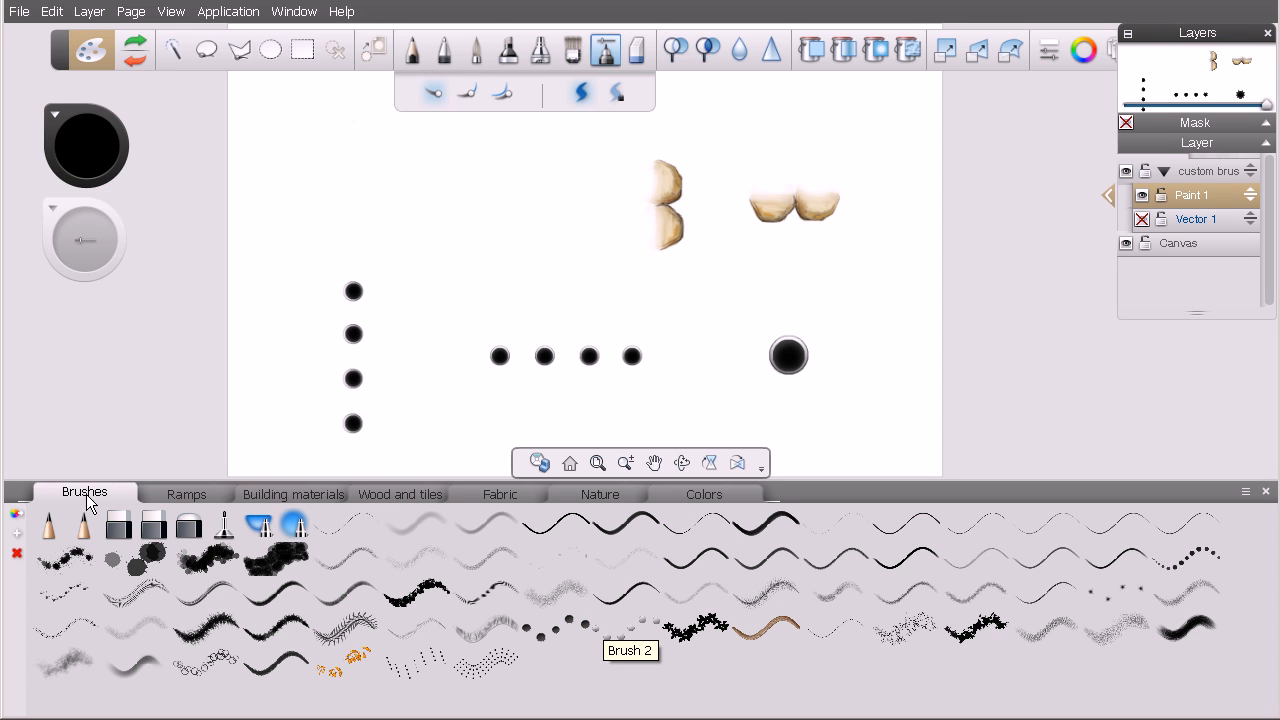
pyautogui.moveTo(577, 504)
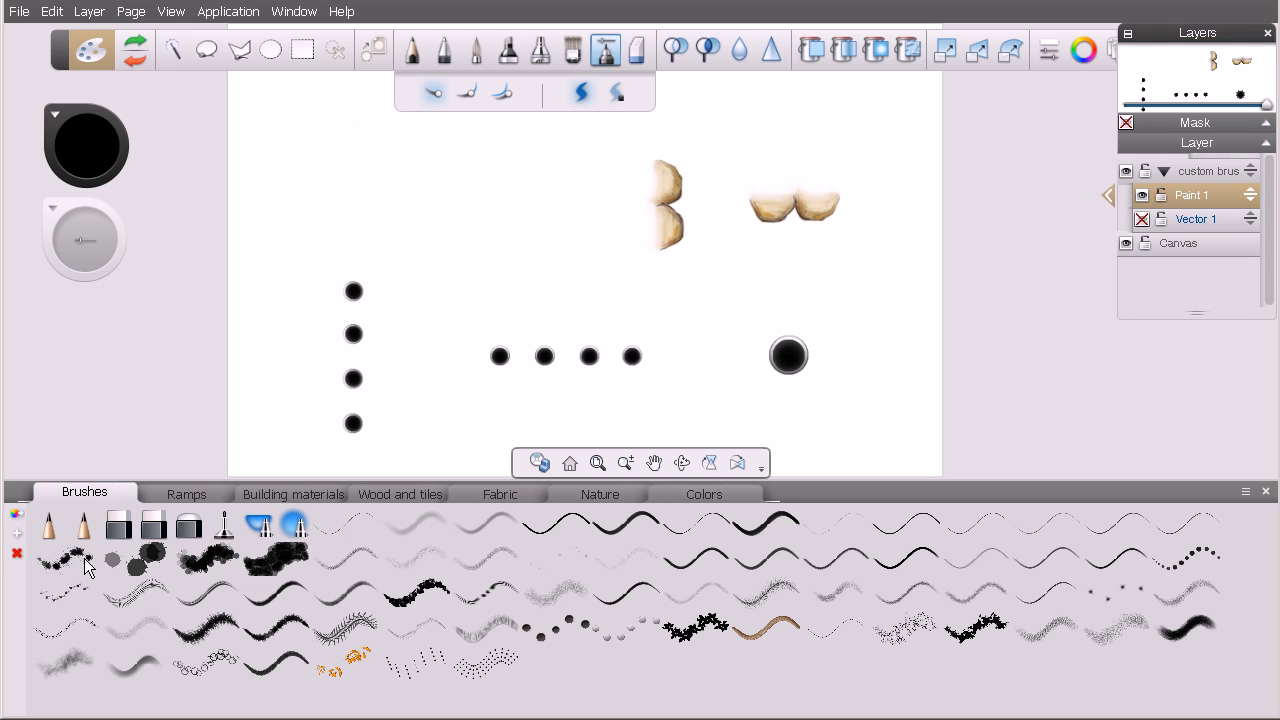
pyautogui.moveTo(53, 527)
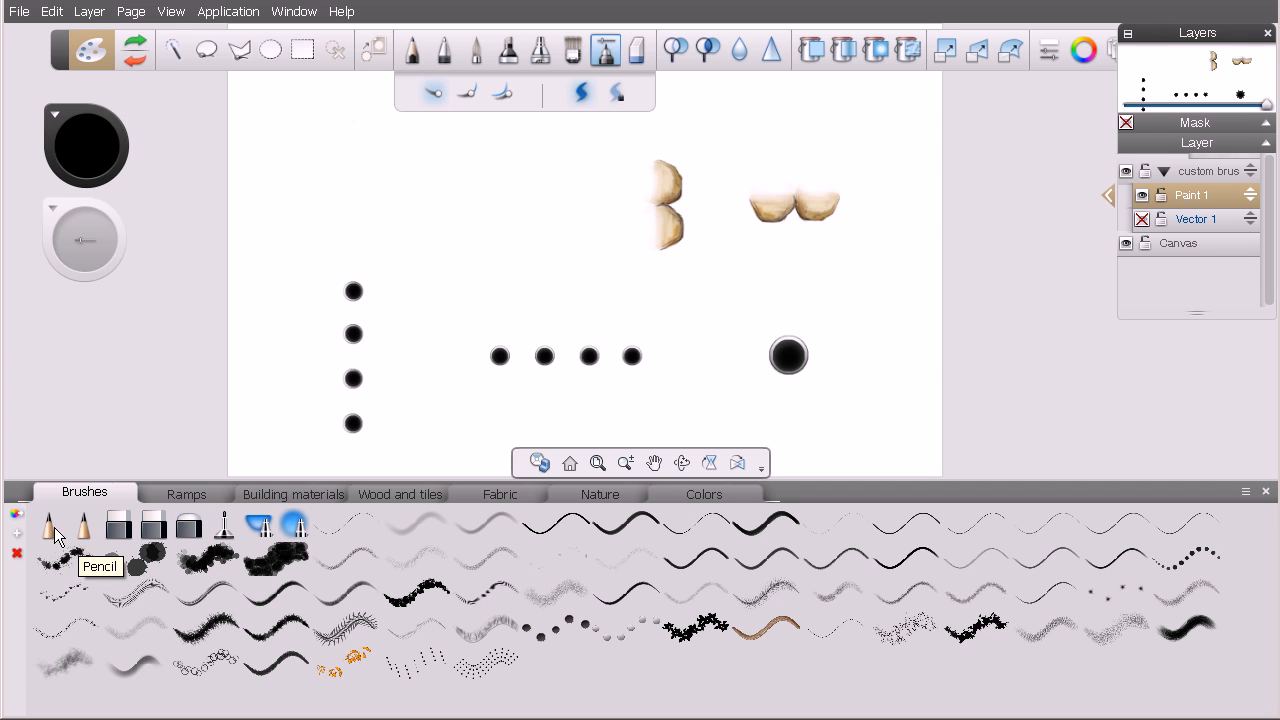
pyautogui.moveTo(298, 525)
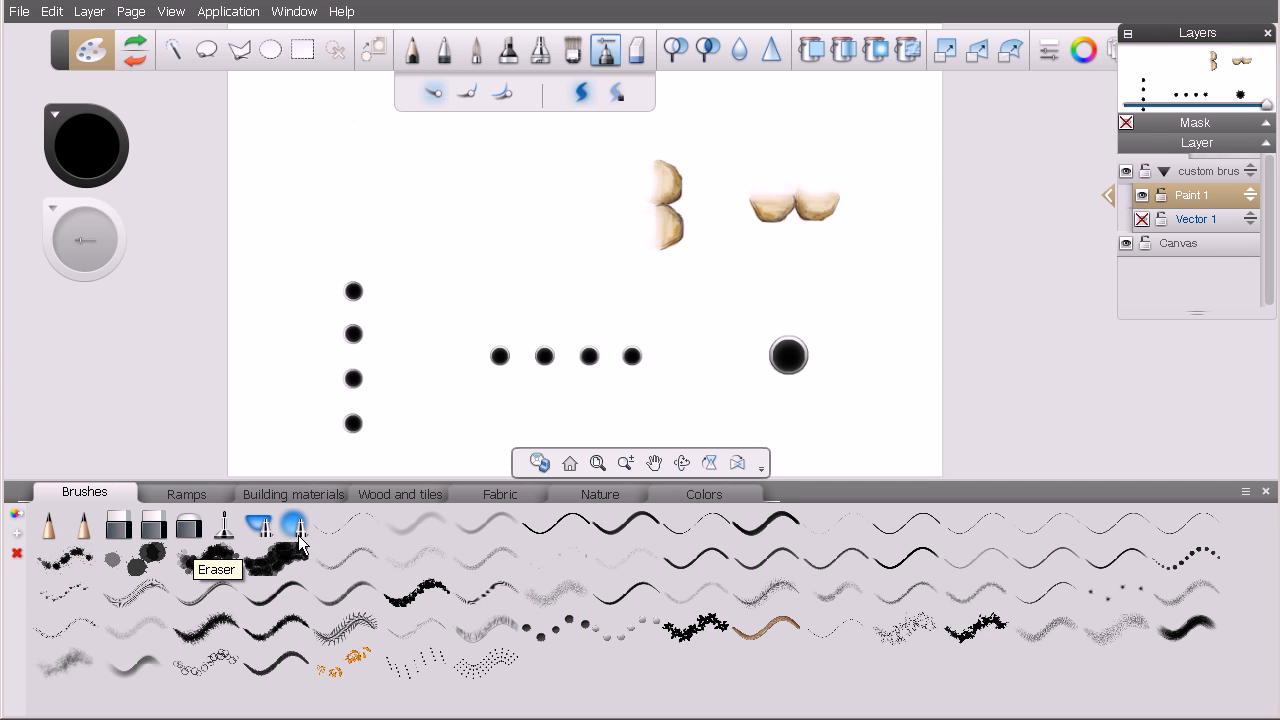
pyautogui.moveTo(603, 538)
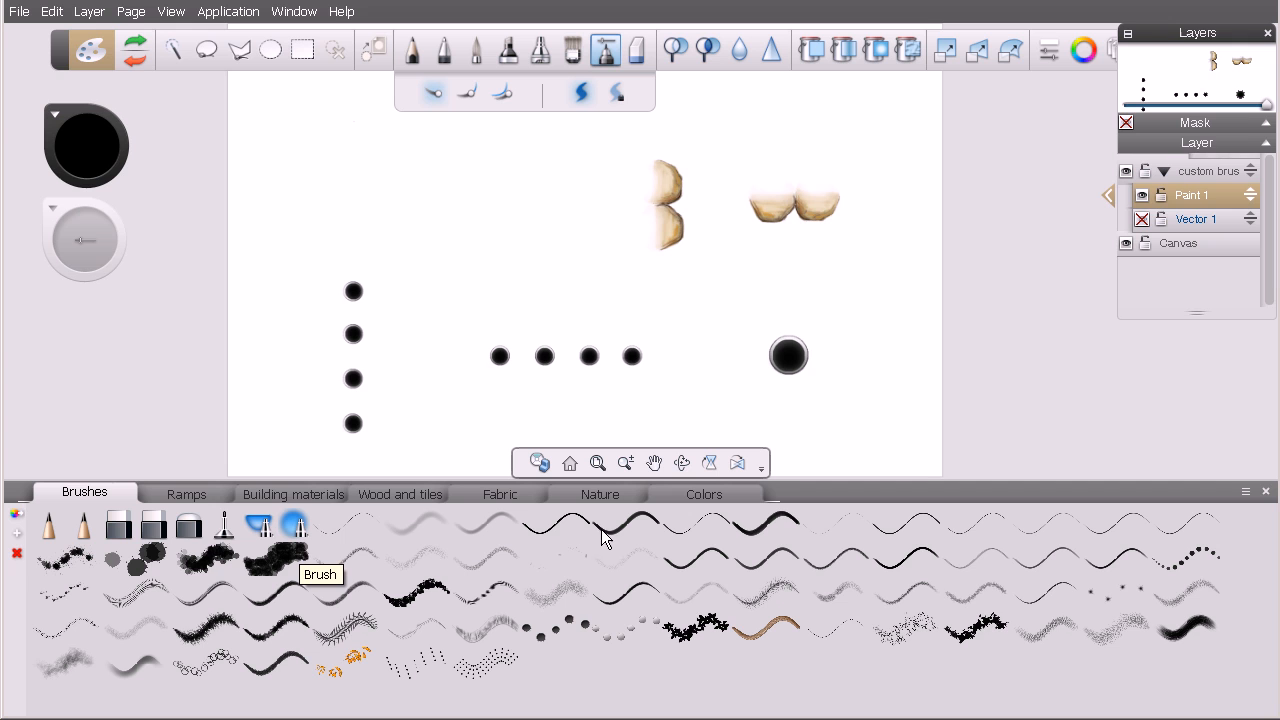
pyautogui.moveTo(278, 575)
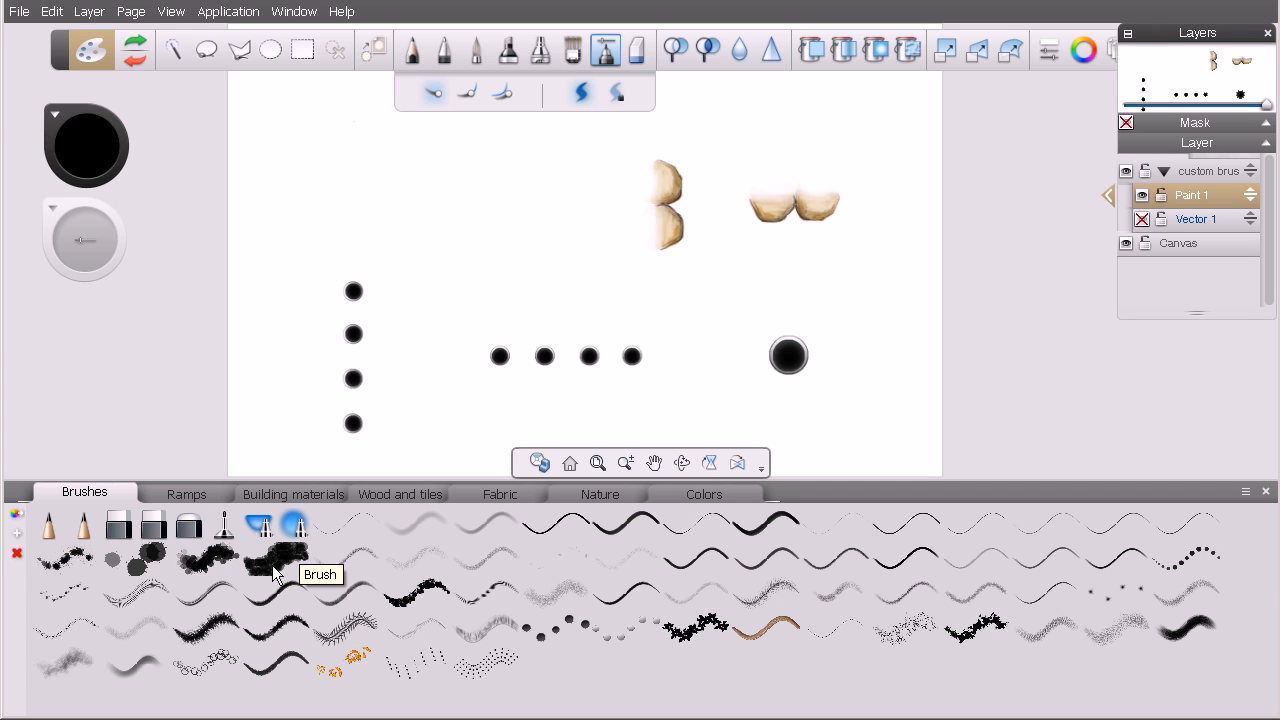
pyautogui.moveTo(165, 573)
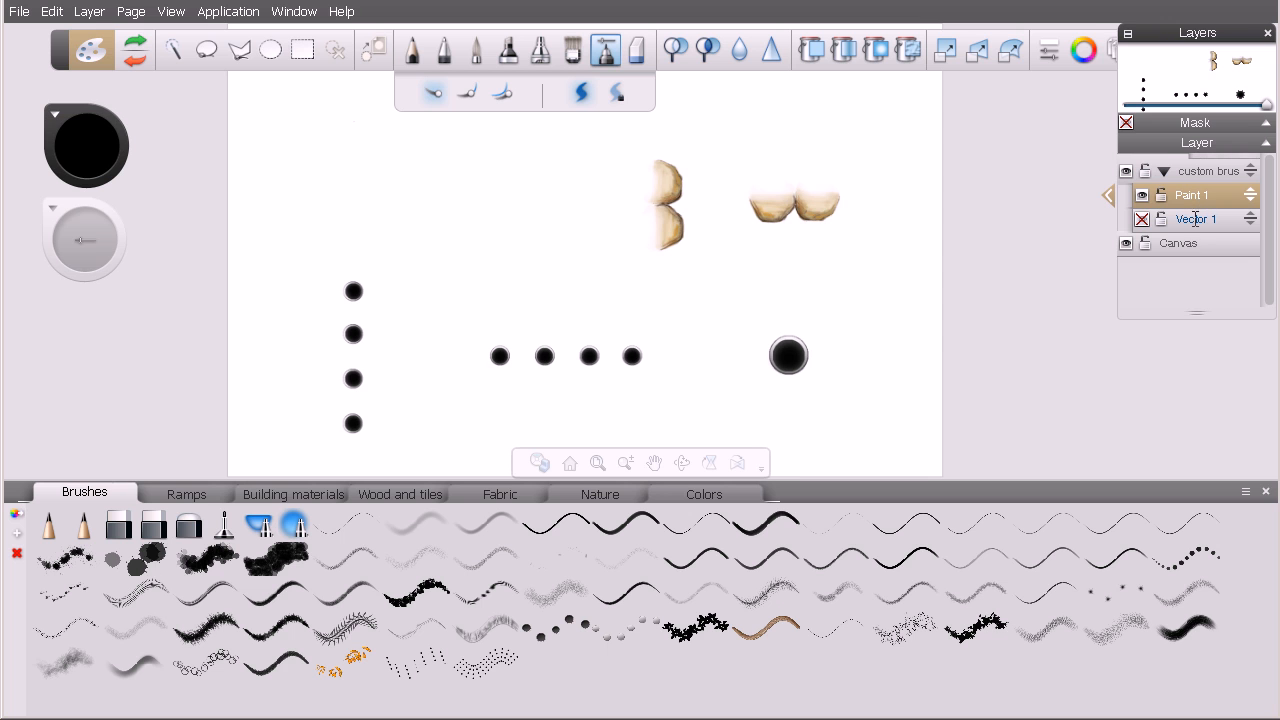
pyautogui.click(597, 462)
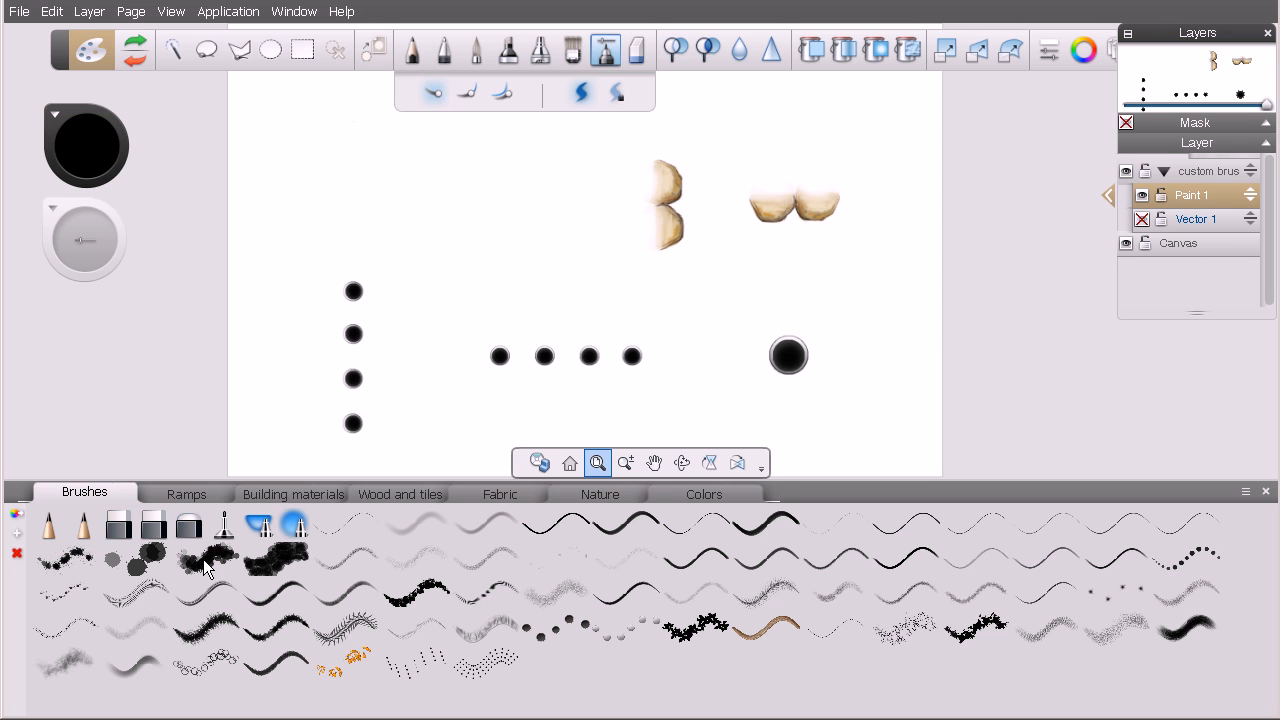
pyautogui.click(207, 558)
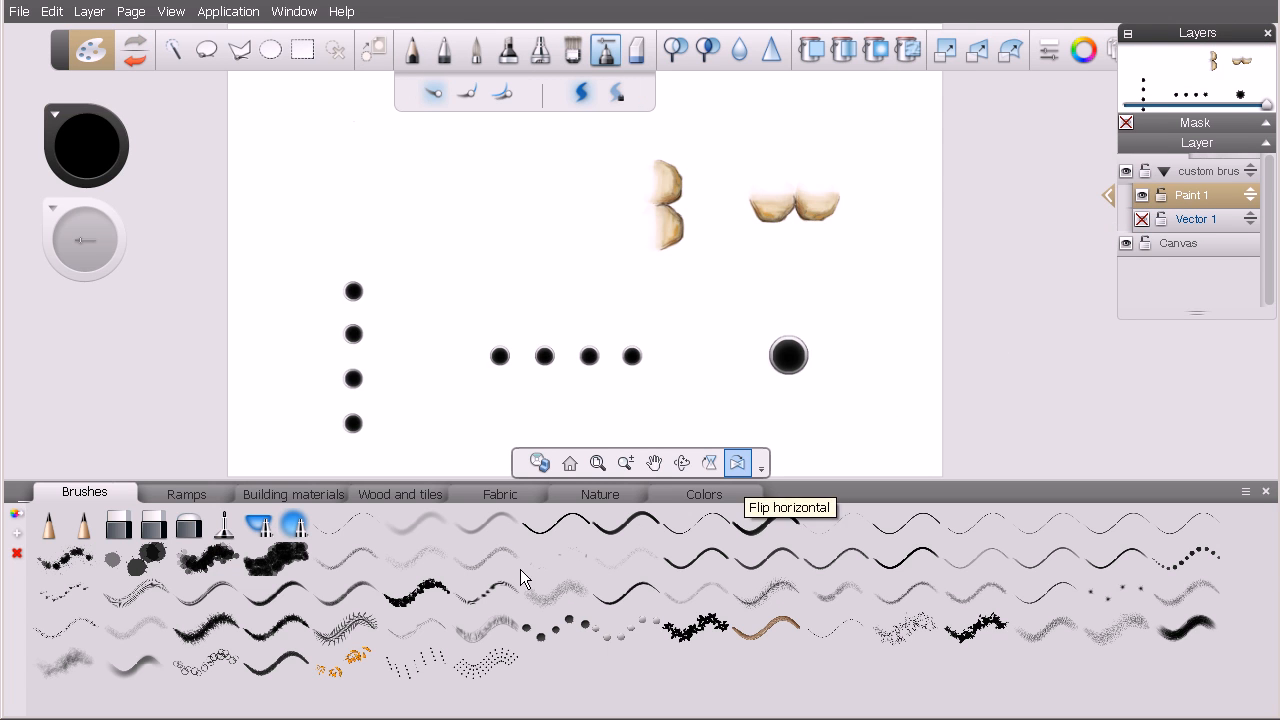
pyautogui.moveTo(327, 507)
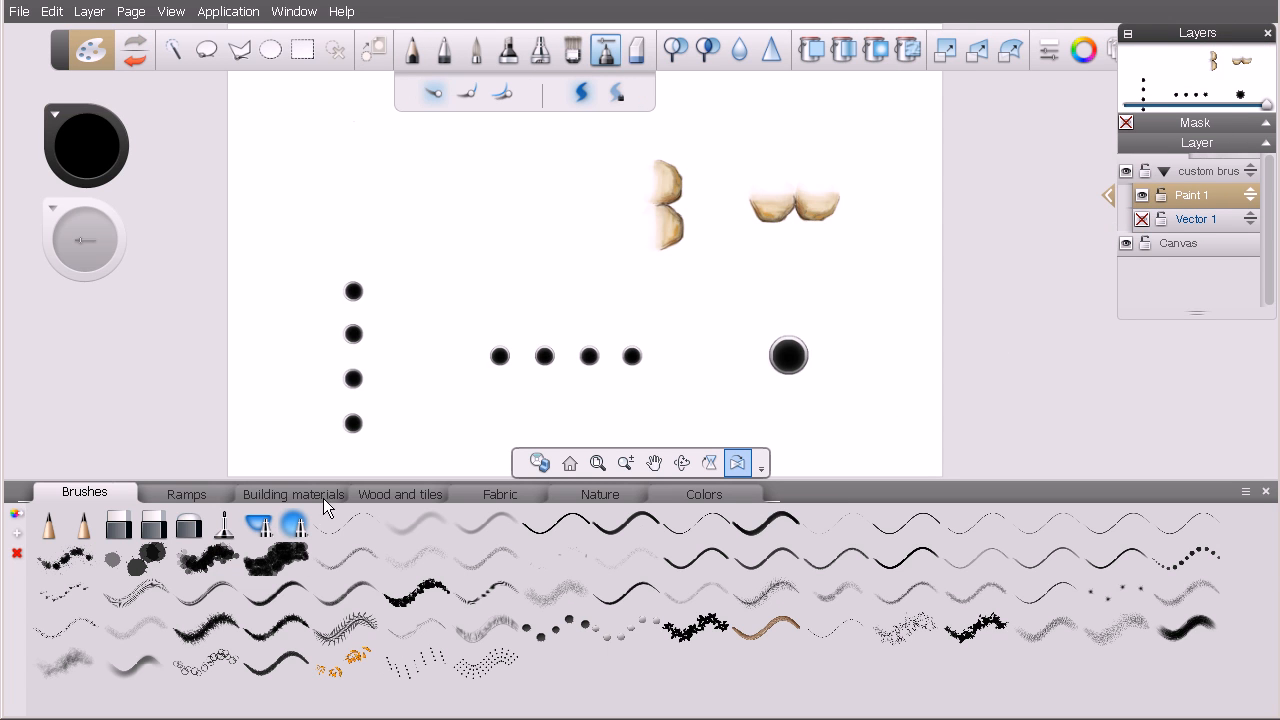
pyautogui.click(186, 493)
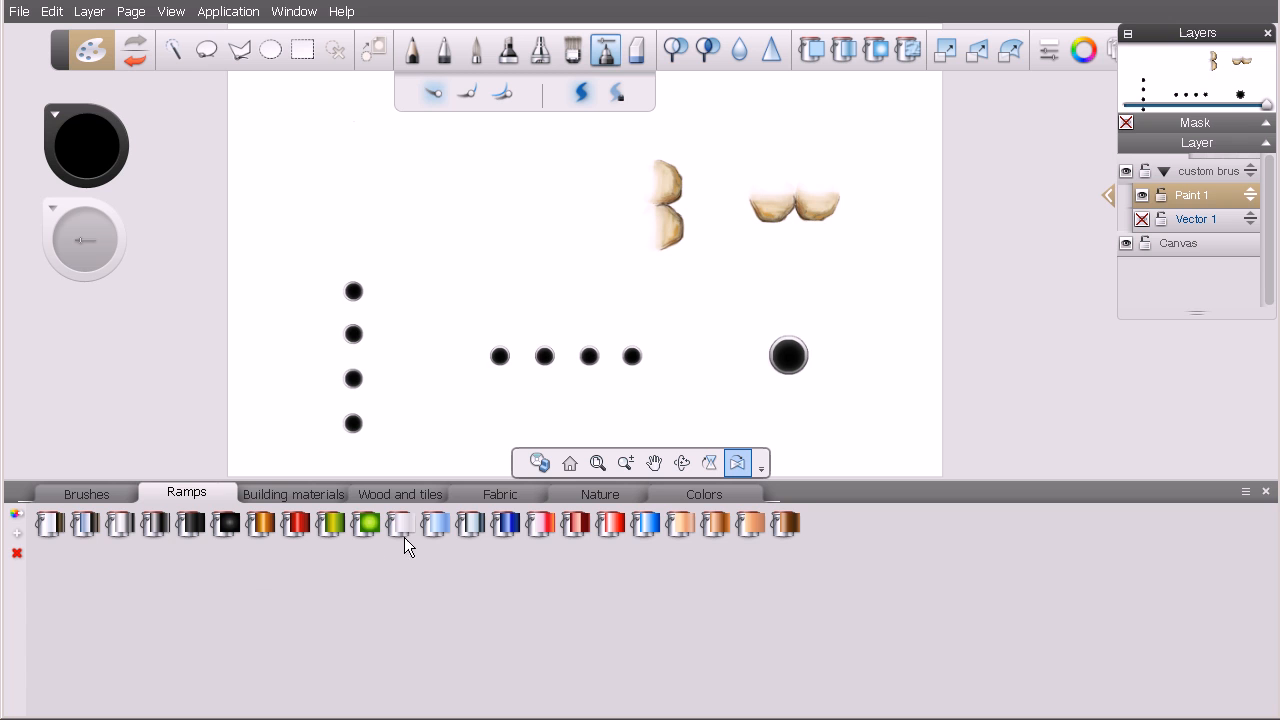
pyautogui.moveTo(90, 530)
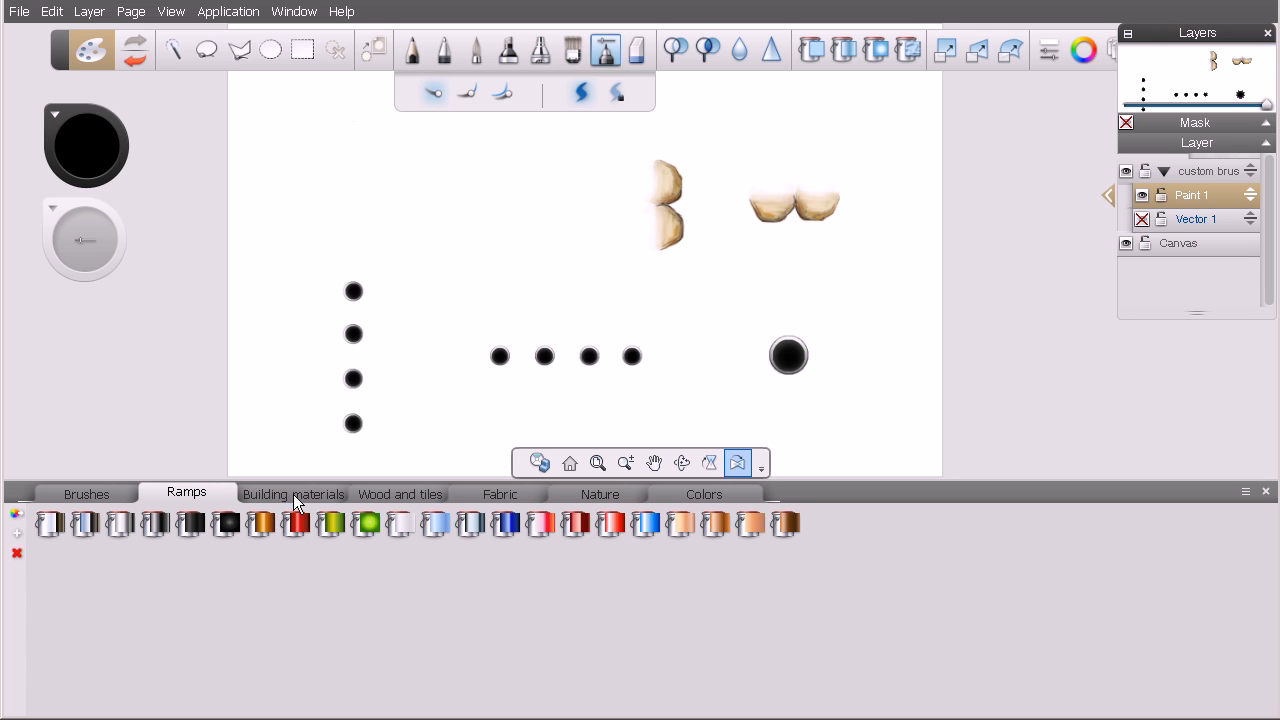
pyautogui.click(399, 493)
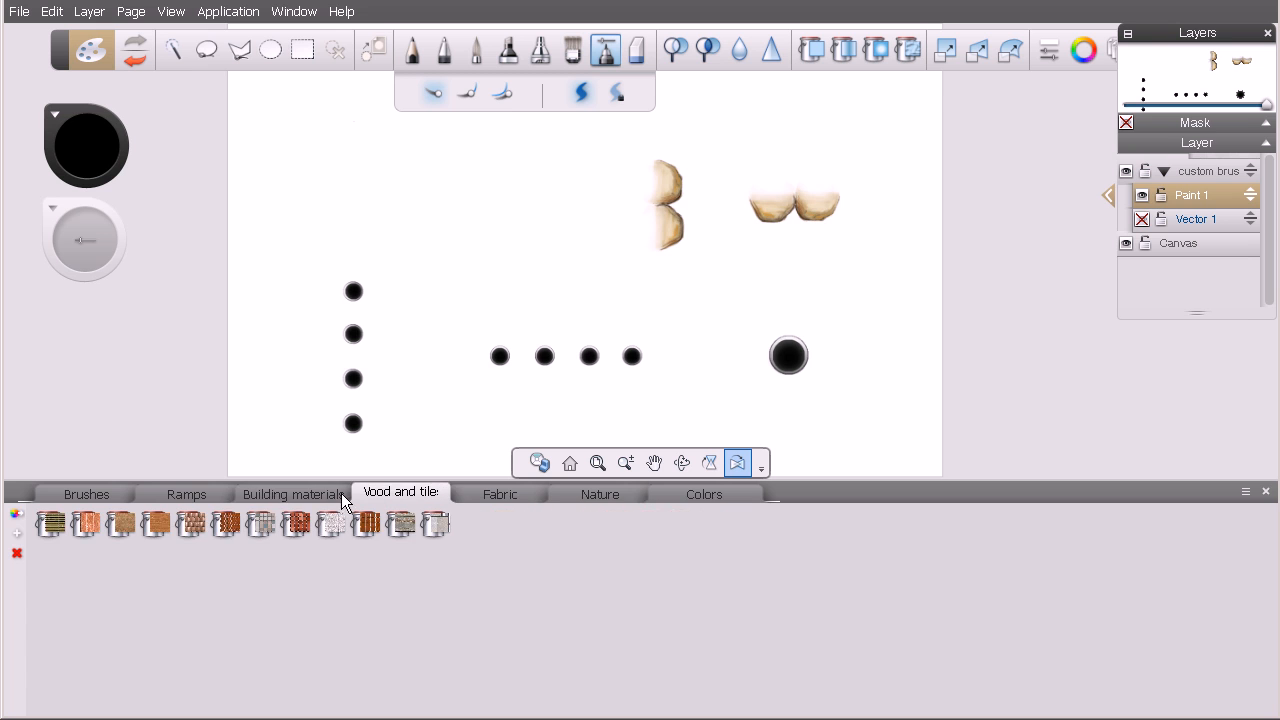
pyautogui.moveTo(305, 502)
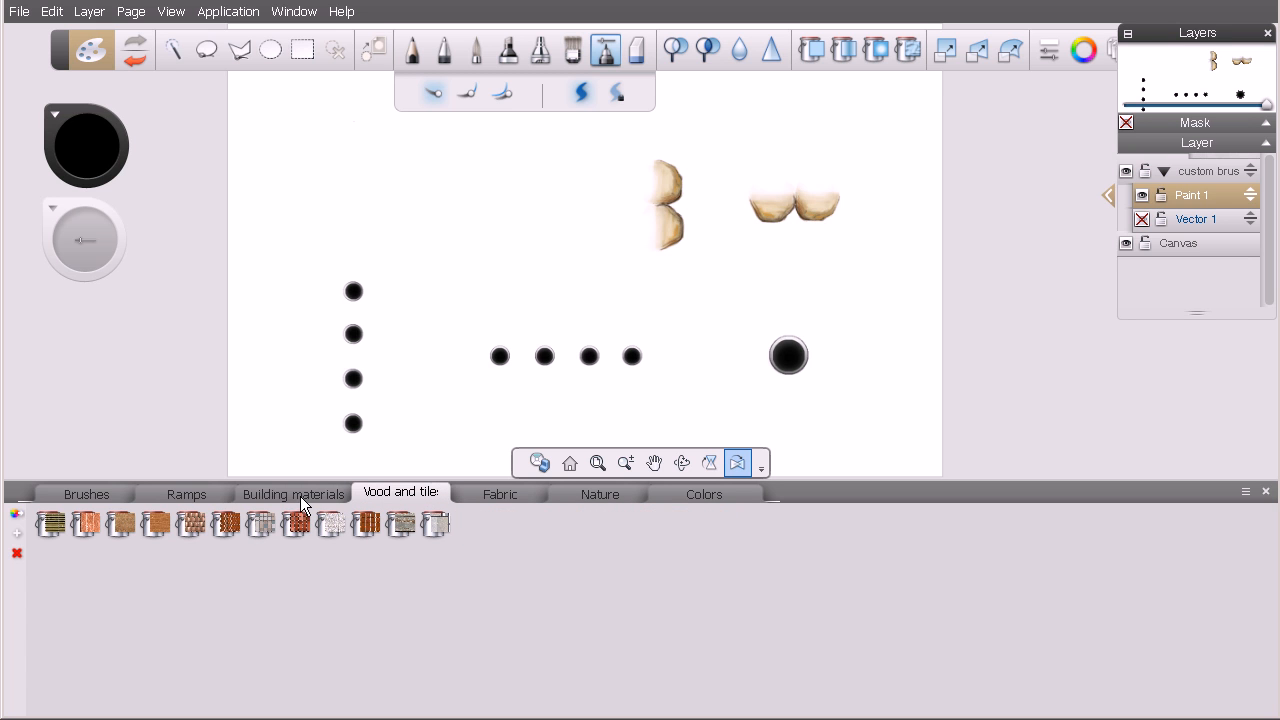
pyautogui.moveTo(483, 503)
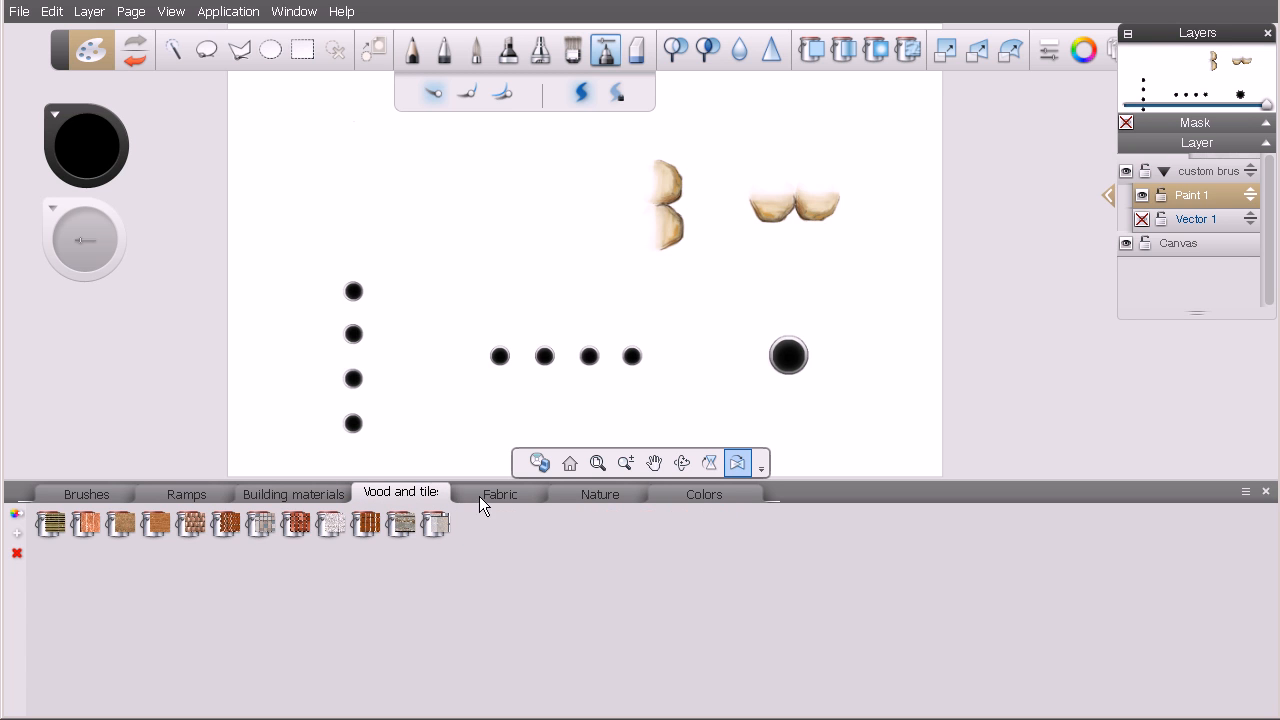
pyautogui.click(599, 493)
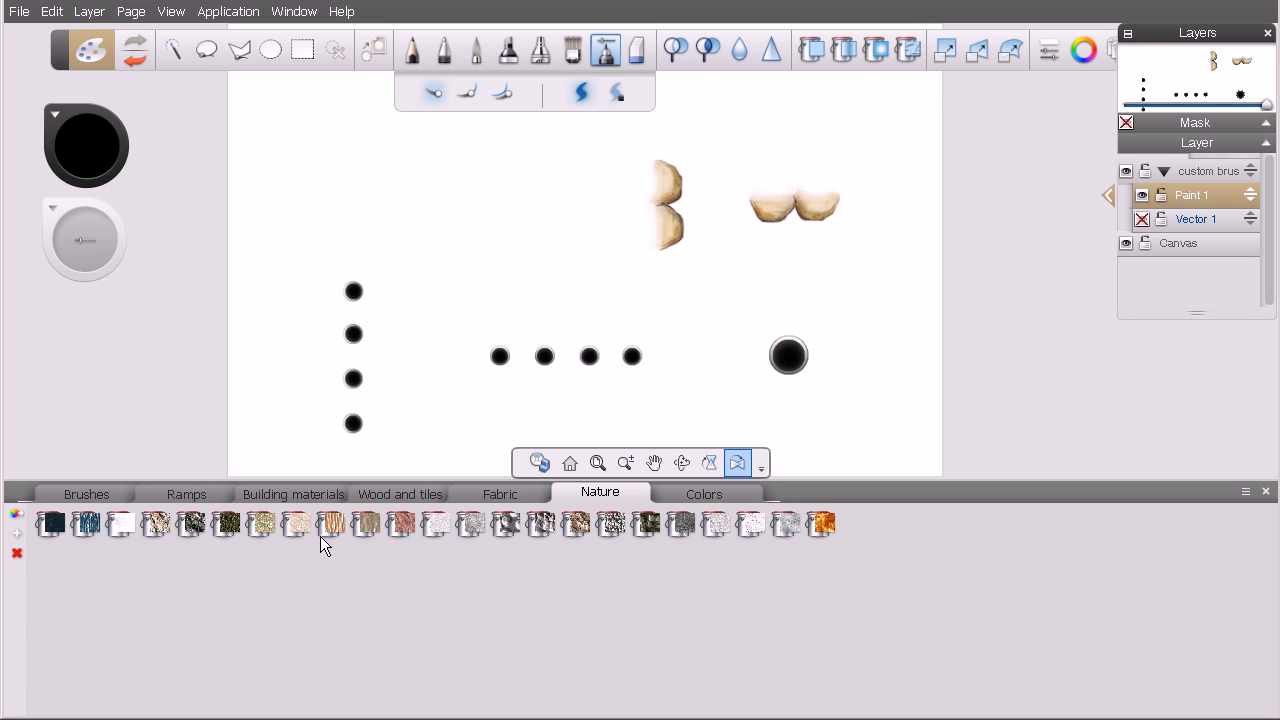
pyautogui.moveTo(475, 572)
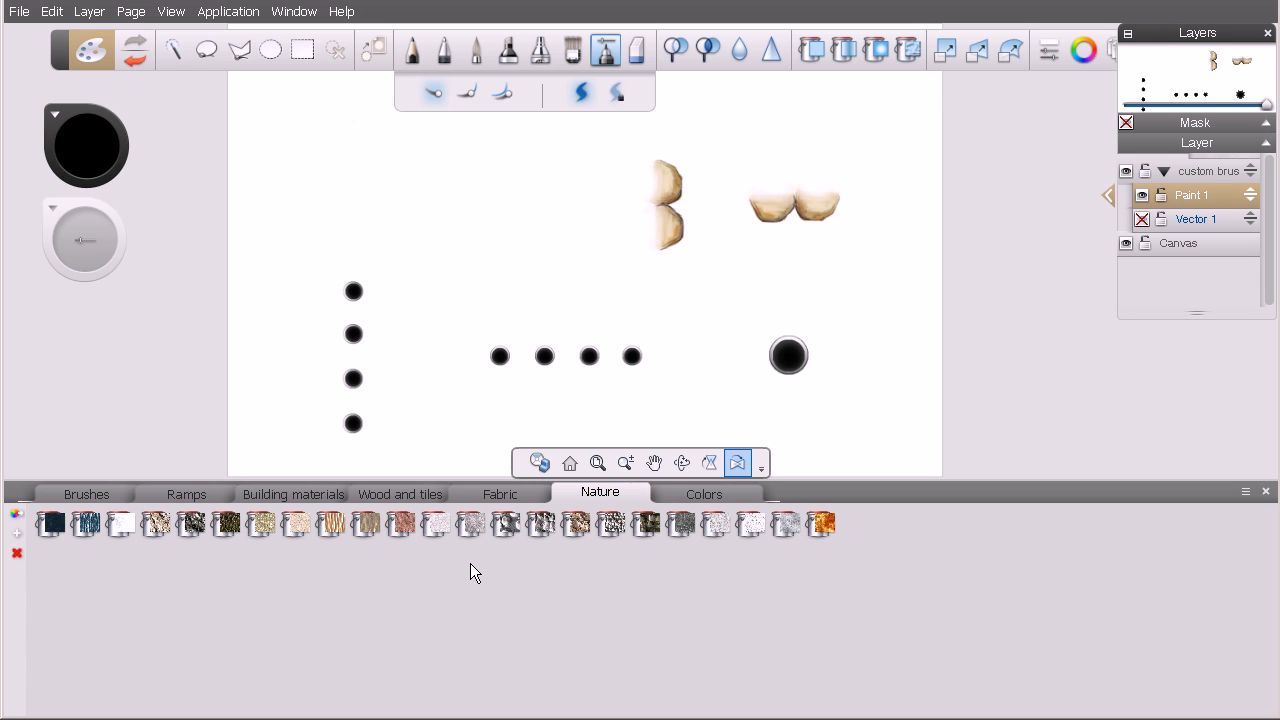
pyautogui.click(703, 493)
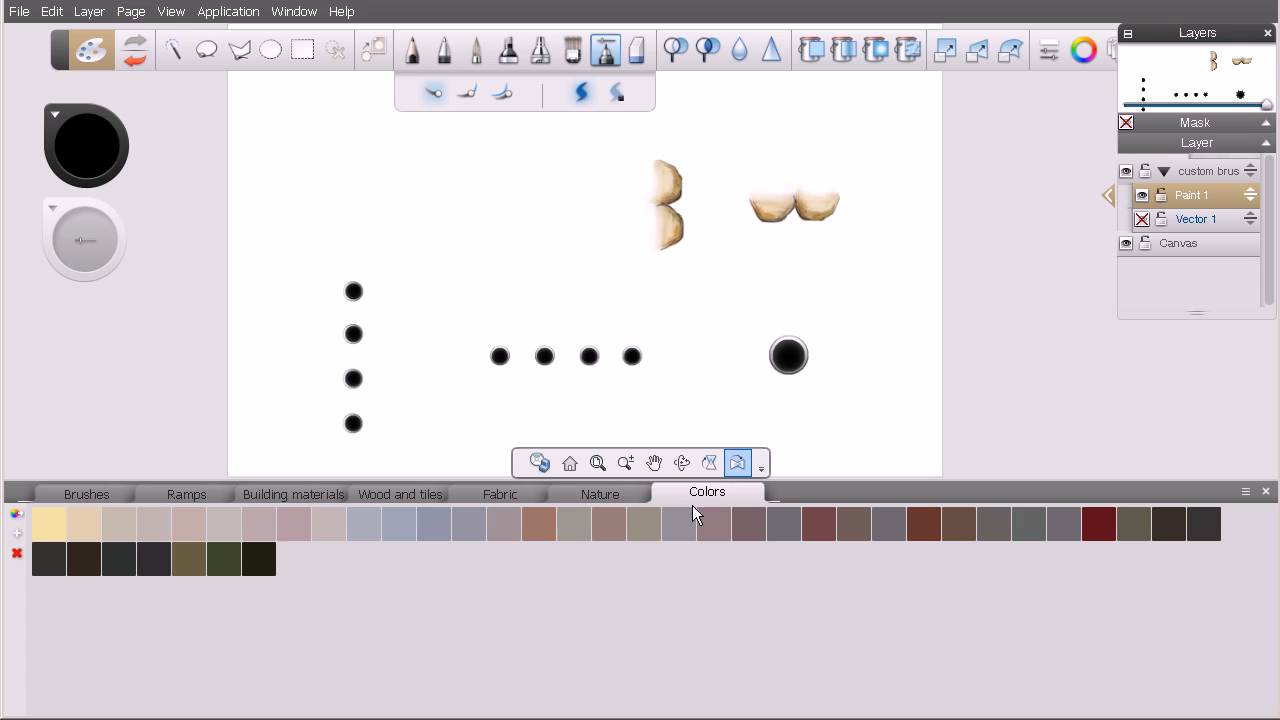
pyautogui.moveTo(558, 613)
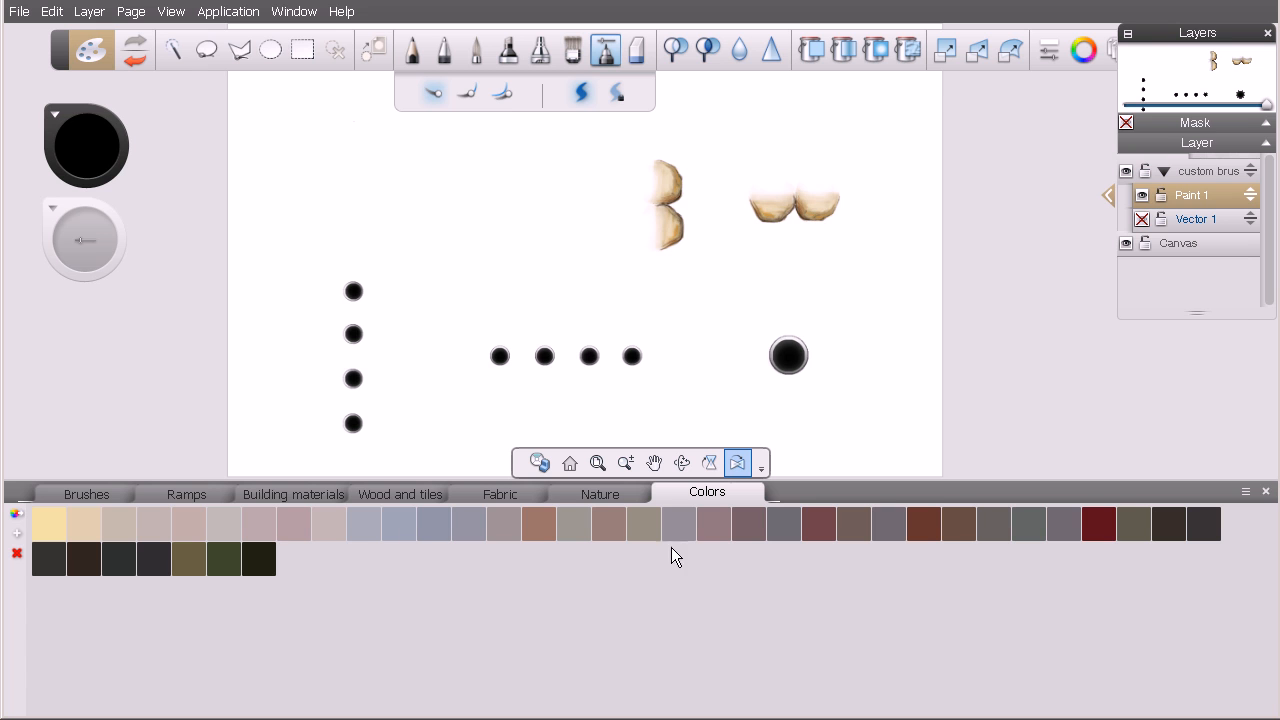
pyautogui.moveTo(713, 515)
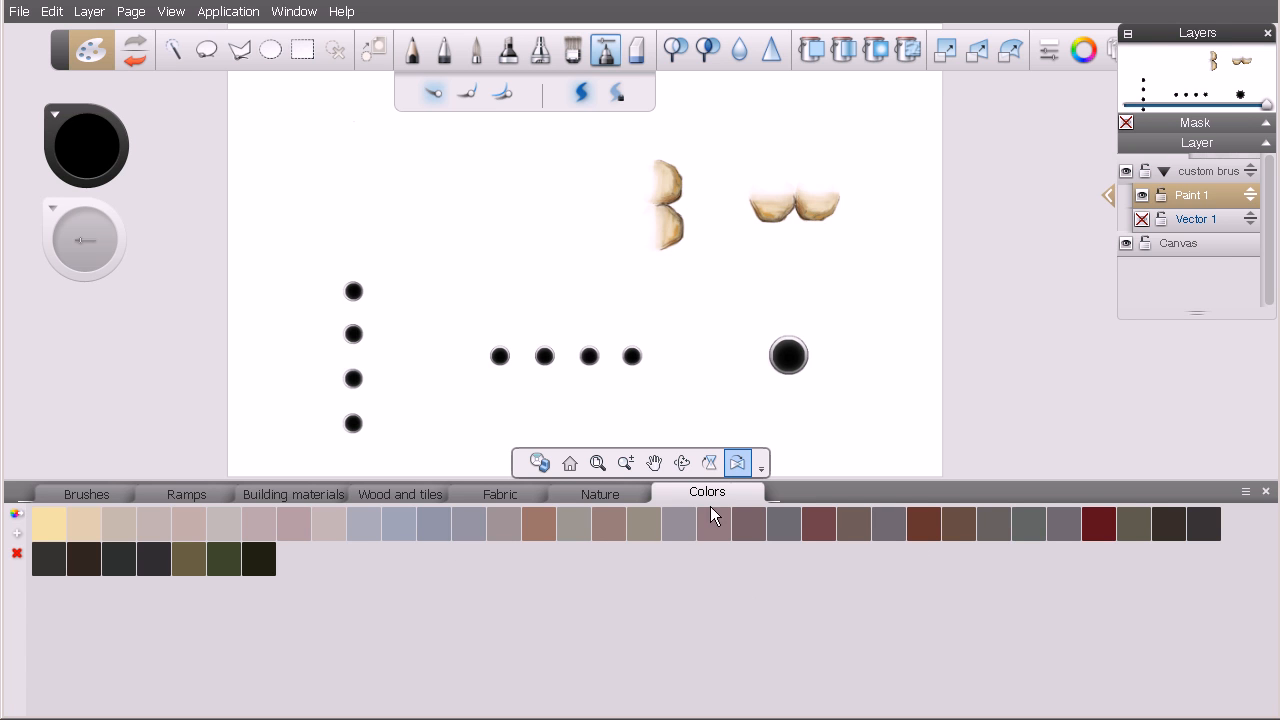
pyautogui.moveTo(108, 500)
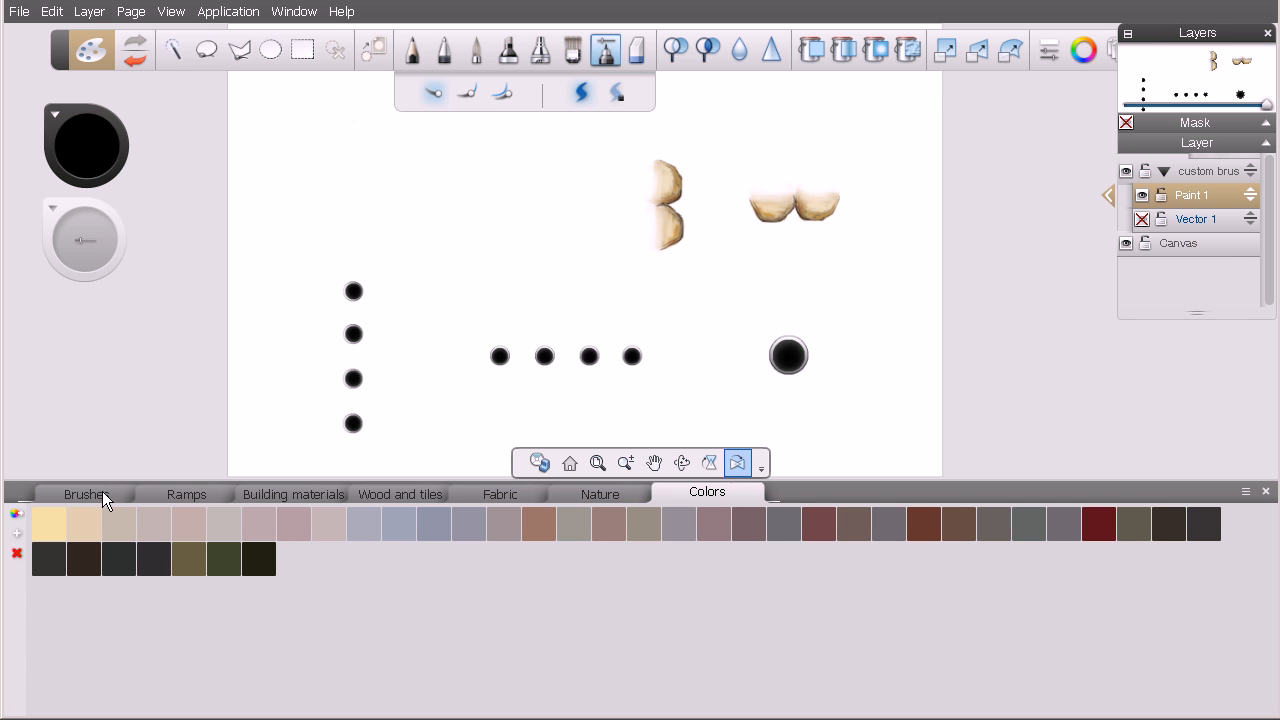
# Step: Take the dotted custom brush back out of Ramps and return to the Brushes set
pyautogui.click(84, 493)
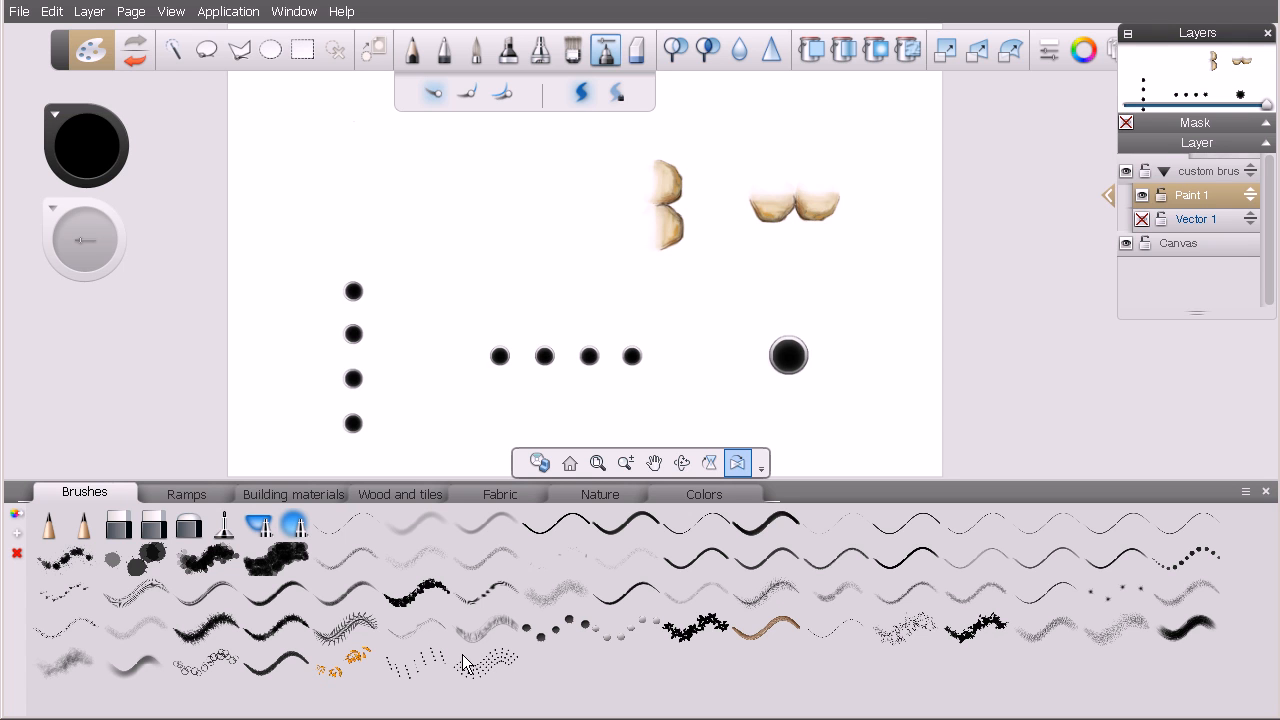
pyautogui.moveTo(318, 593)
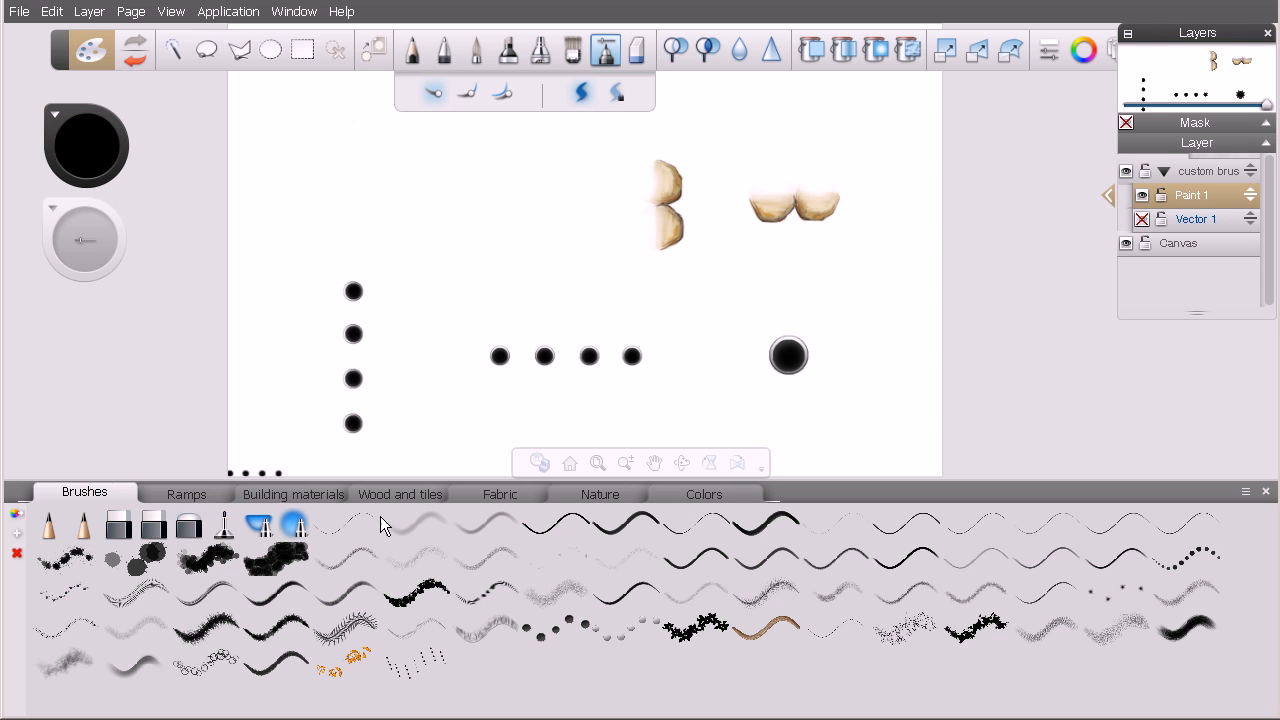
pyautogui.click(186, 493)
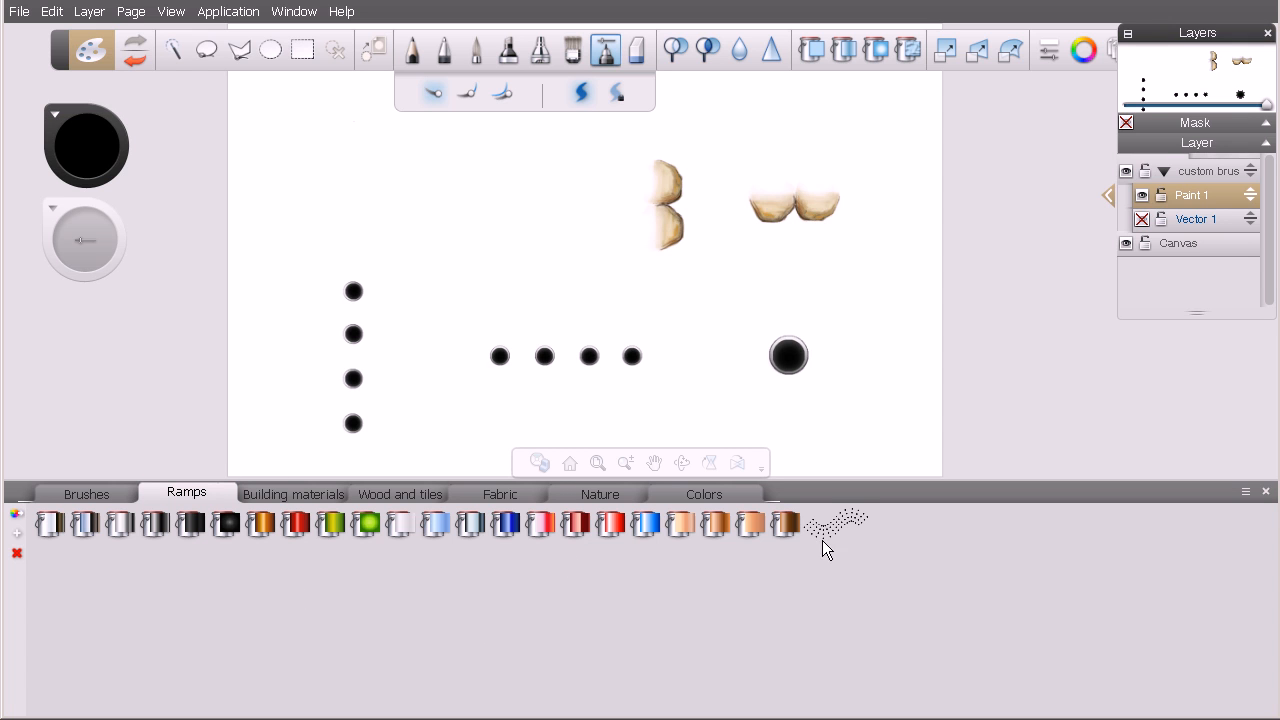
pyautogui.moveTo(845, 538)
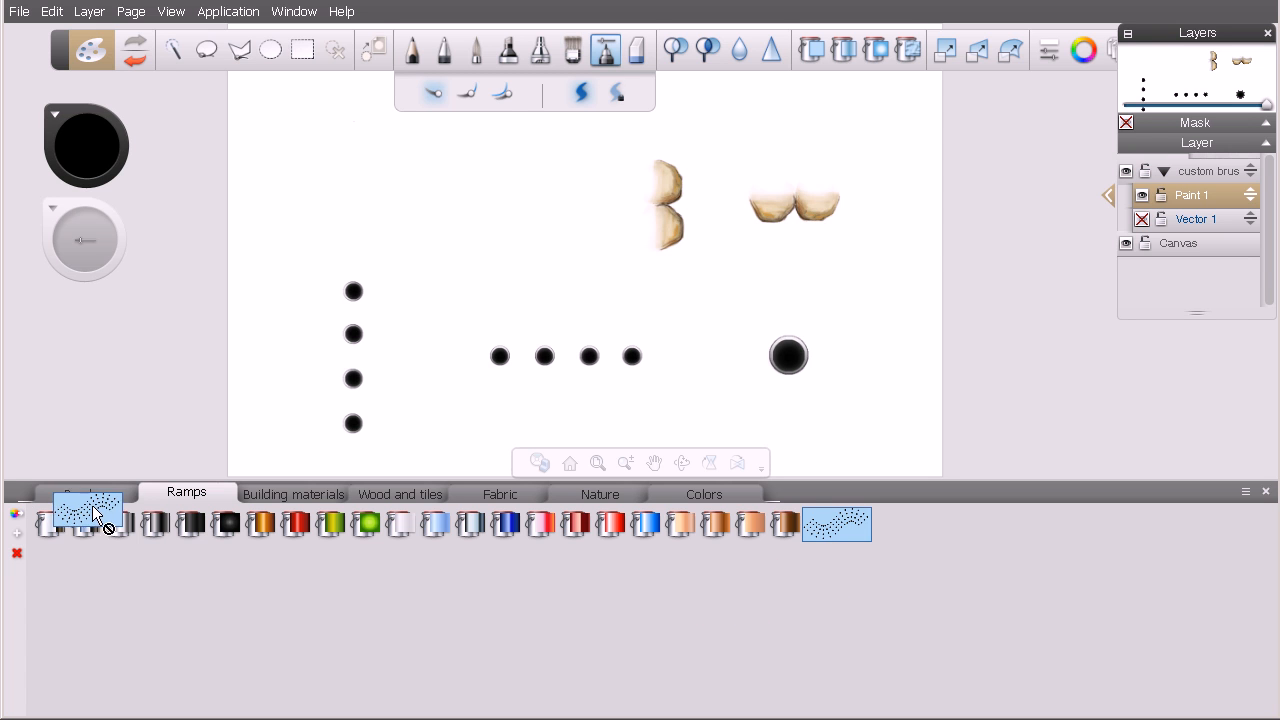
pyautogui.click(87, 523)
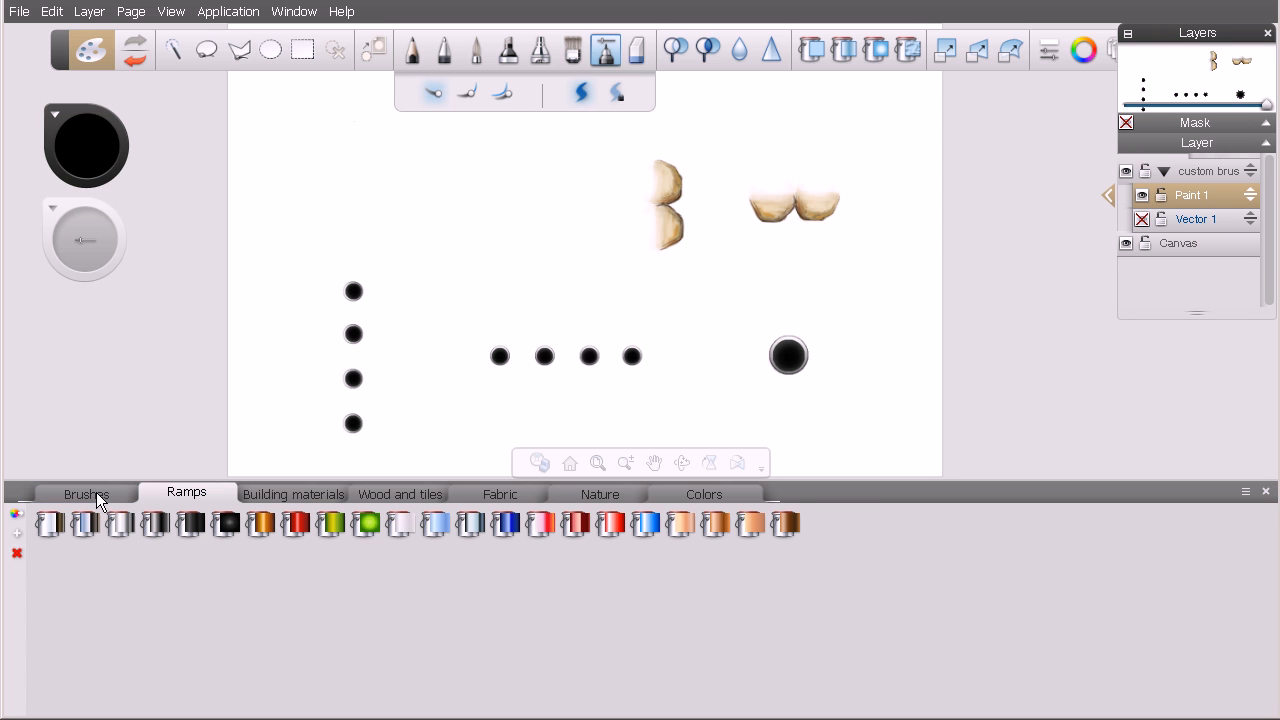
pyautogui.click(84, 493)
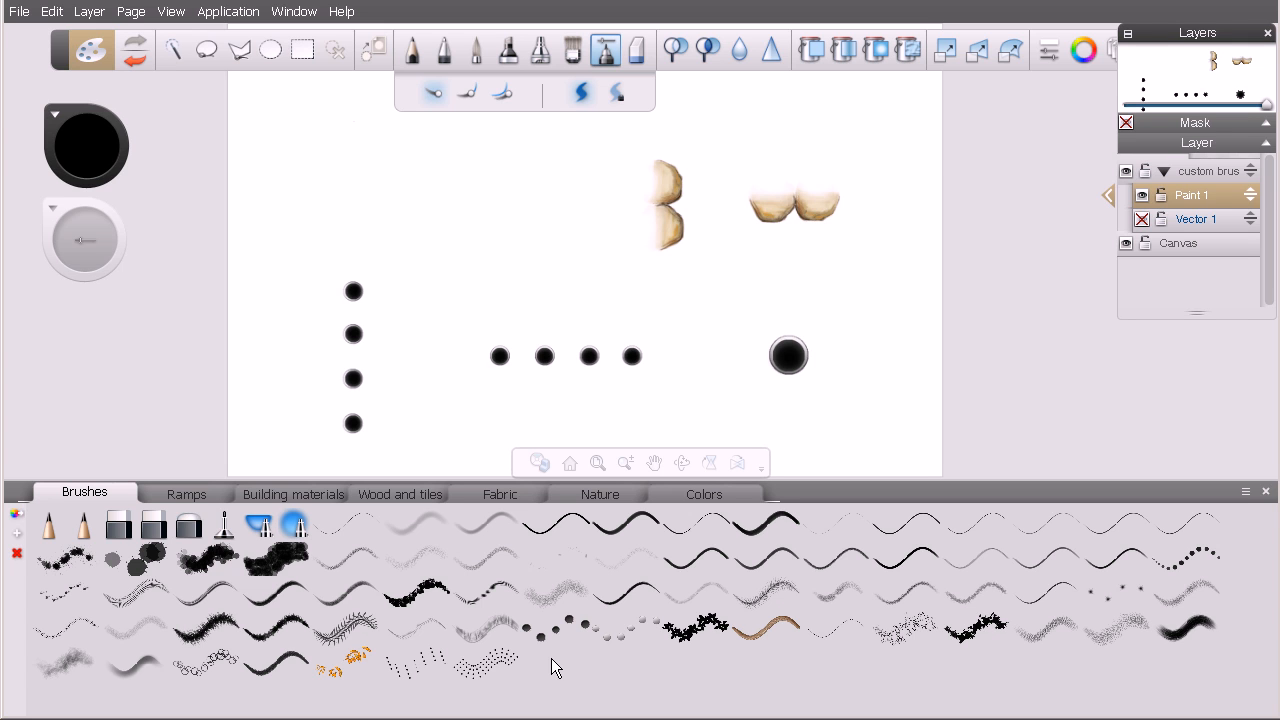
pyautogui.moveTo(1246, 492)
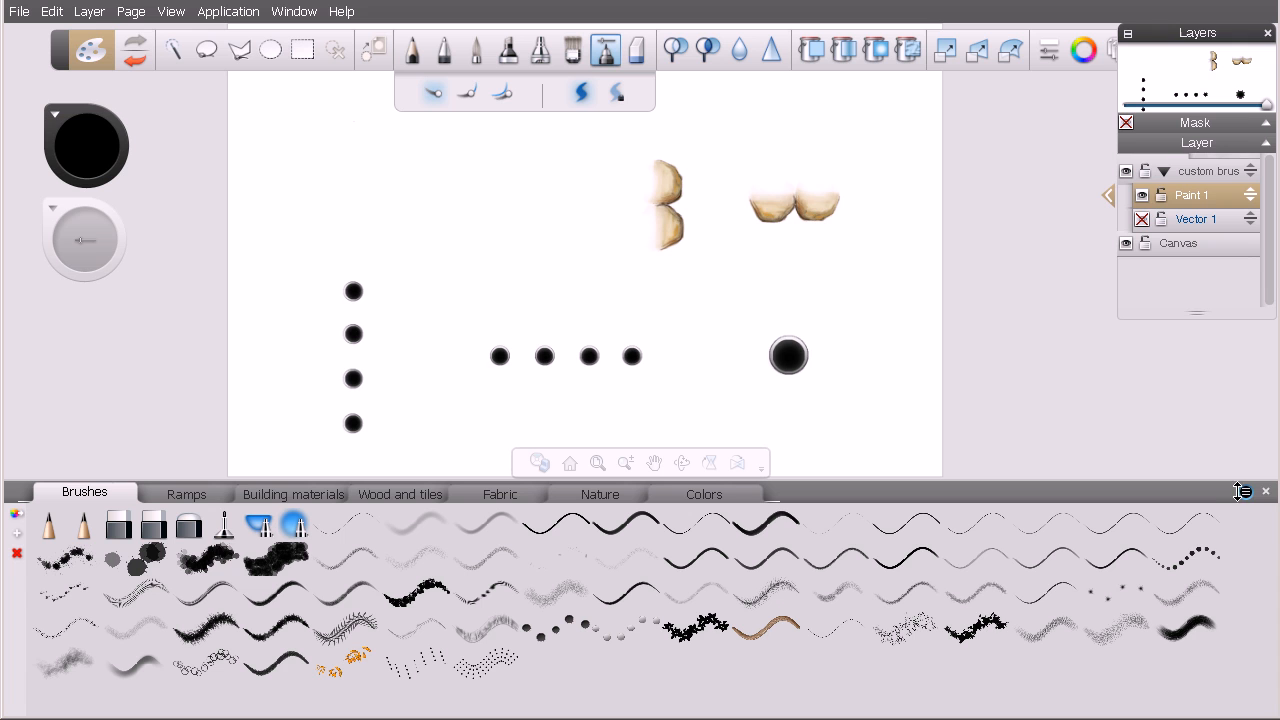
# Step: Create a new palette set, rename Assets1 to 'My Assets', then return to Brushes
pyautogui.click(1245, 491)
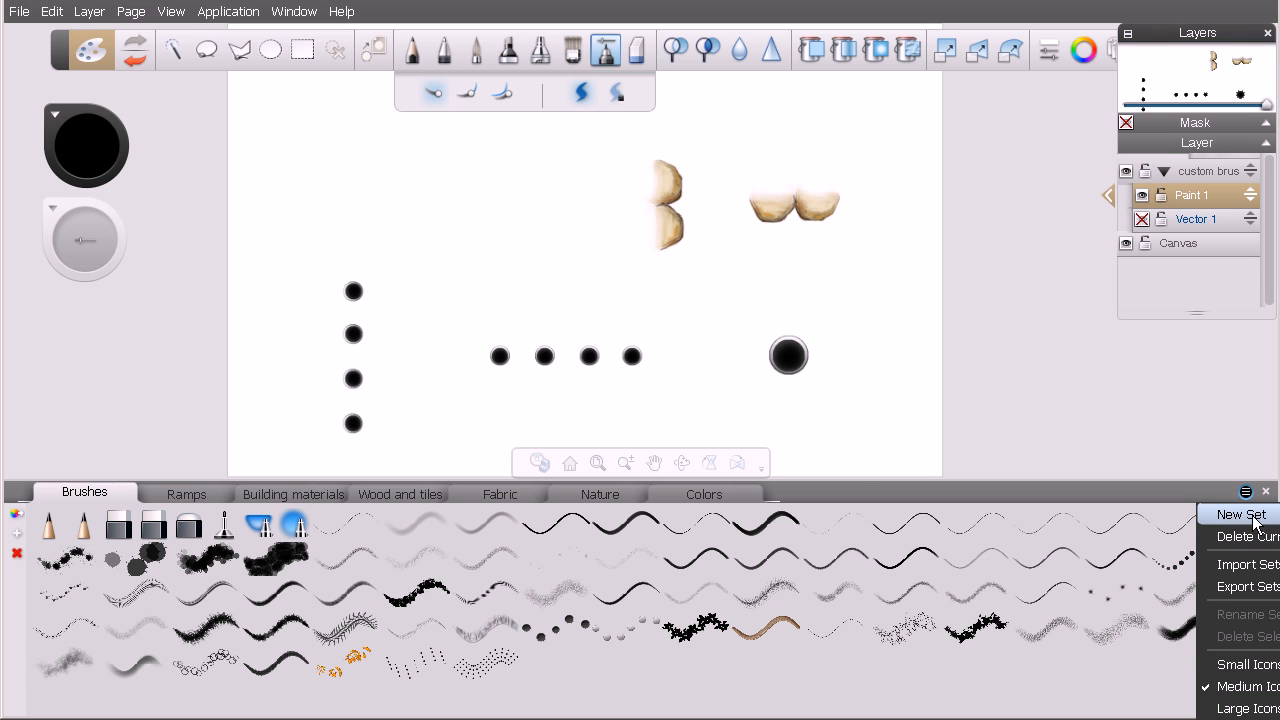
pyautogui.click(1240, 514)
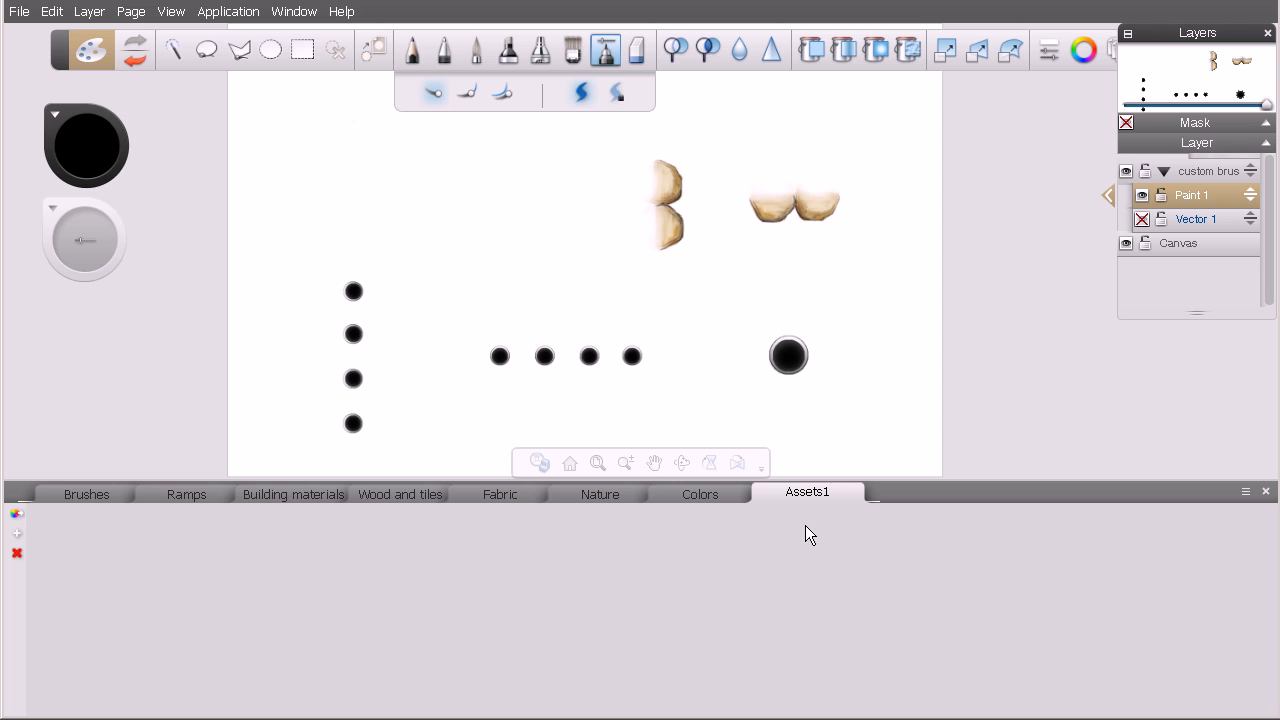
pyautogui.moveTo(843, 508)
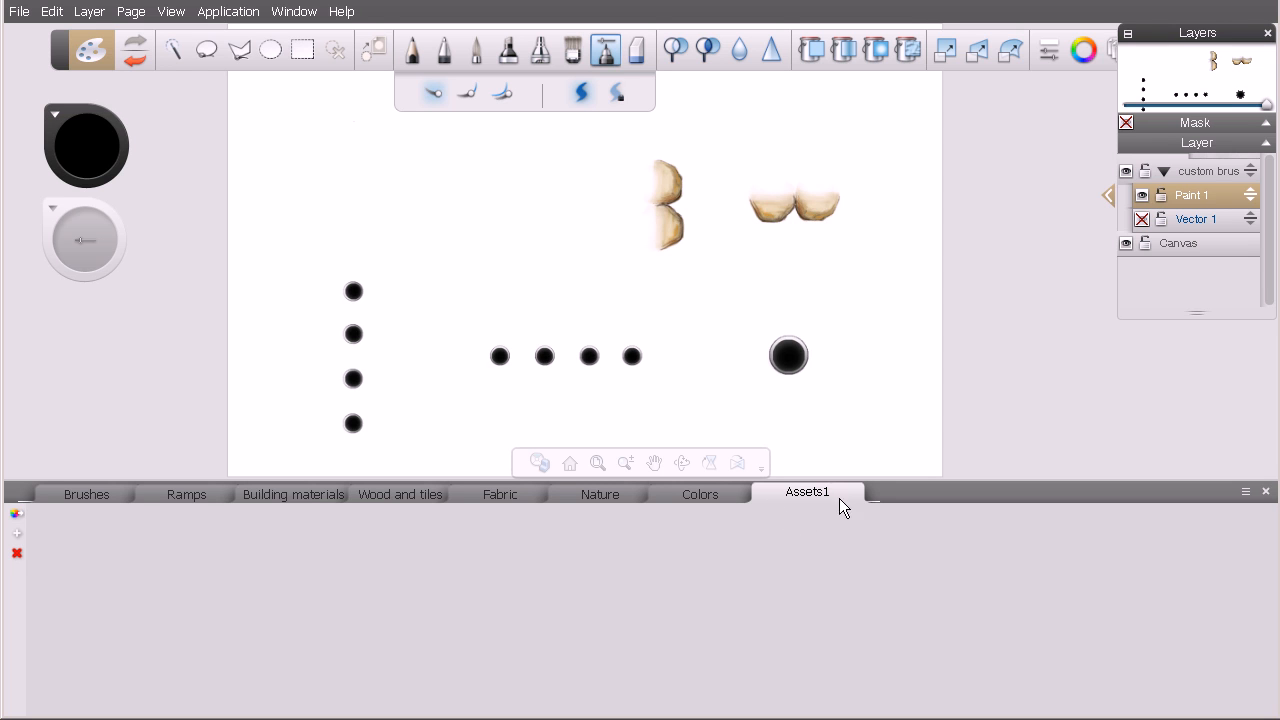
pyautogui.moveTo(834, 517)
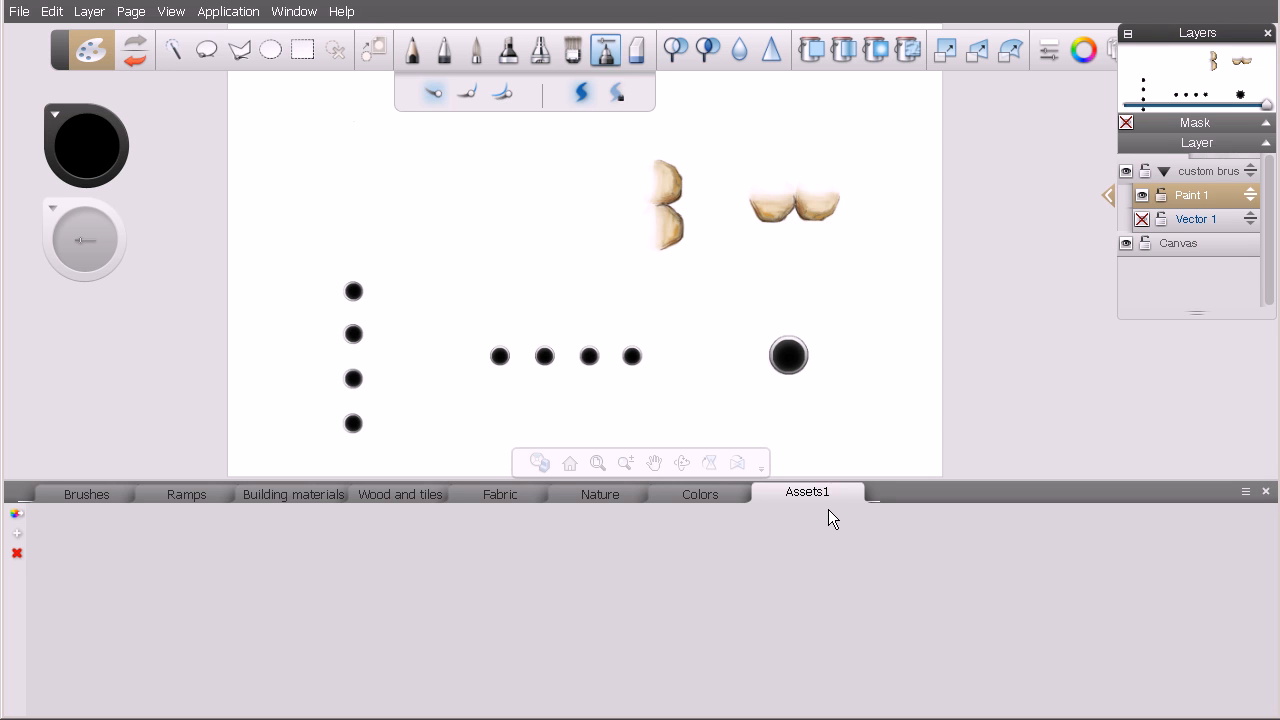
pyautogui.moveTo(784, 541)
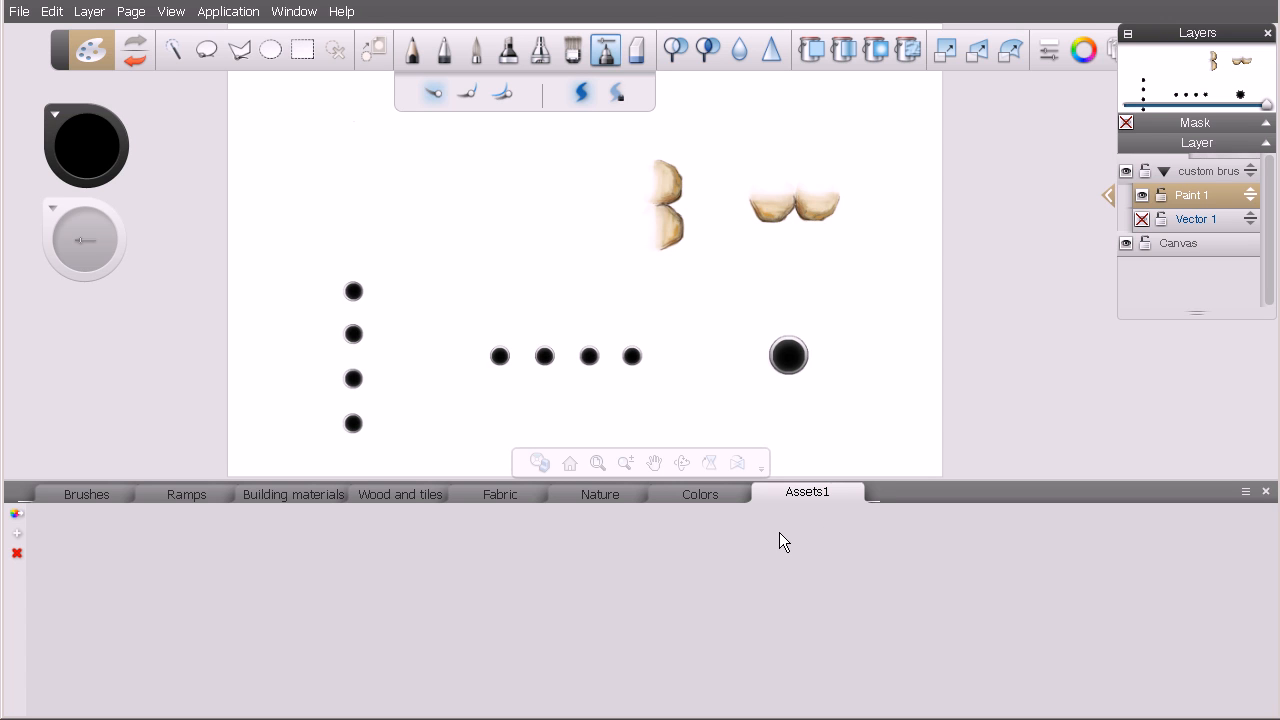
pyautogui.moveTo(810, 491)
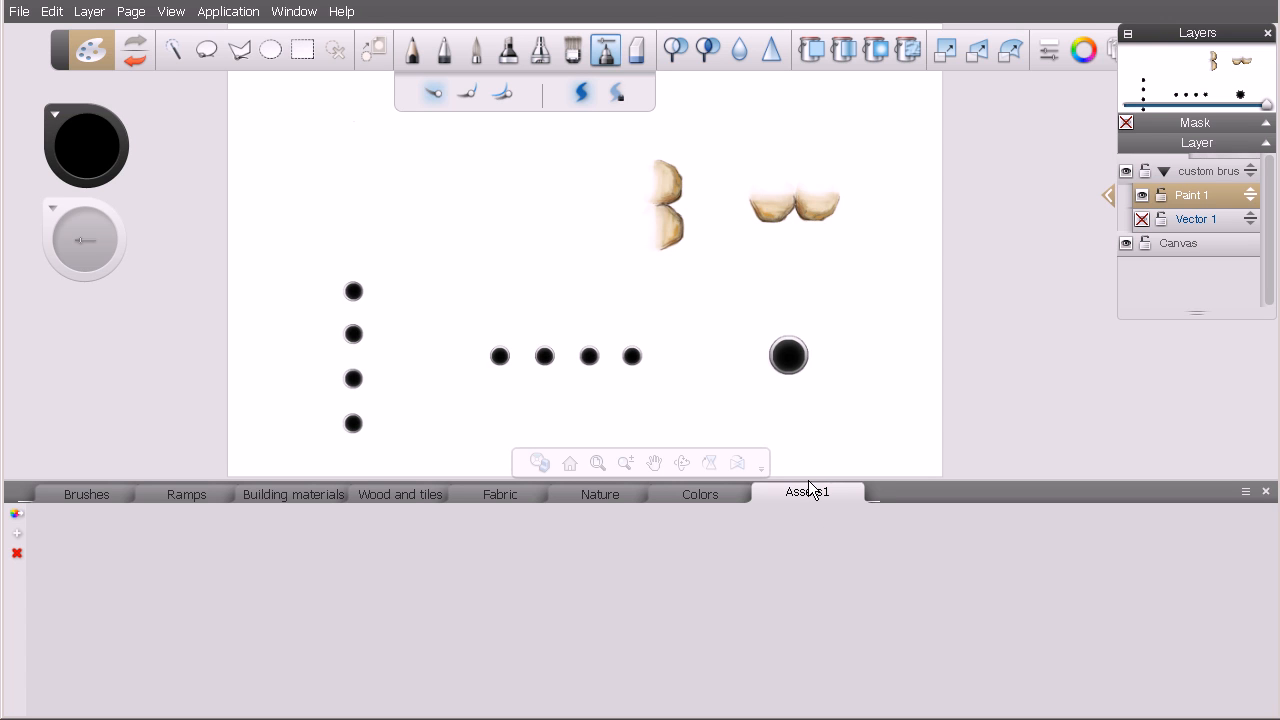
pyautogui.doubleClick(806, 491)
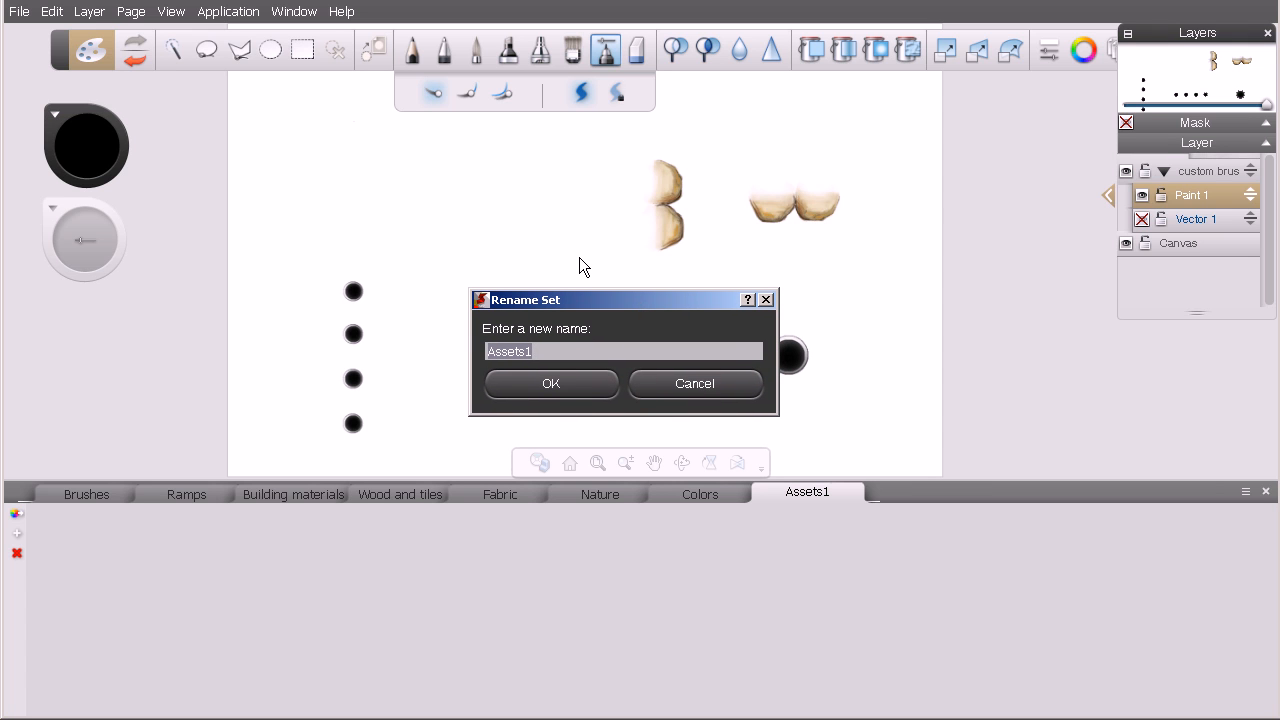
pyautogui.write('My As')
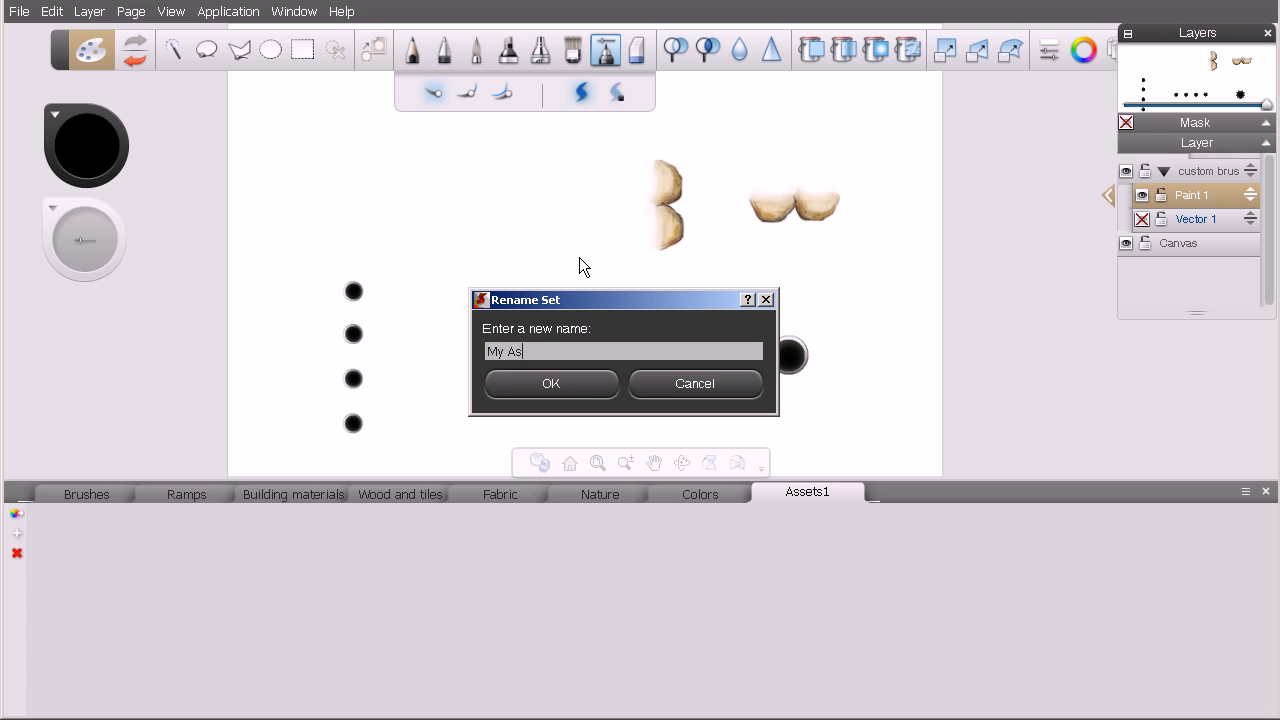
pyautogui.write('sets')
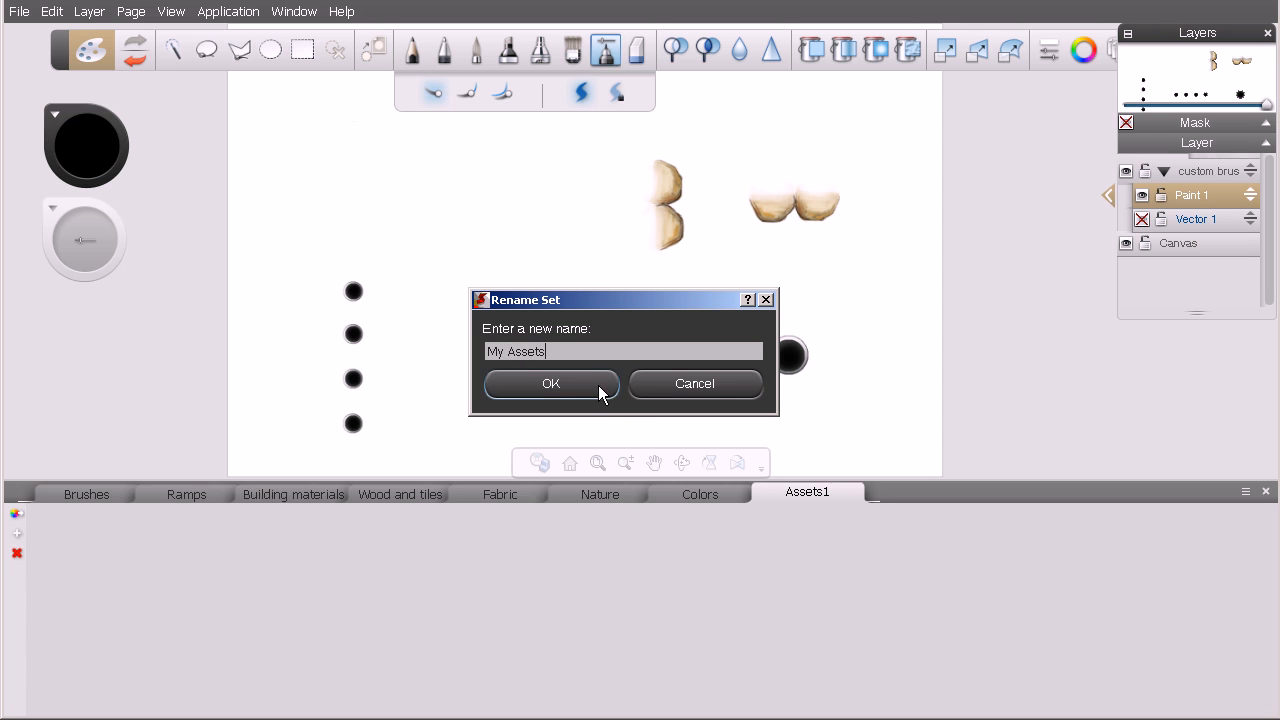
pyautogui.click(550, 383)
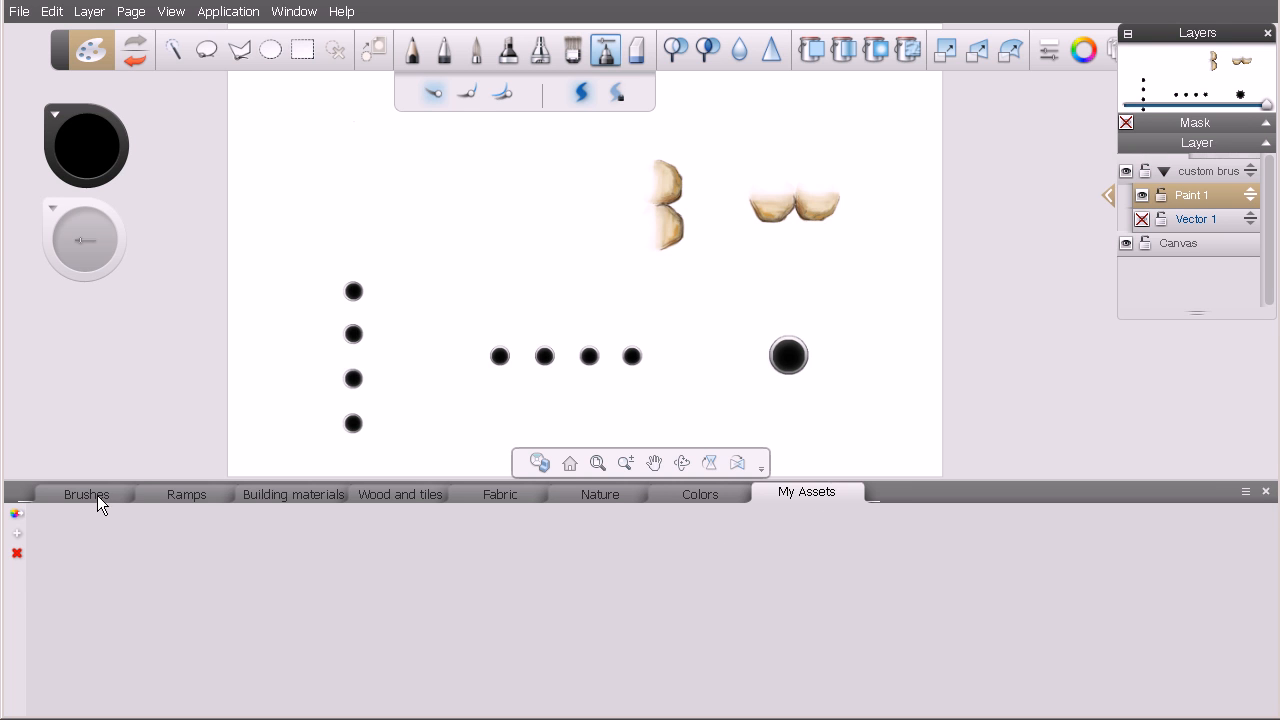
pyautogui.click(85, 493)
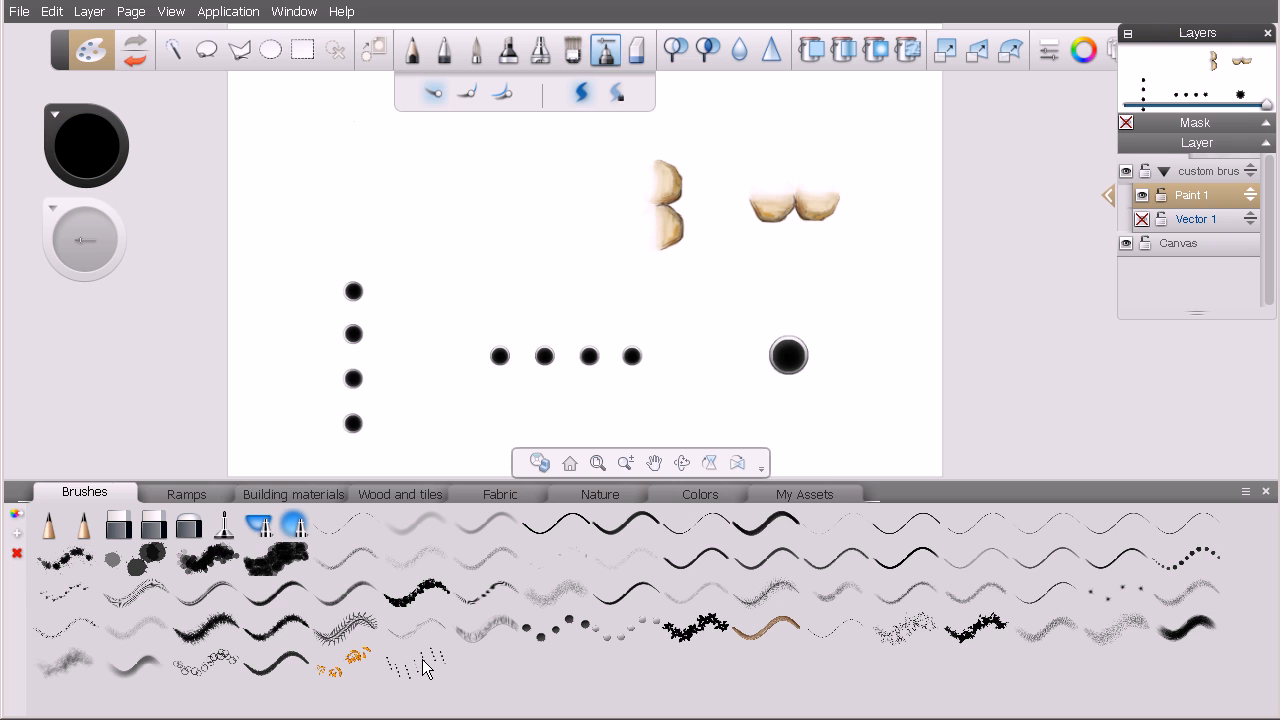
# Step: Move the custom brushes from the Brushes set into the My Assets set
pyautogui.click(490, 625)
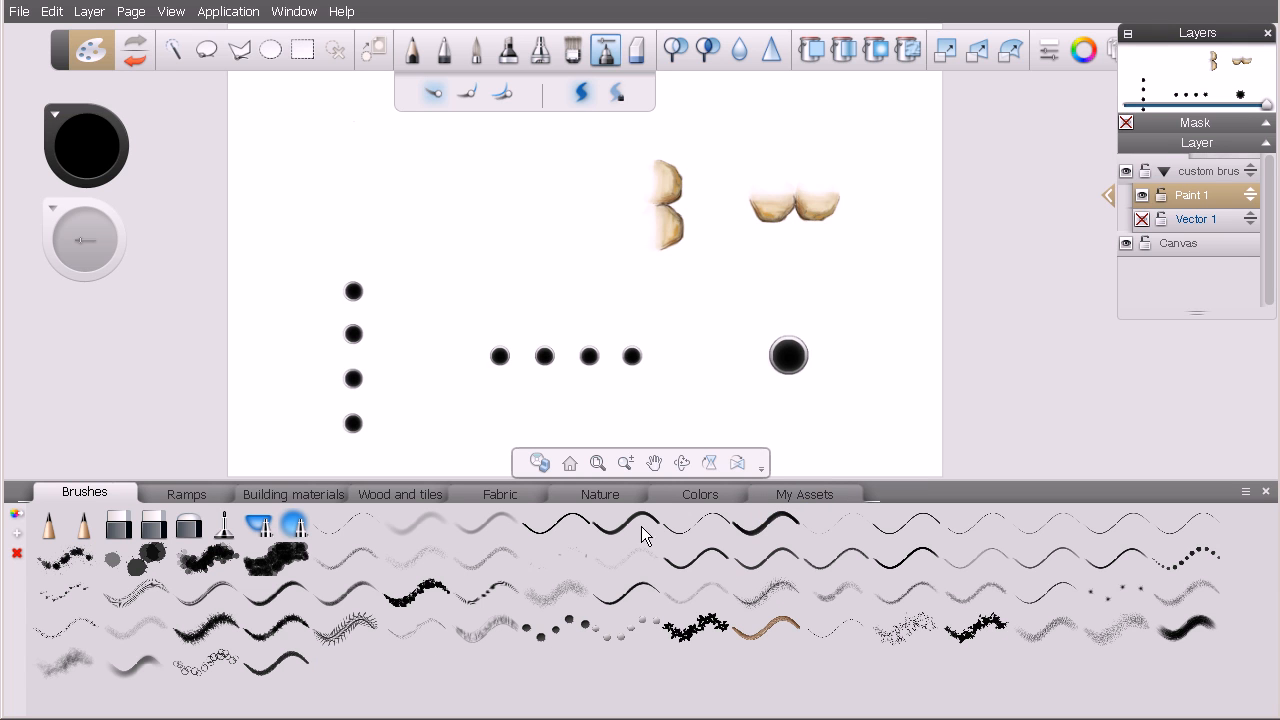
pyautogui.click(806, 491)
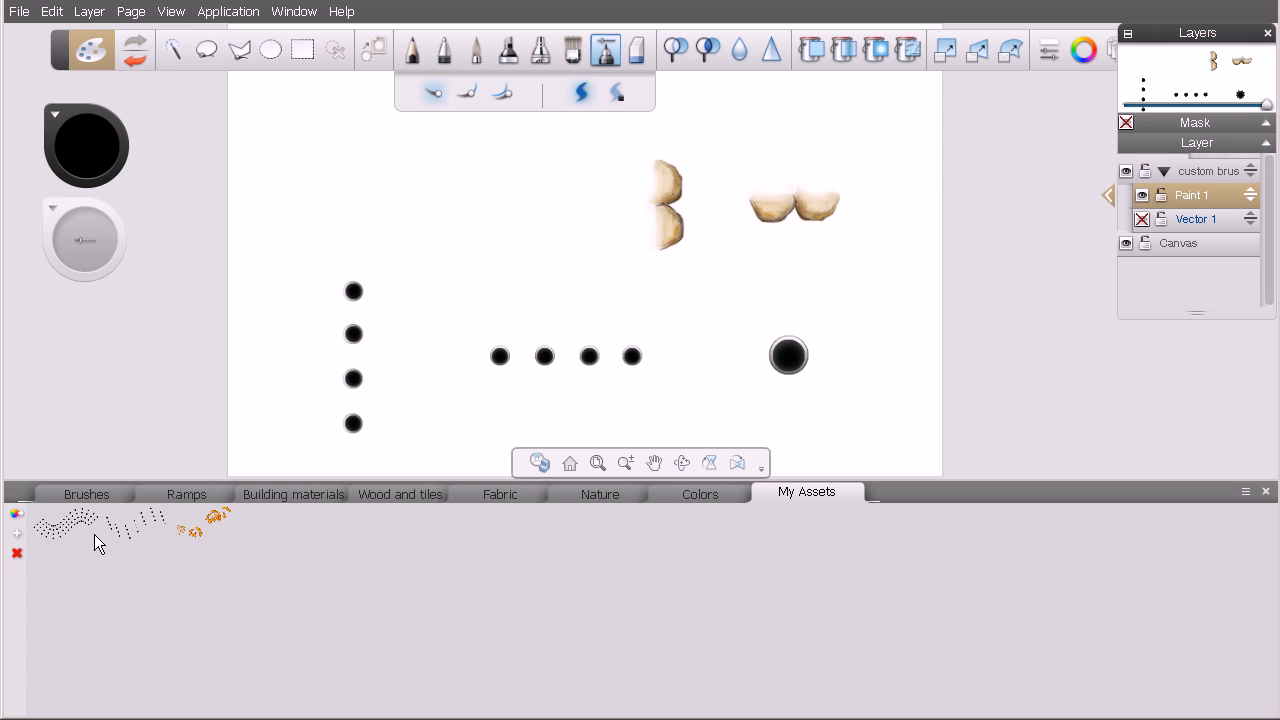
pyautogui.moveTo(103, 528)
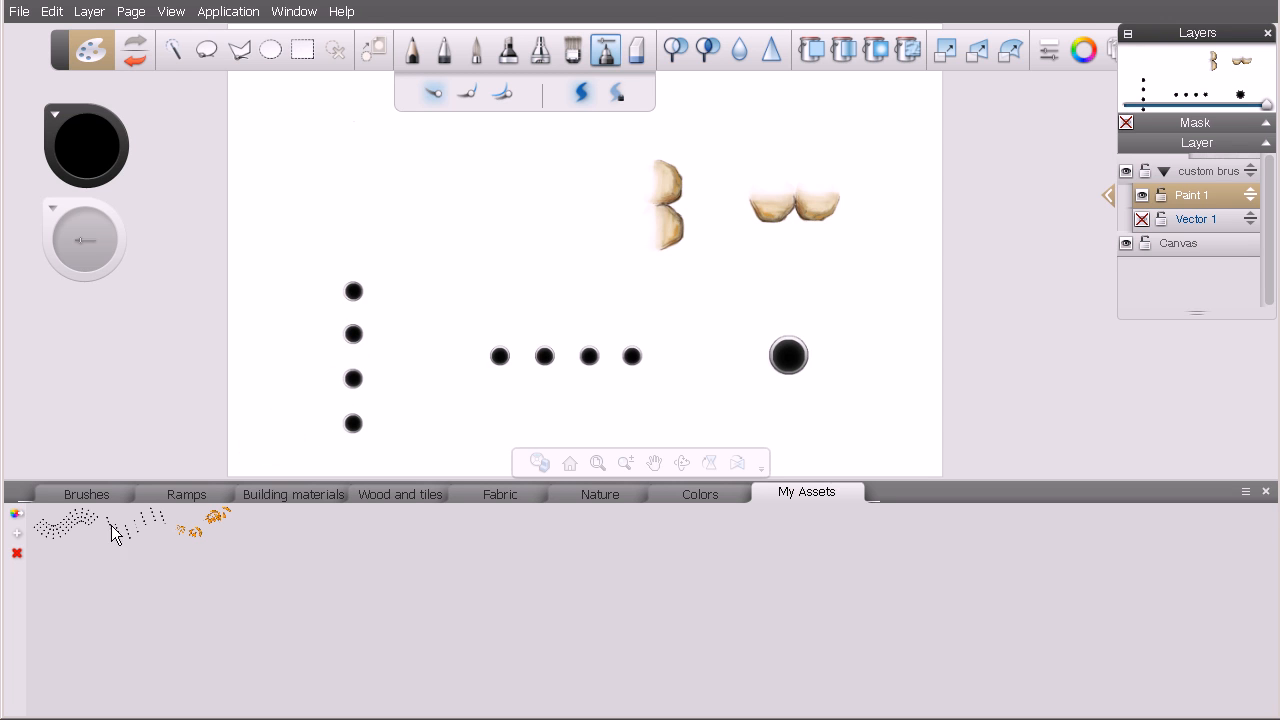
pyautogui.click(66, 524)
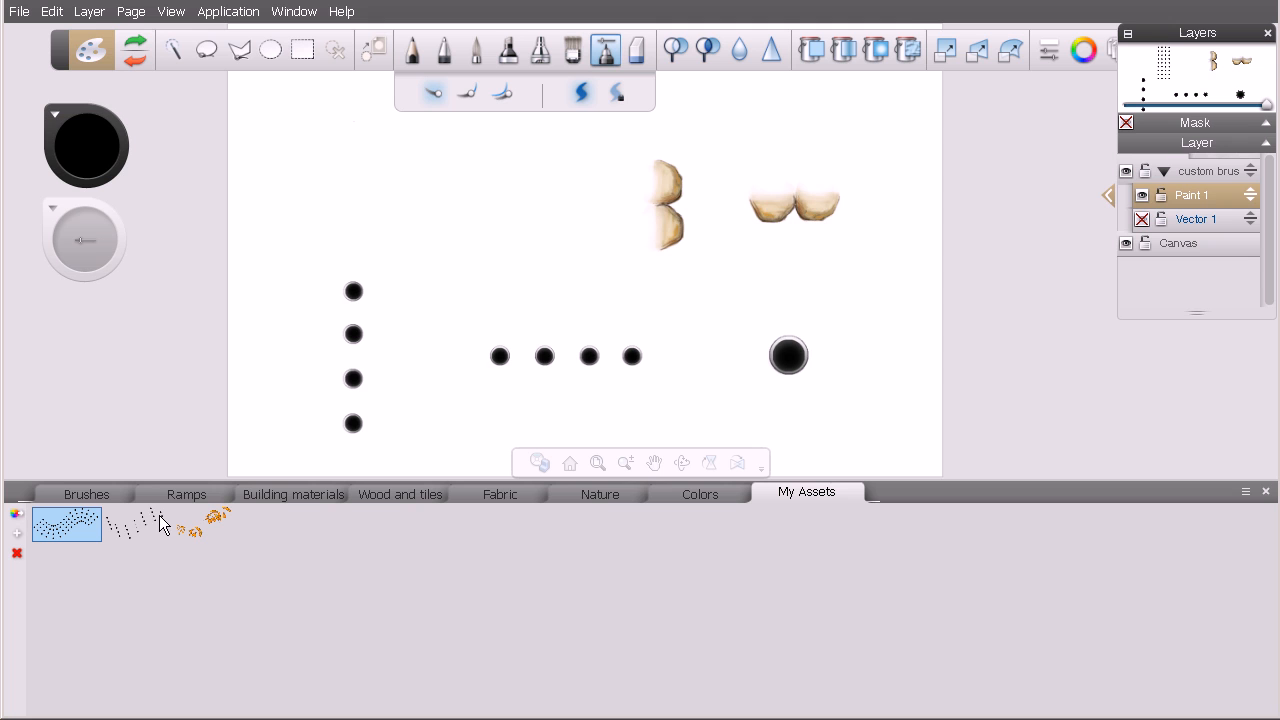
# Step: Delete the dashed custom brush from My Assets and confirm the warning
pyautogui.click(136, 525)
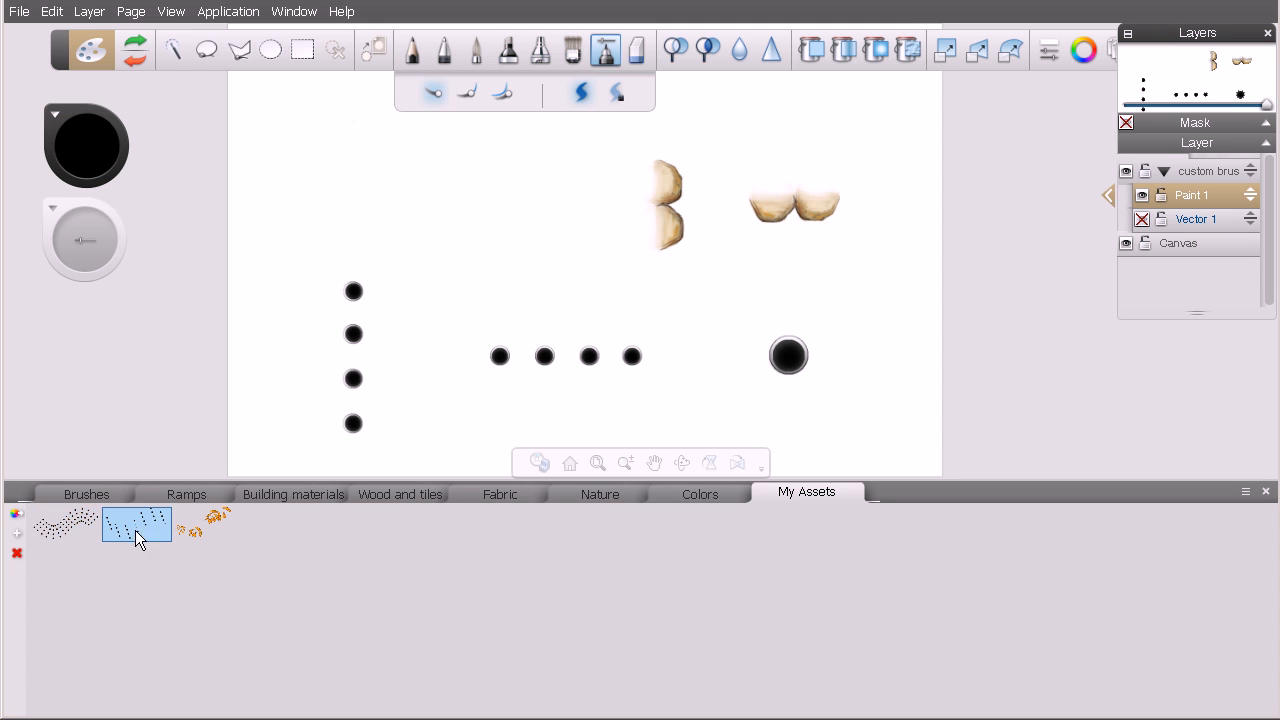
pyautogui.moveTo(343, 591)
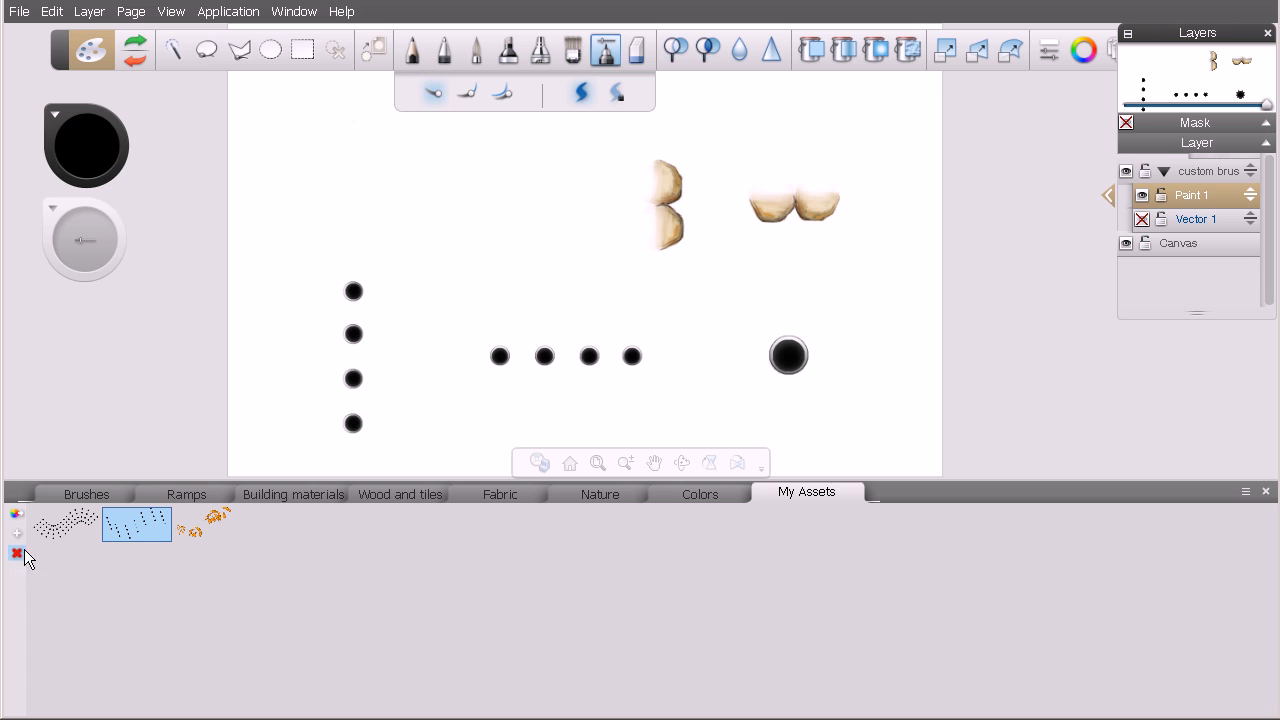
pyautogui.click(17, 553)
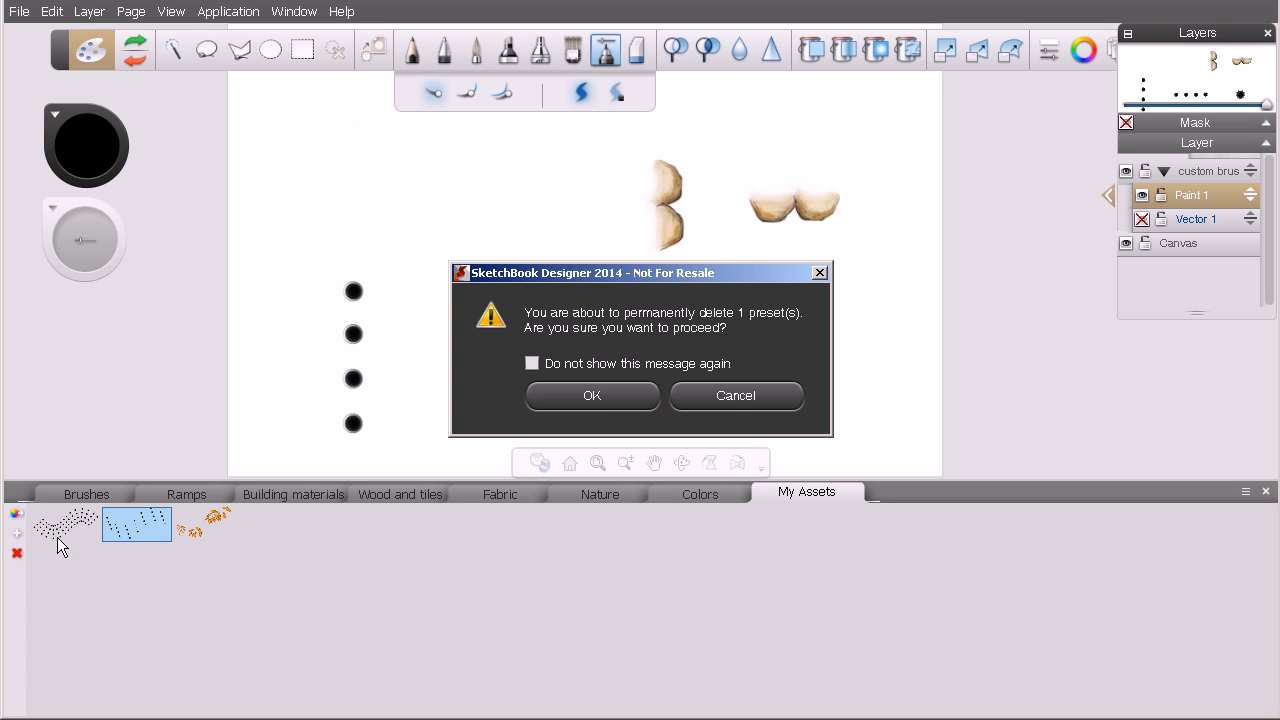
pyautogui.moveTo(640, 272); pyautogui.dragTo(582, 231)
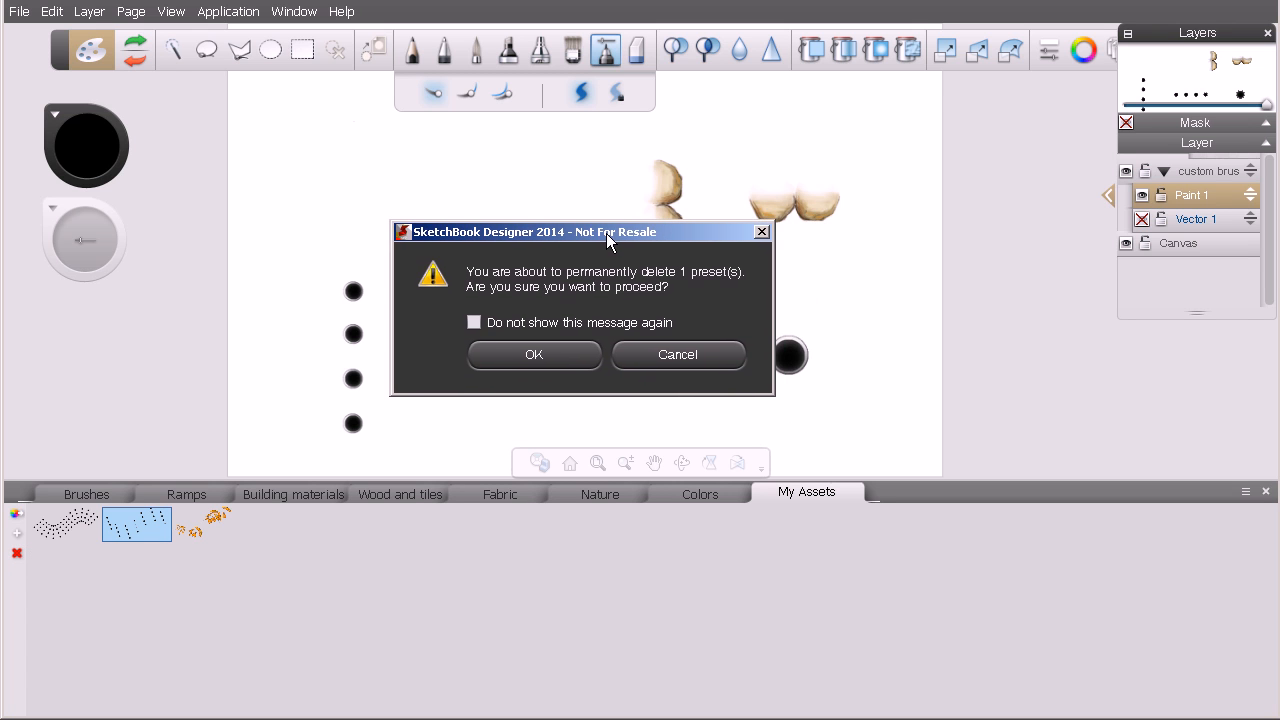
pyautogui.moveTo(534, 354)
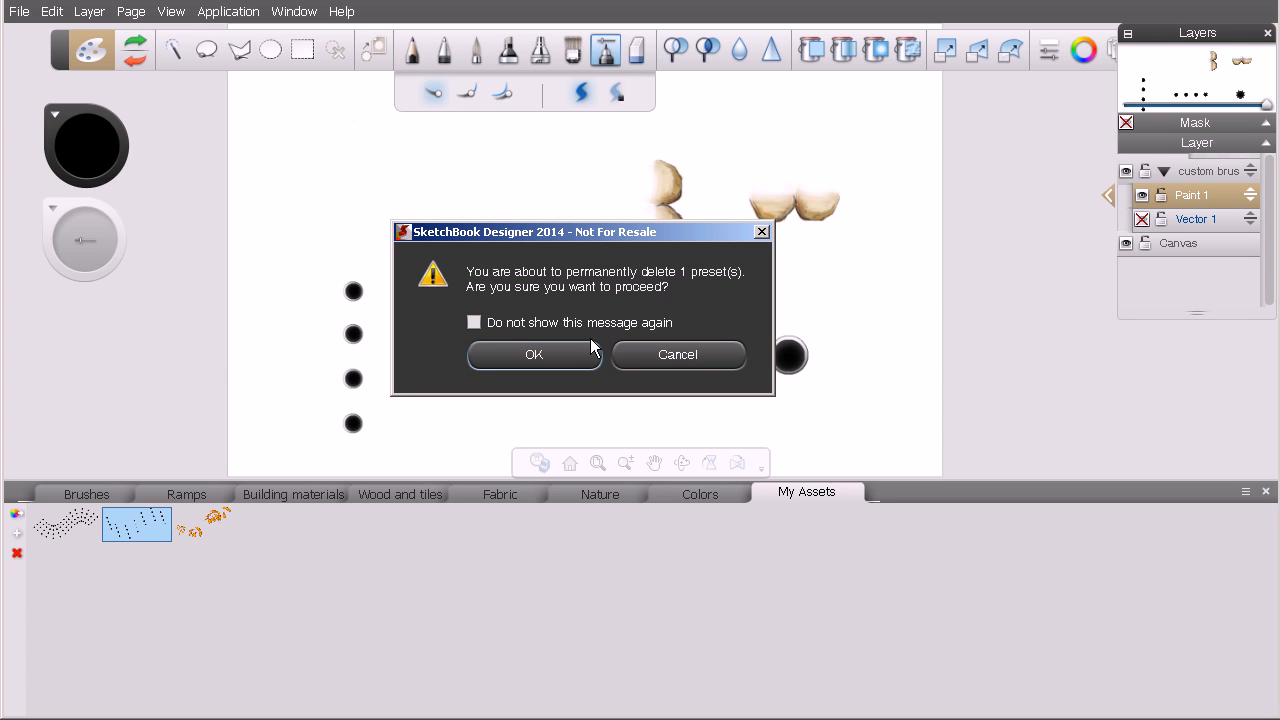
pyautogui.moveTo(565, 357)
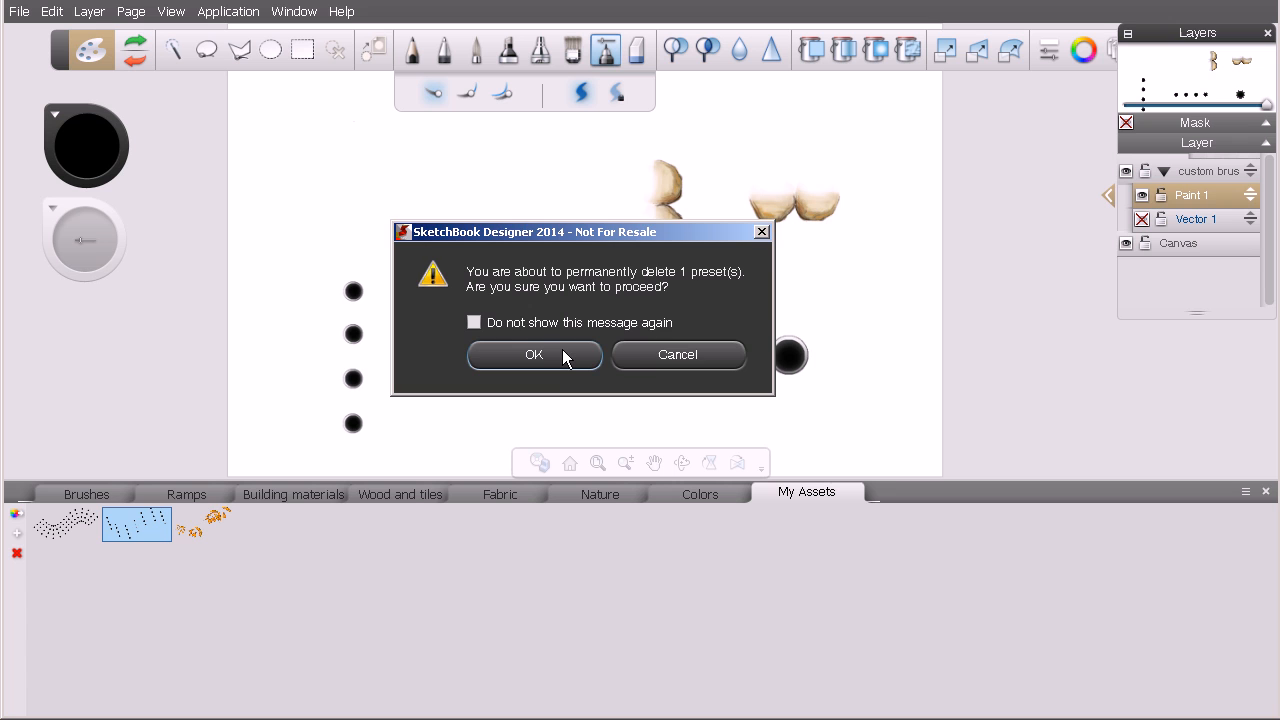
pyautogui.click(534, 355)
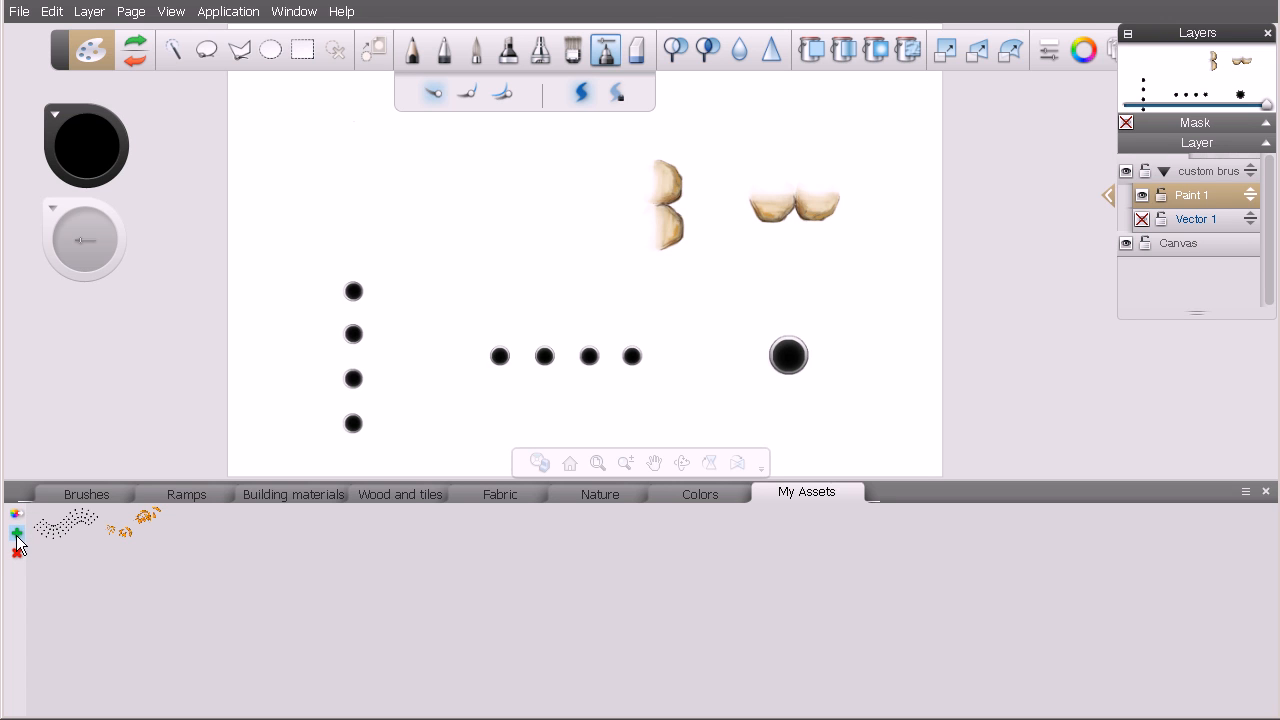
pyautogui.moveTo(18, 538)
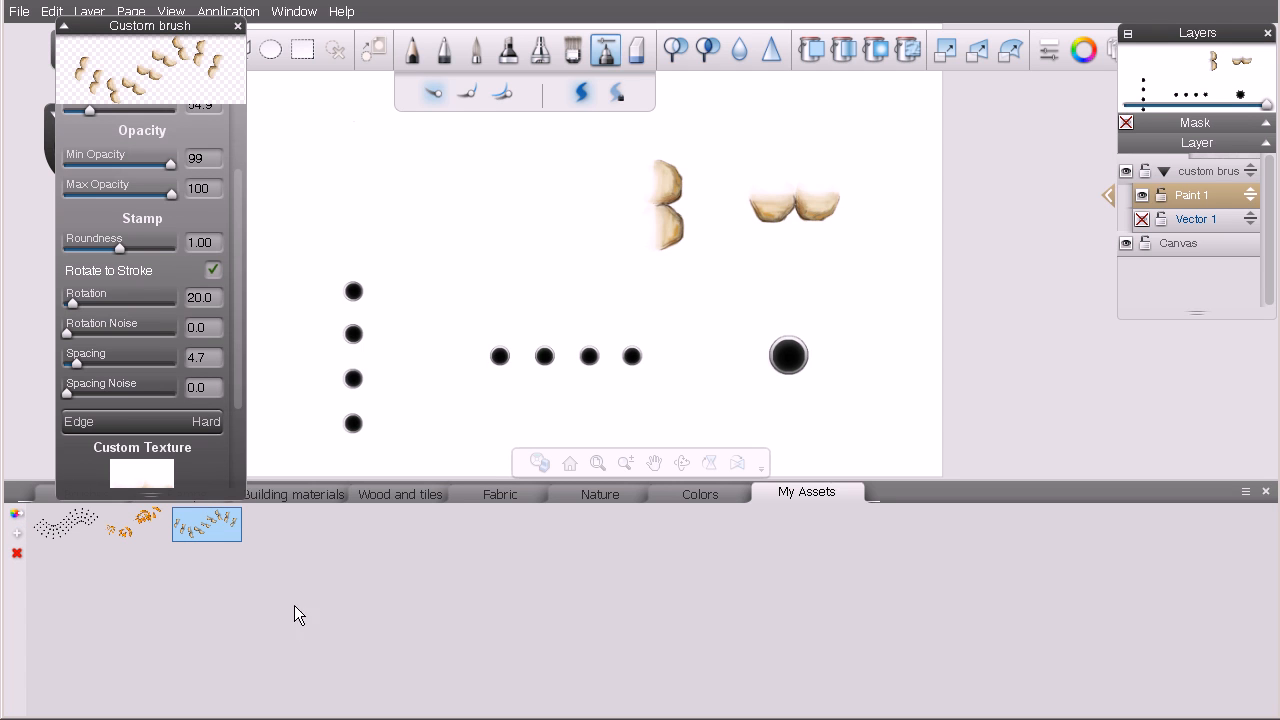
pyautogui.moveTo(229, 580)
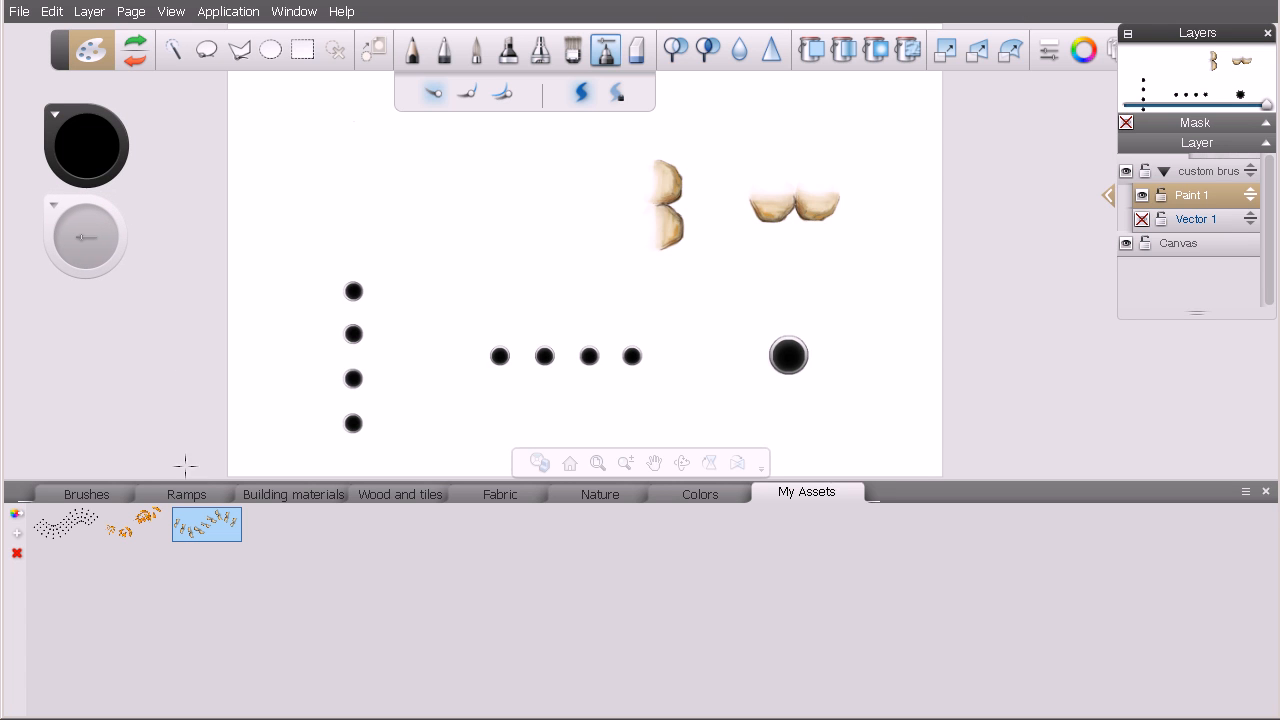
# Step: Select the newly added tan pebble brush in My Assets
pyautogui.click(135, 524)
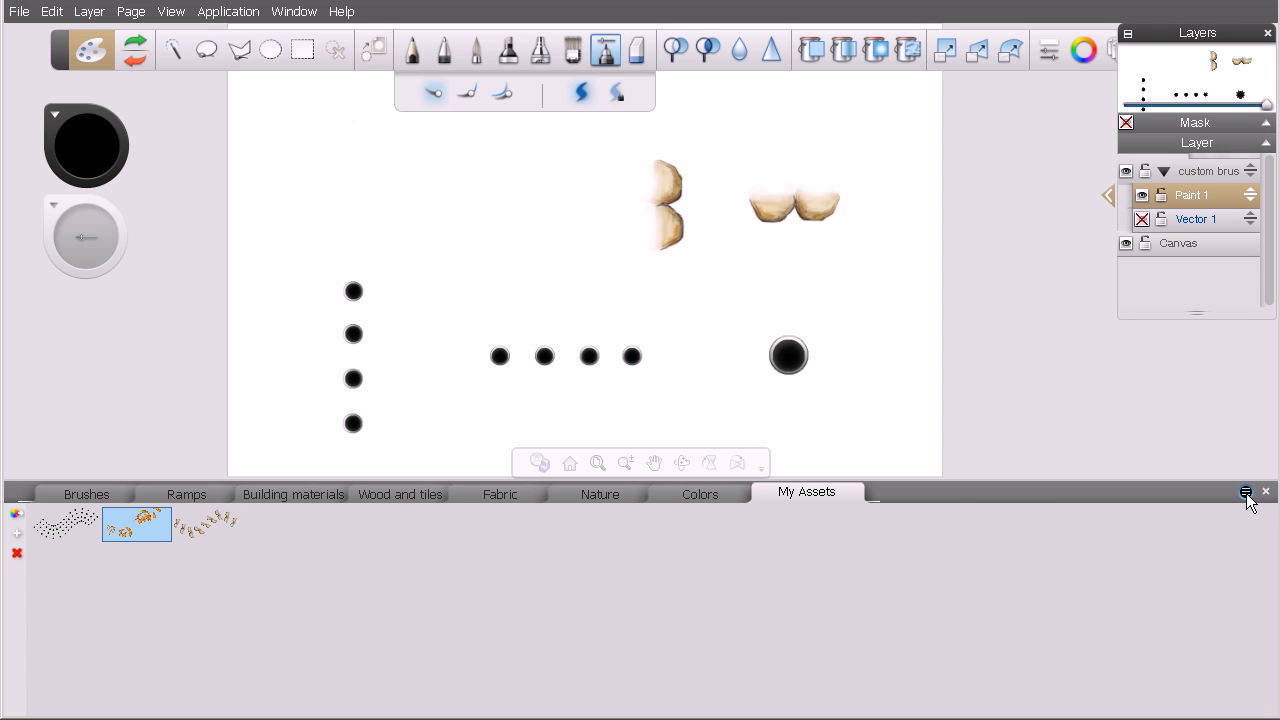
# Step: Rename the selected orange leaf brush in My Assets to 'Leaves'
pyautogui.click(1246, 491)
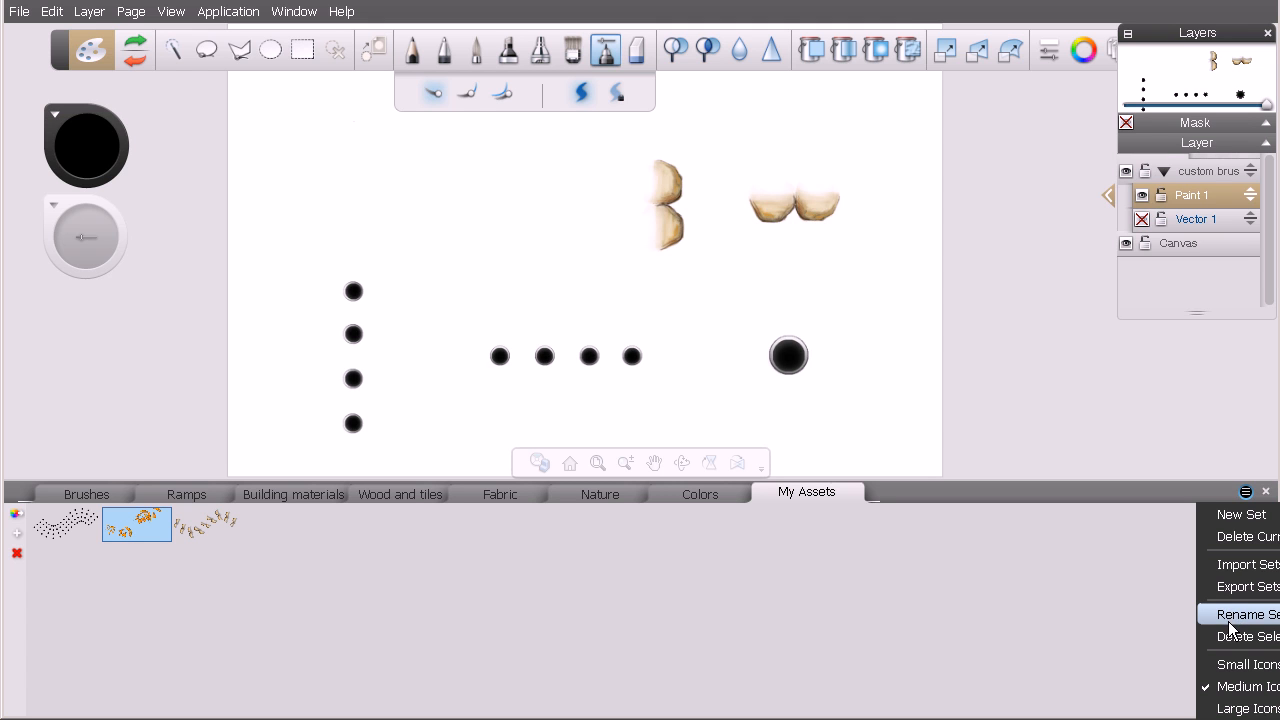
pyautogui.moveTo(1240, 636)
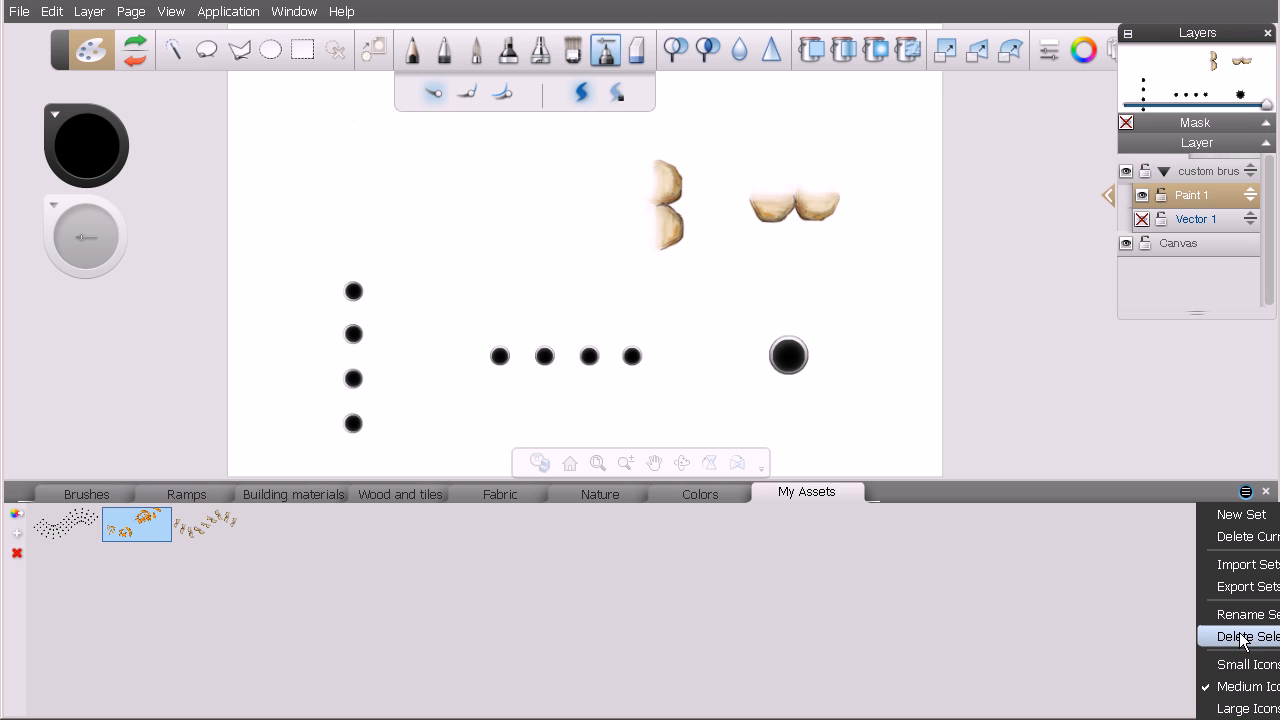
pyautogui.click(1247, 614)
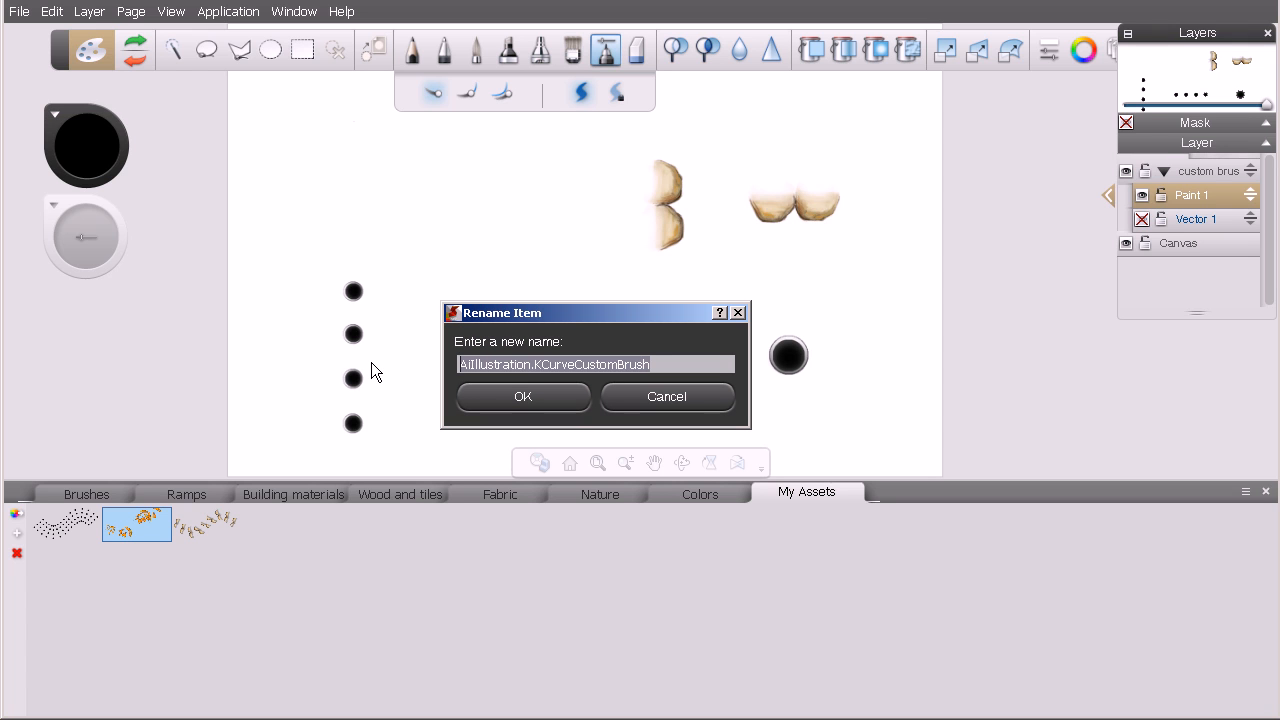
pyautogui.write('Leaves')
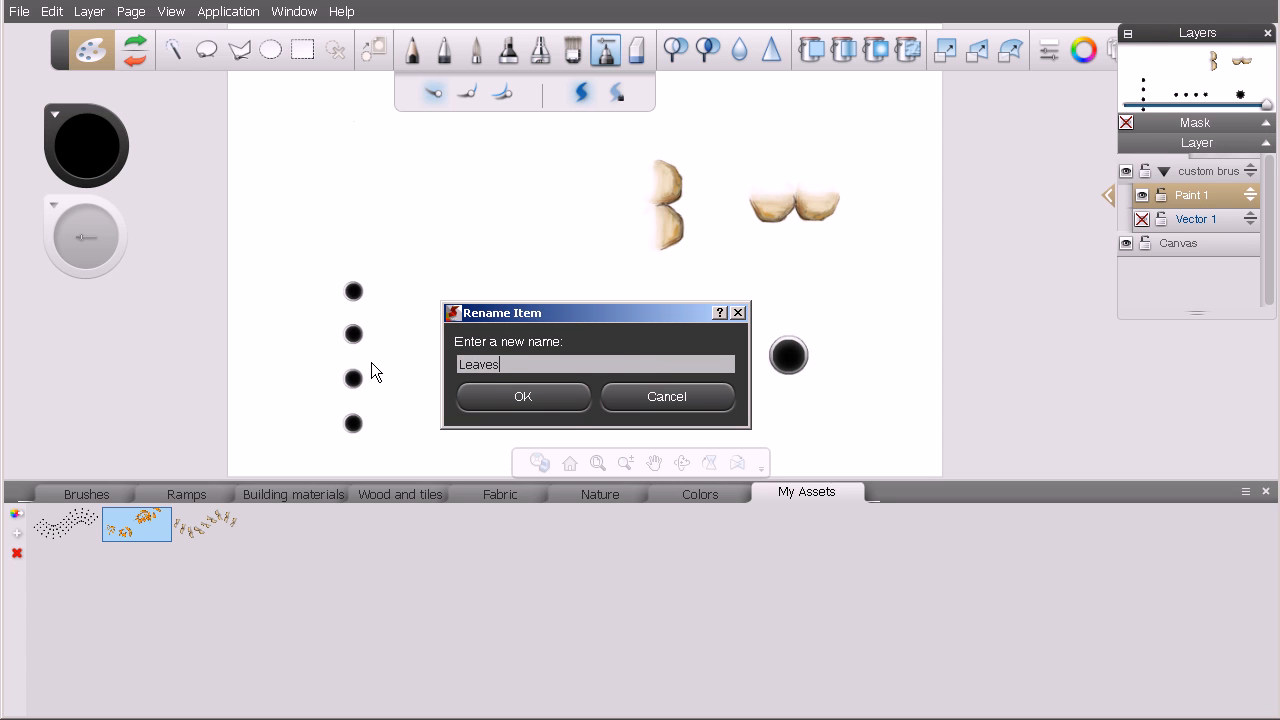
pyautogui.click(522, 396)
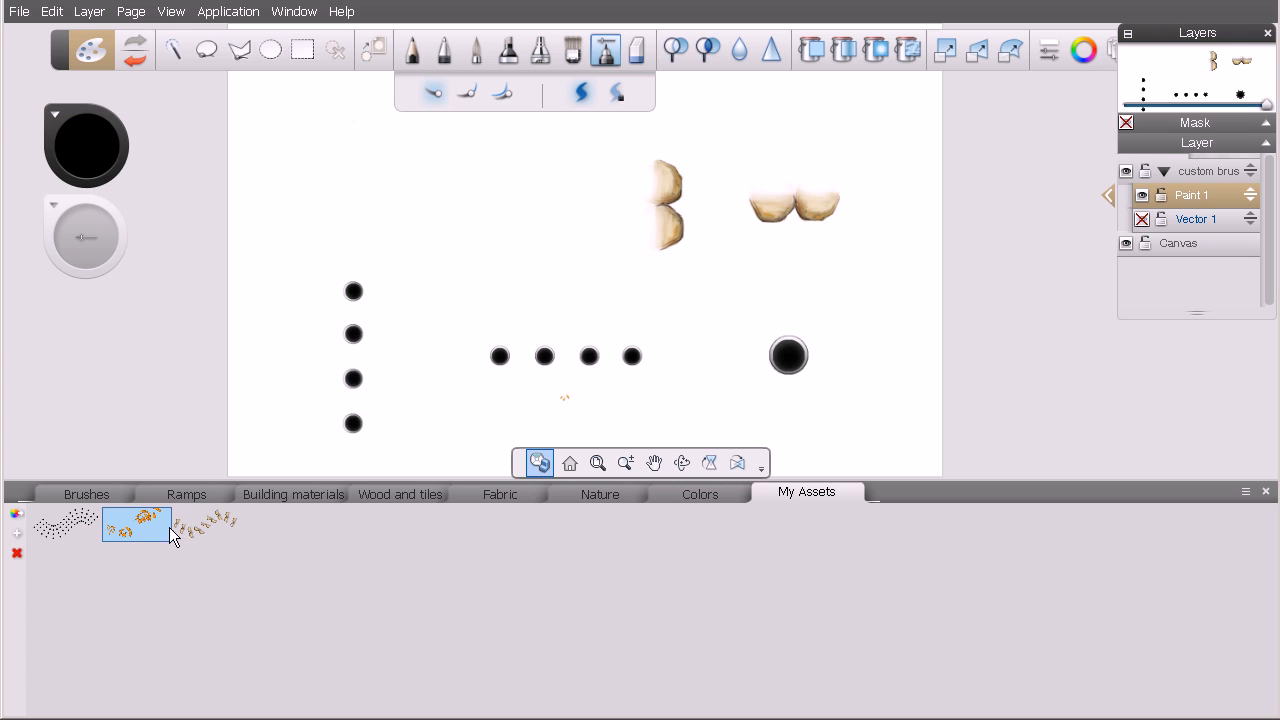
pyautogui.moveTo(136, 528)
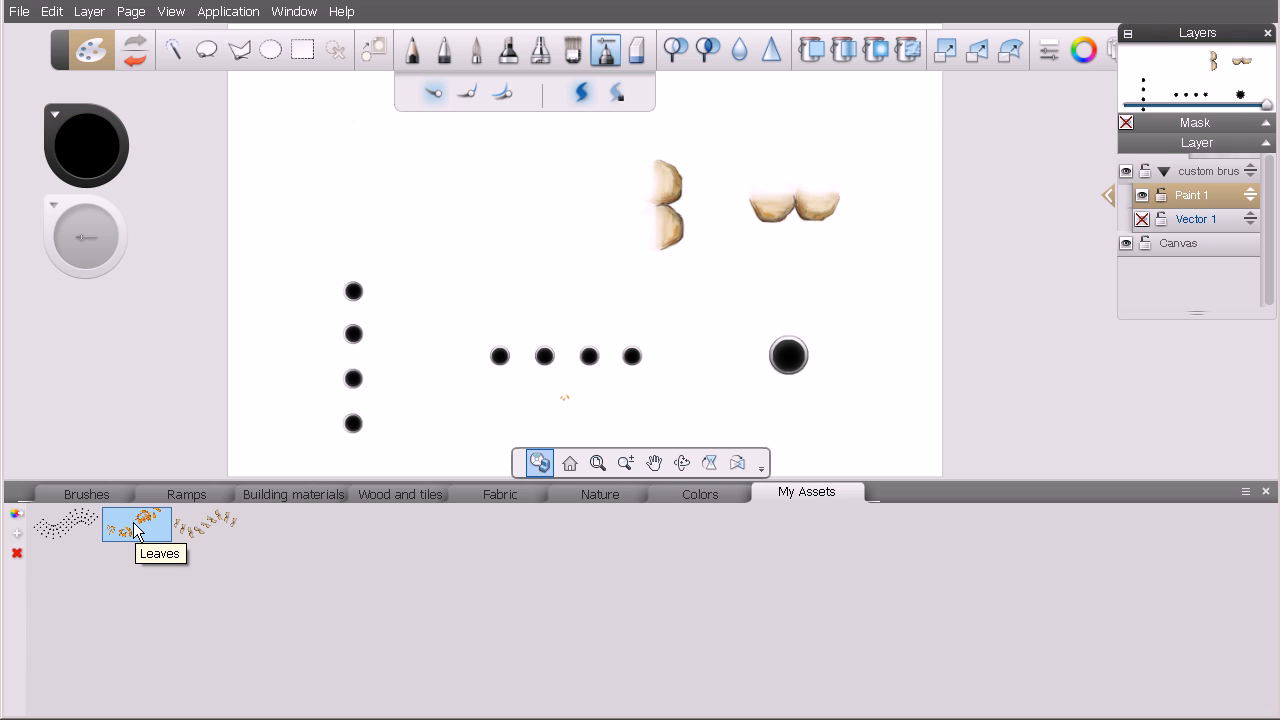
pyautogui.moveTo(298, 543)
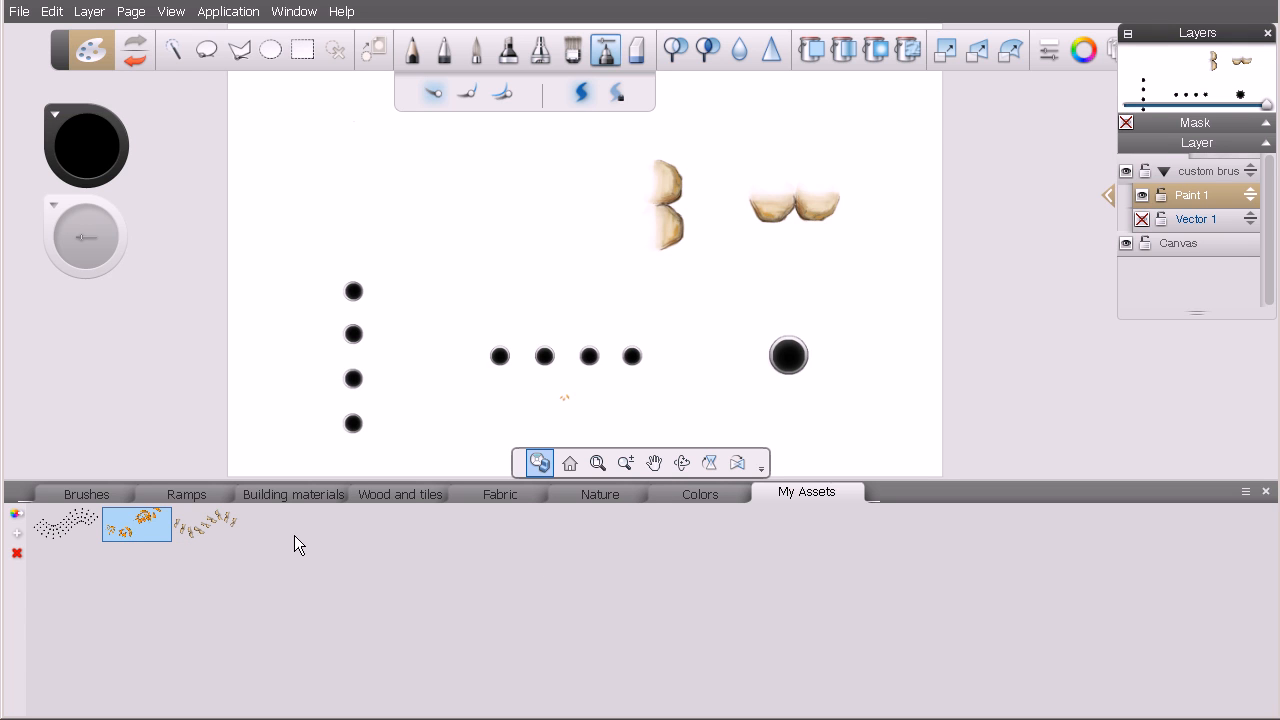
pyautogui.moveTo(296, 611)
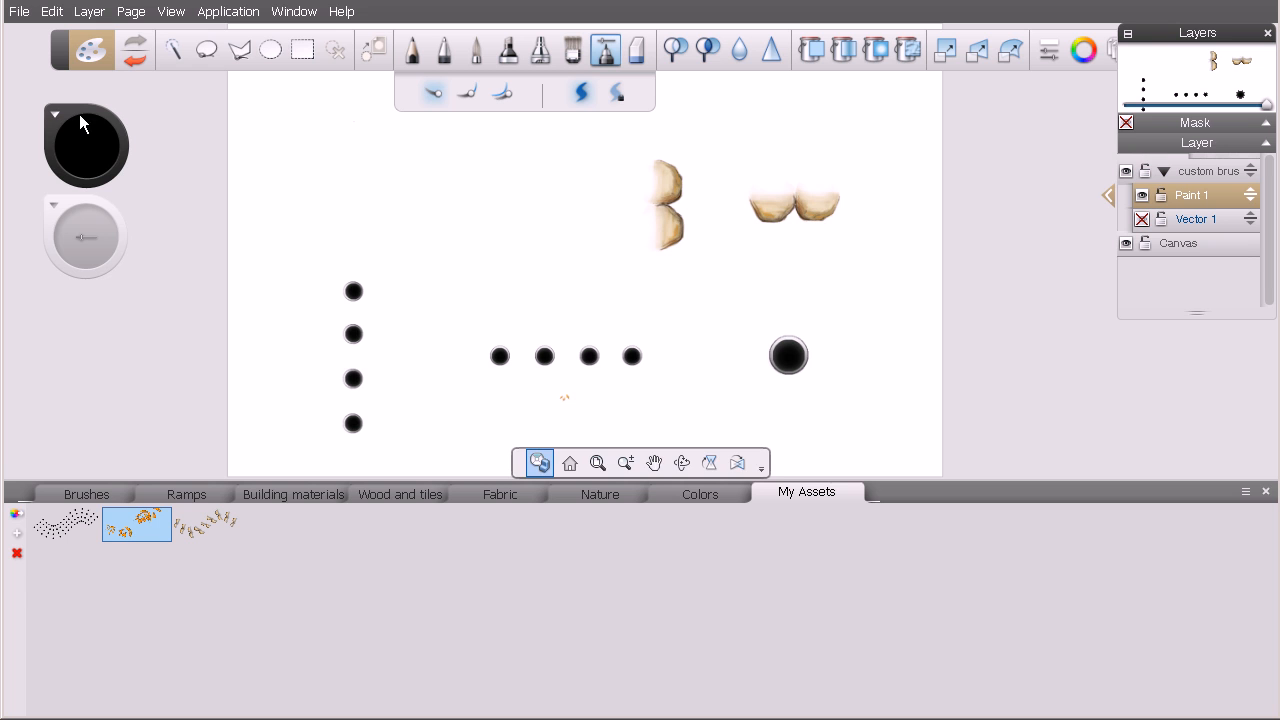
# Step: Pick a colour from the colour puck and select its new swatch in My Assets
pyautogui.click(85, 145)
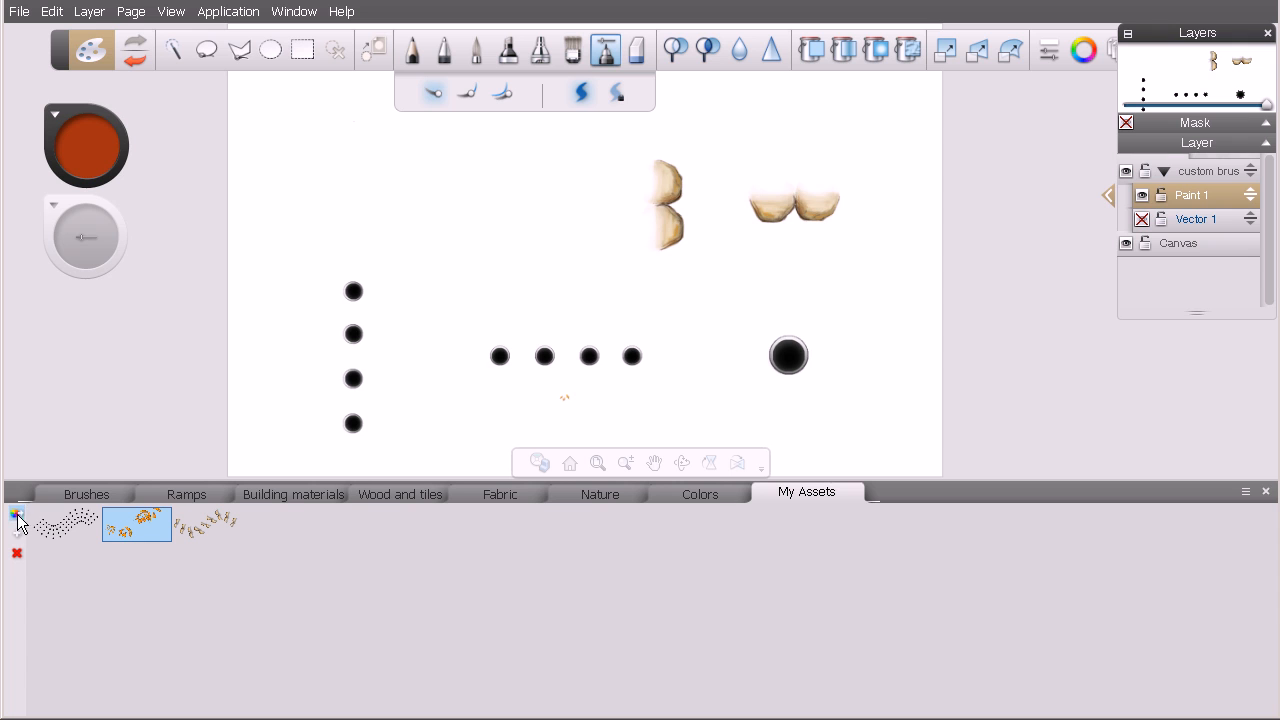
pyautogui.moveTo(22, 525)
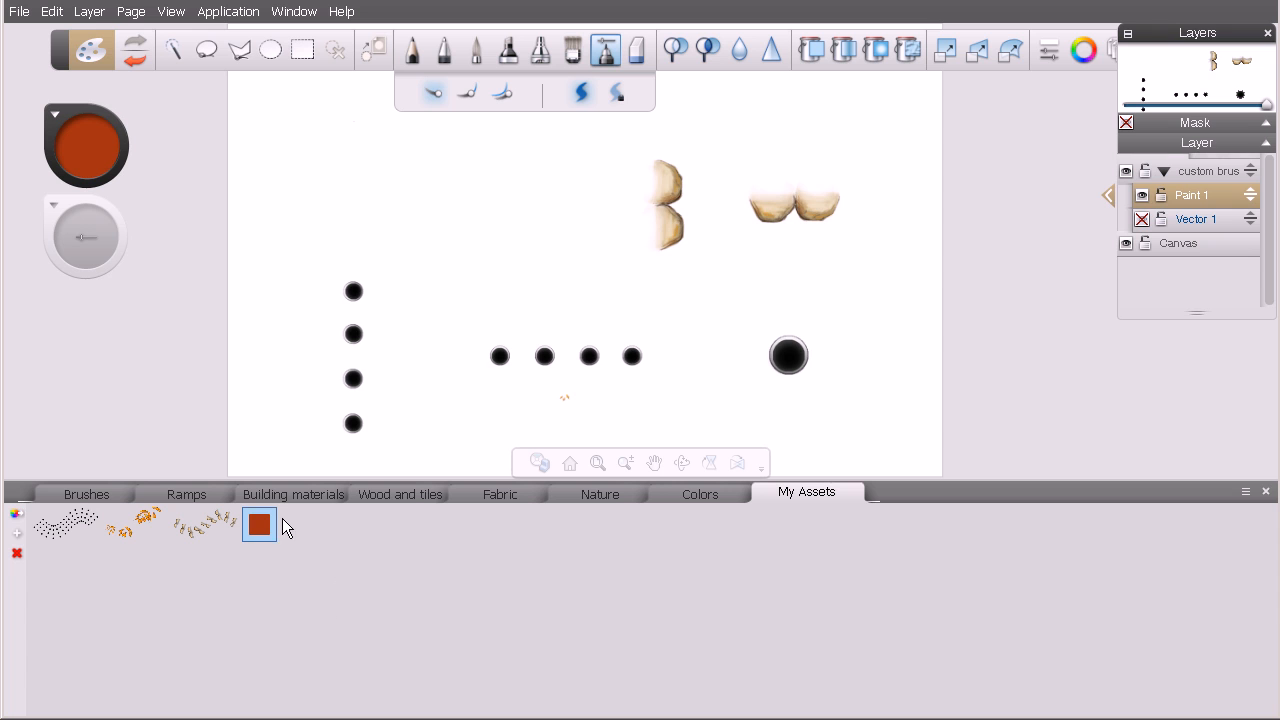
pyautogui.moveTo(310, 557)
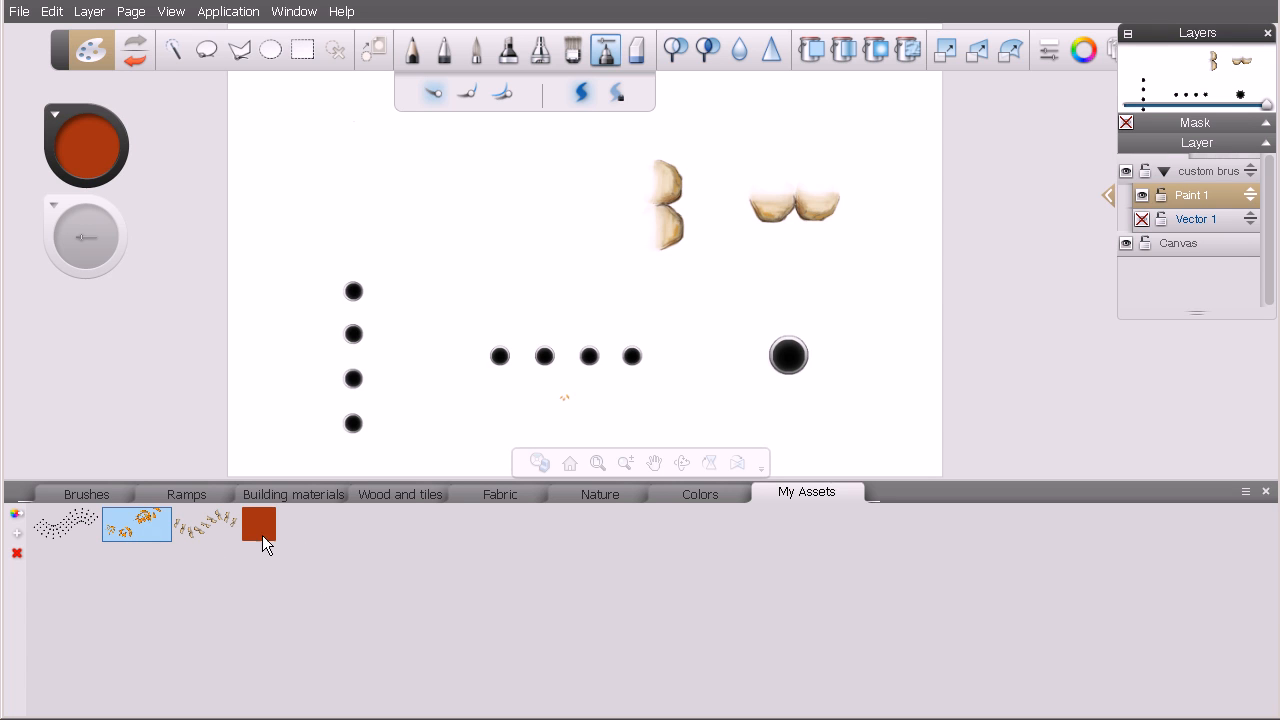
pyautogui.click(258, 524)
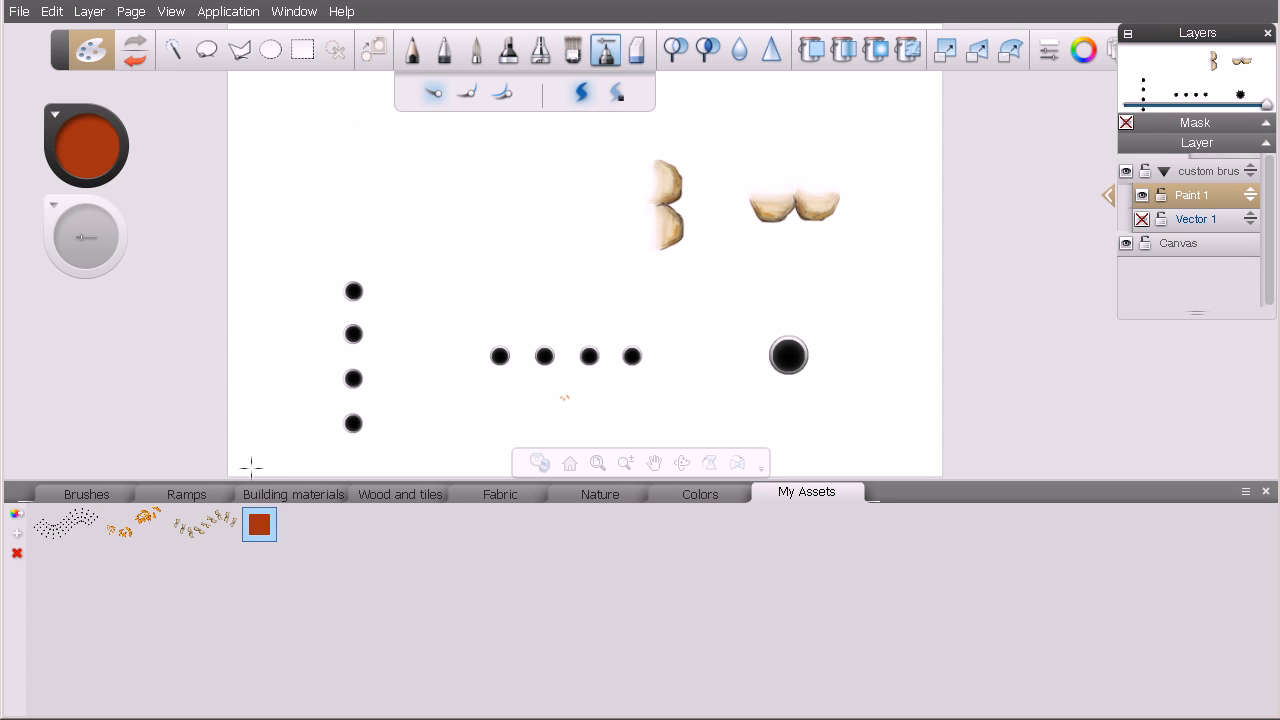
pyautogui.moveTo(93, 149)
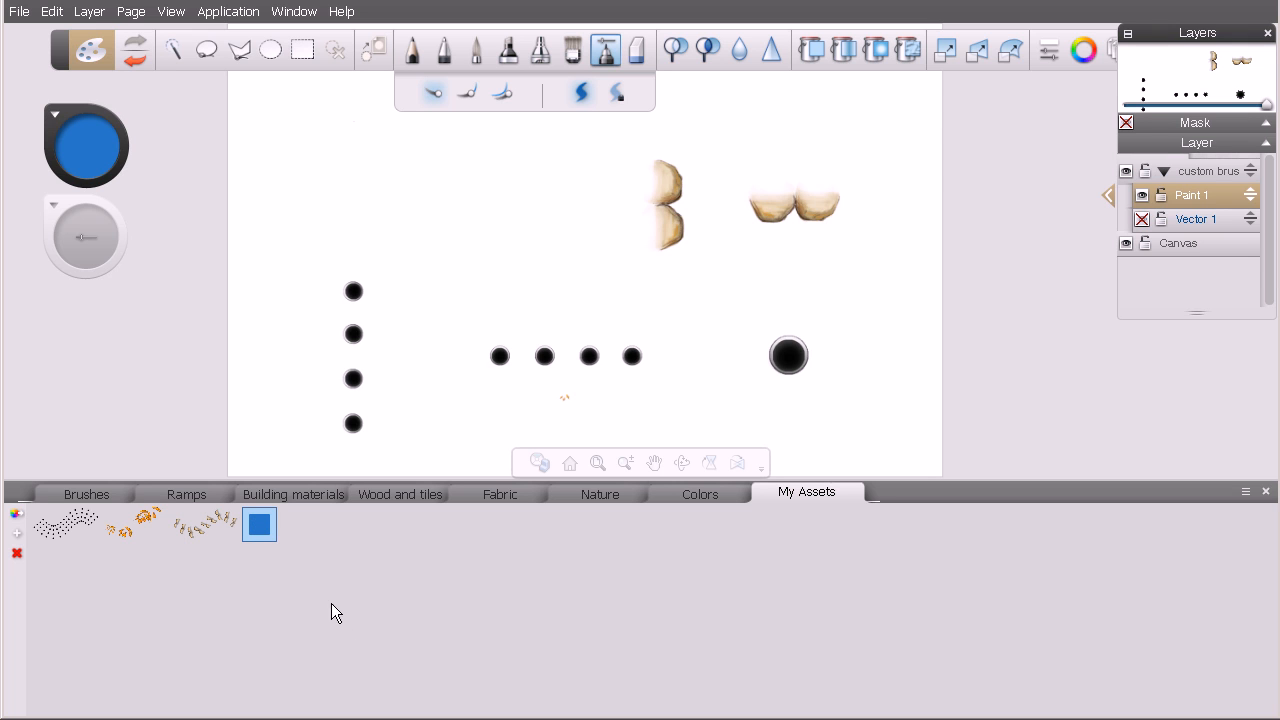
pyautogui.moveTo(255, 609)
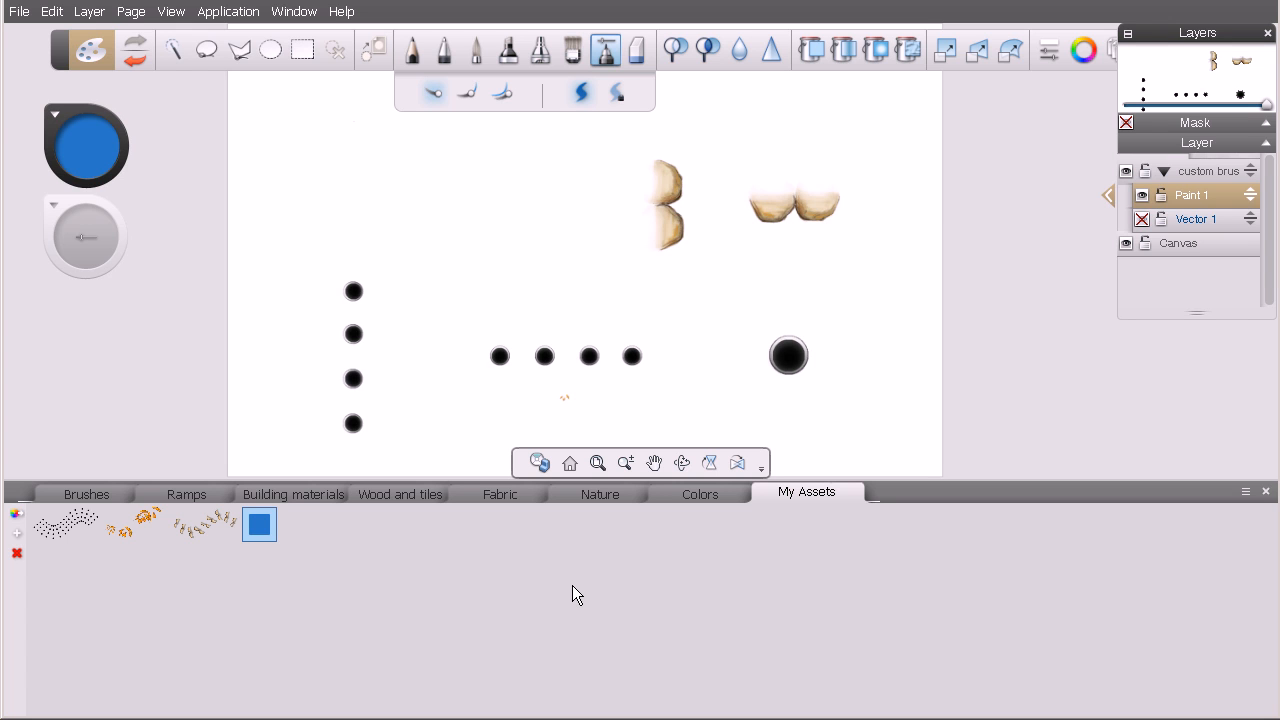
pyautogui.moveTo(302, 521)
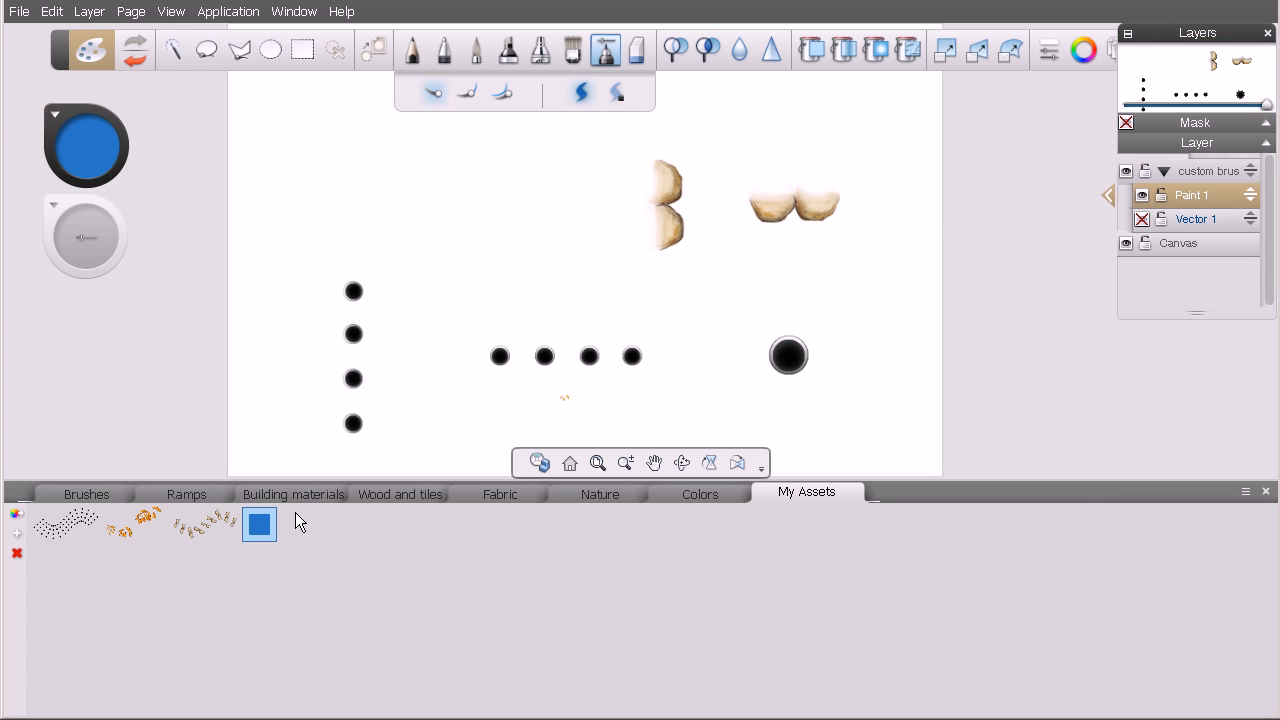
pyautogui.moveTo(1047, 519)
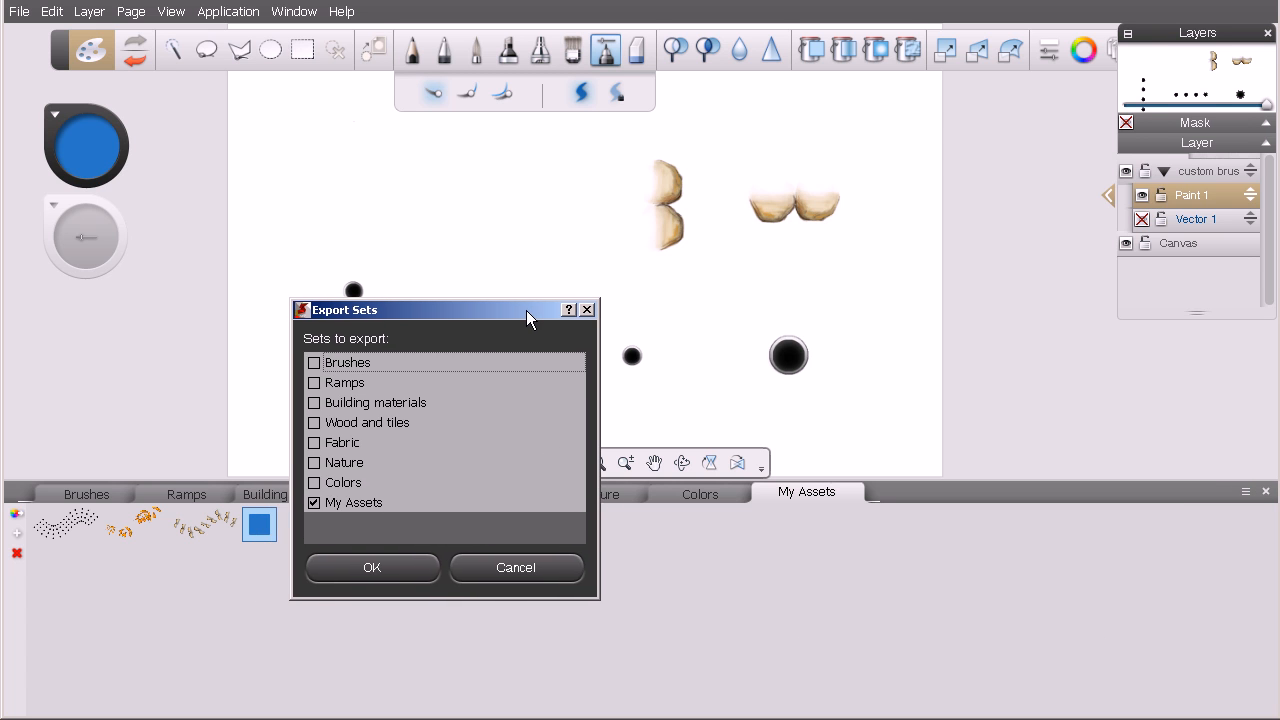
# Step: Export only the My Assets set from the Export Sets dialog
pyautogui.moveTo(440, 309); pyautogui.dragTo(550, 196)
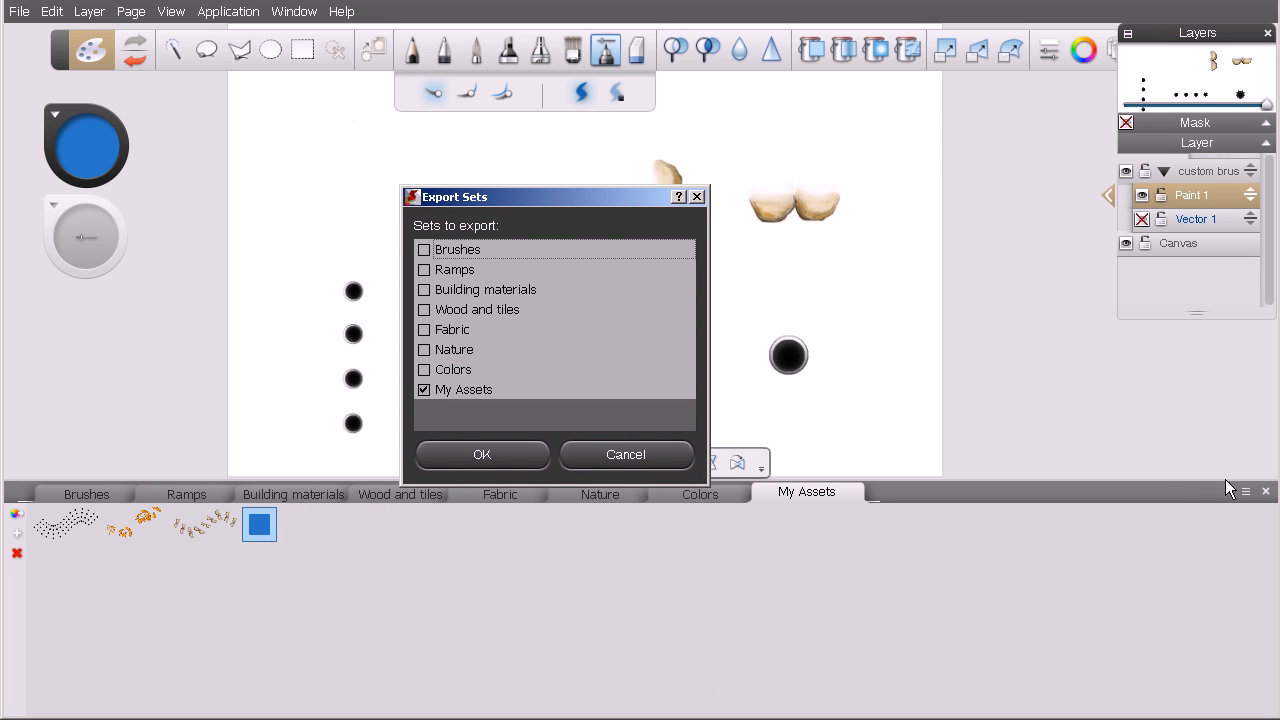
pyautogui.moveTo(530, 258)
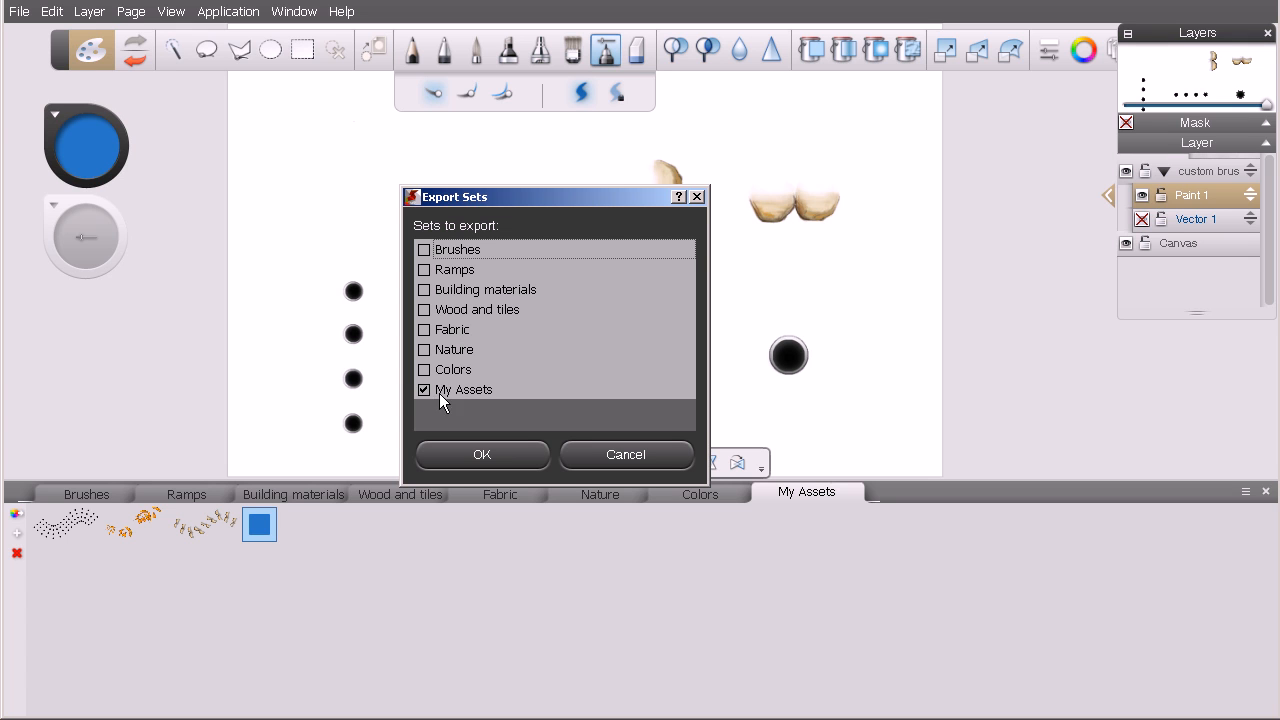
pyautogui.moveTo(442, 352)
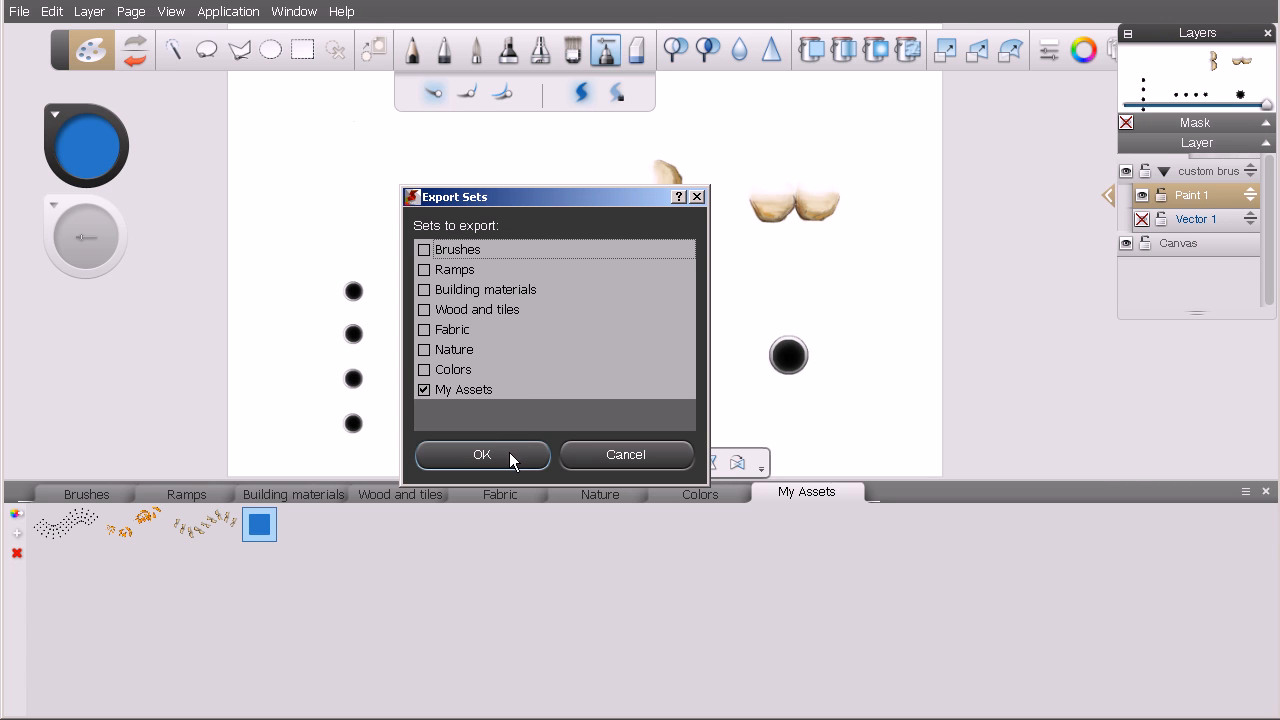
pyautogui.click(481, 454)
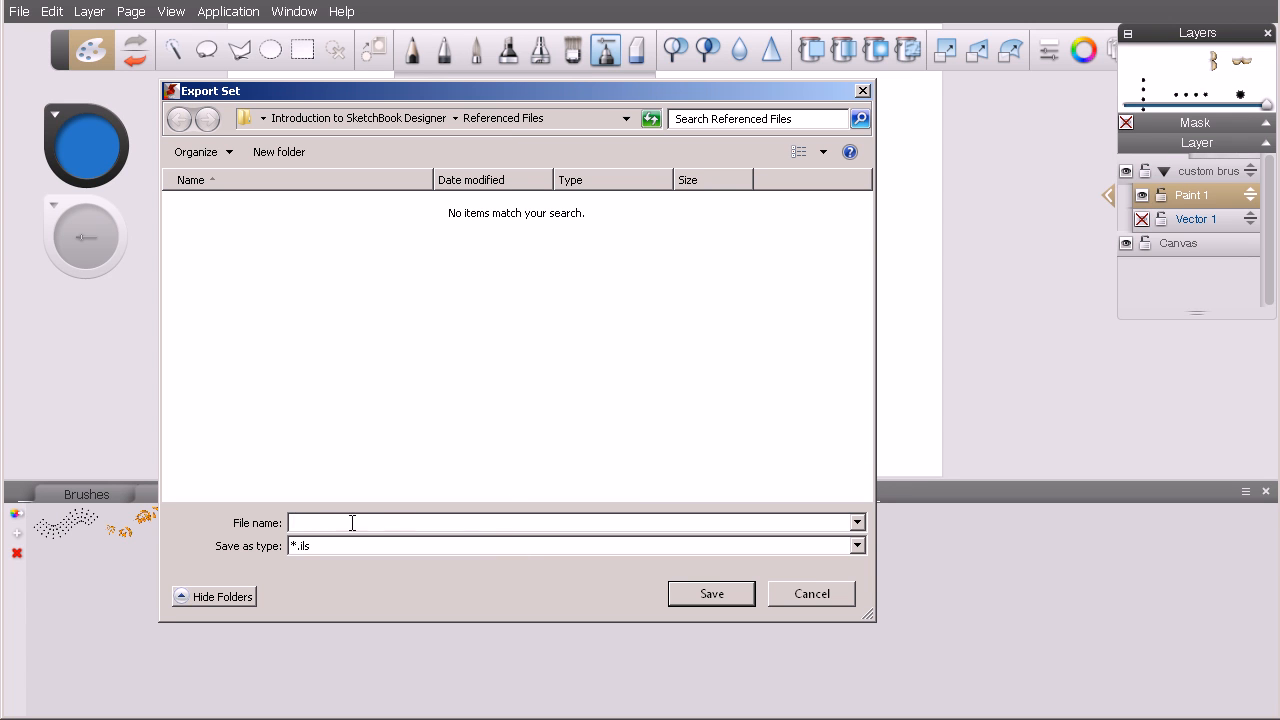
# Step: Save the exported set as 'MyAssets.ils'
pyautogui.write('My')
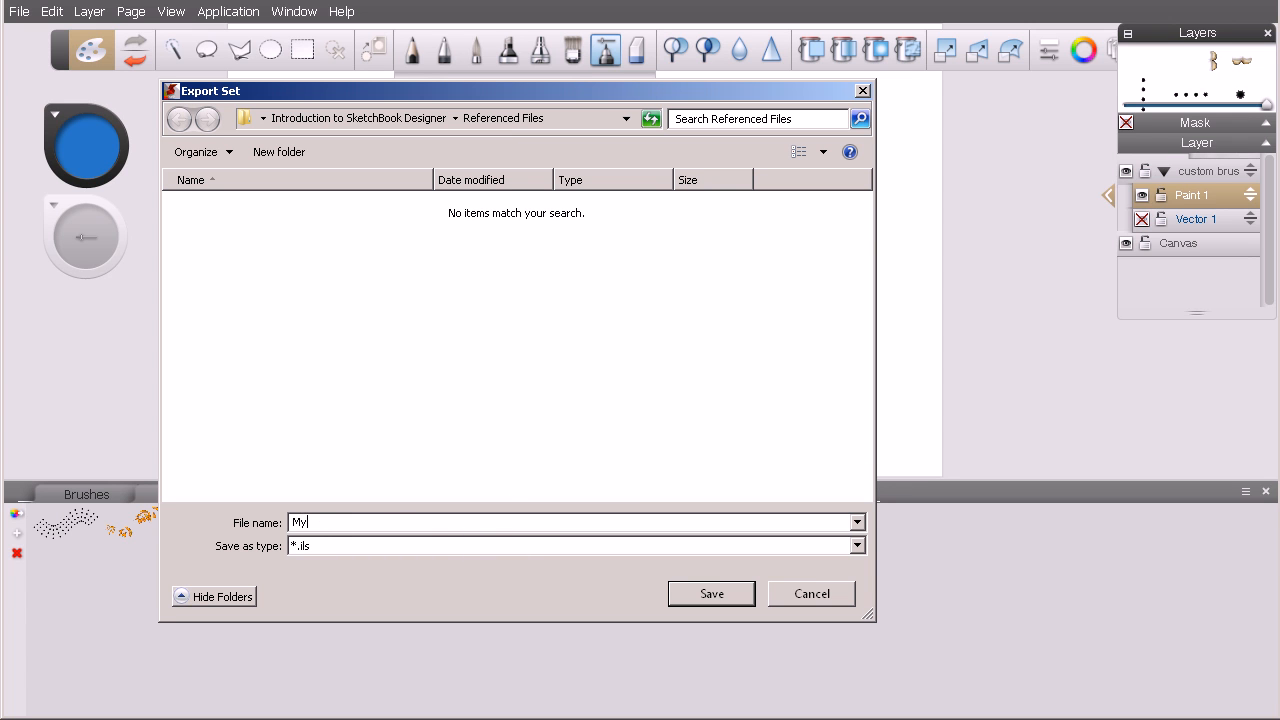
pyautogui.write('Assets')
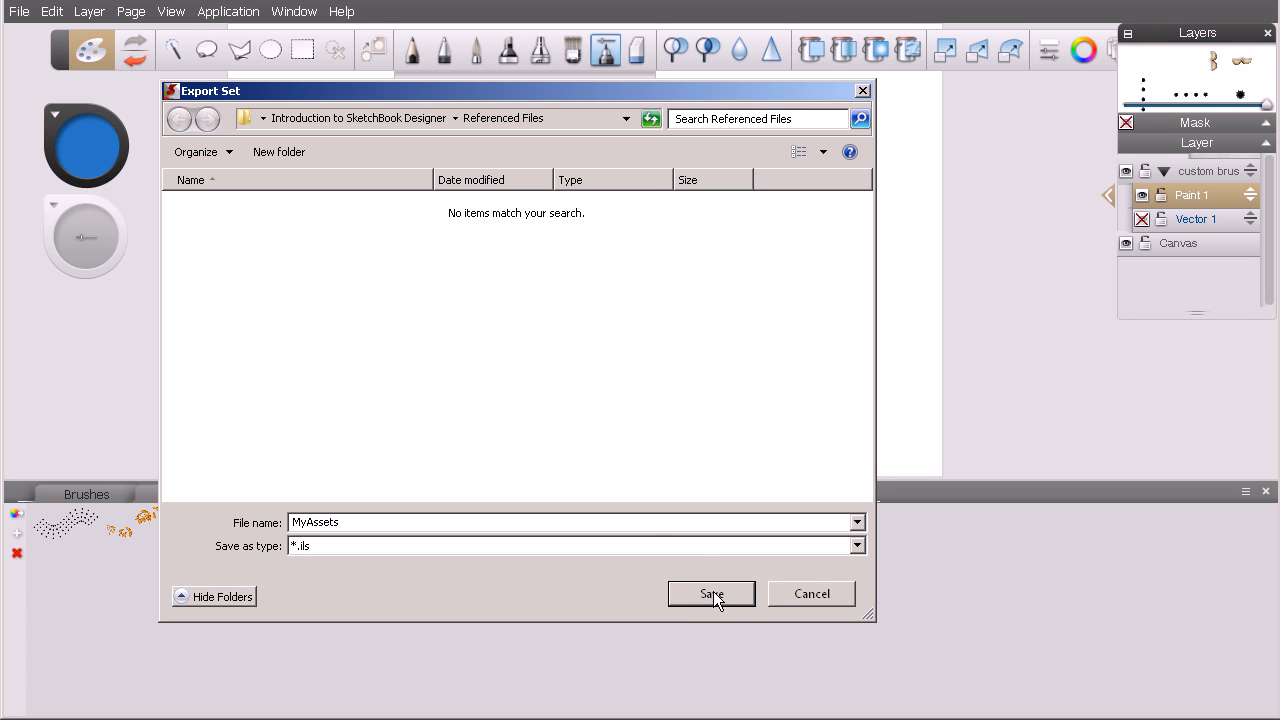
pyautogui.click(711, 593)
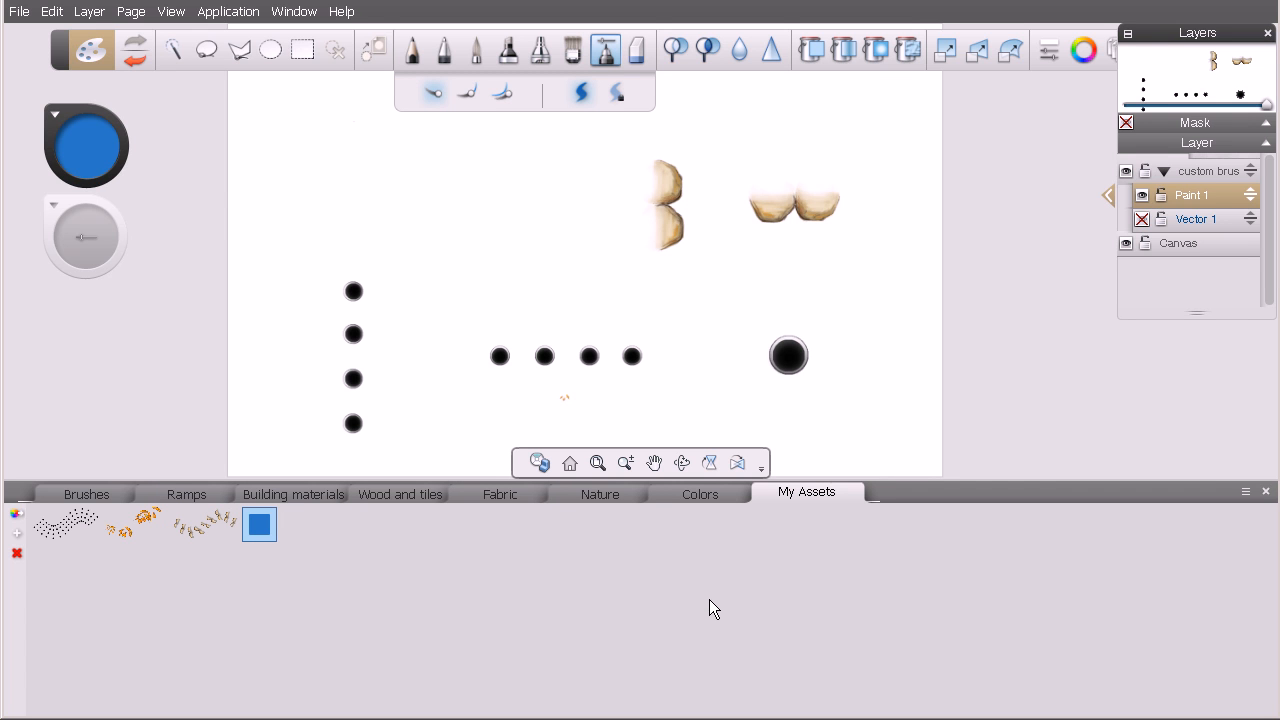
pyautogui.moveTo(645, 535)
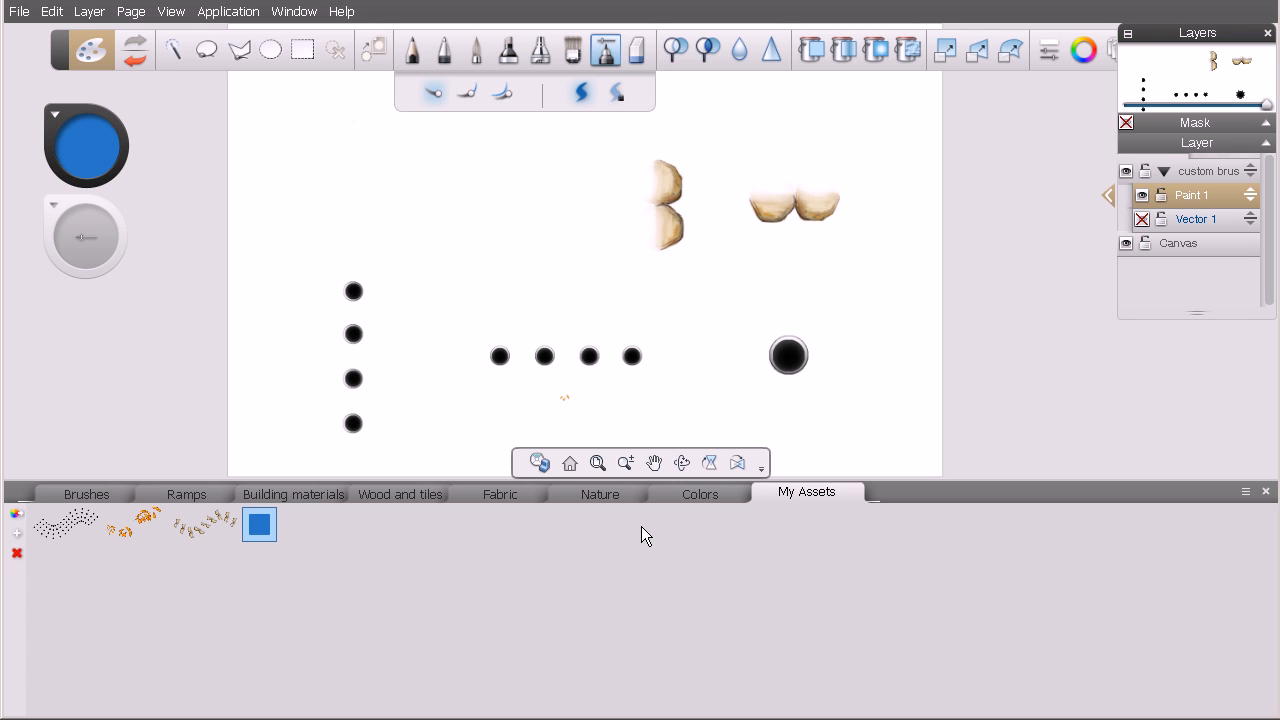
# Step: Open the My Assets palette set menu to reach the Import Set option
pyautogui.click(1245, 491)
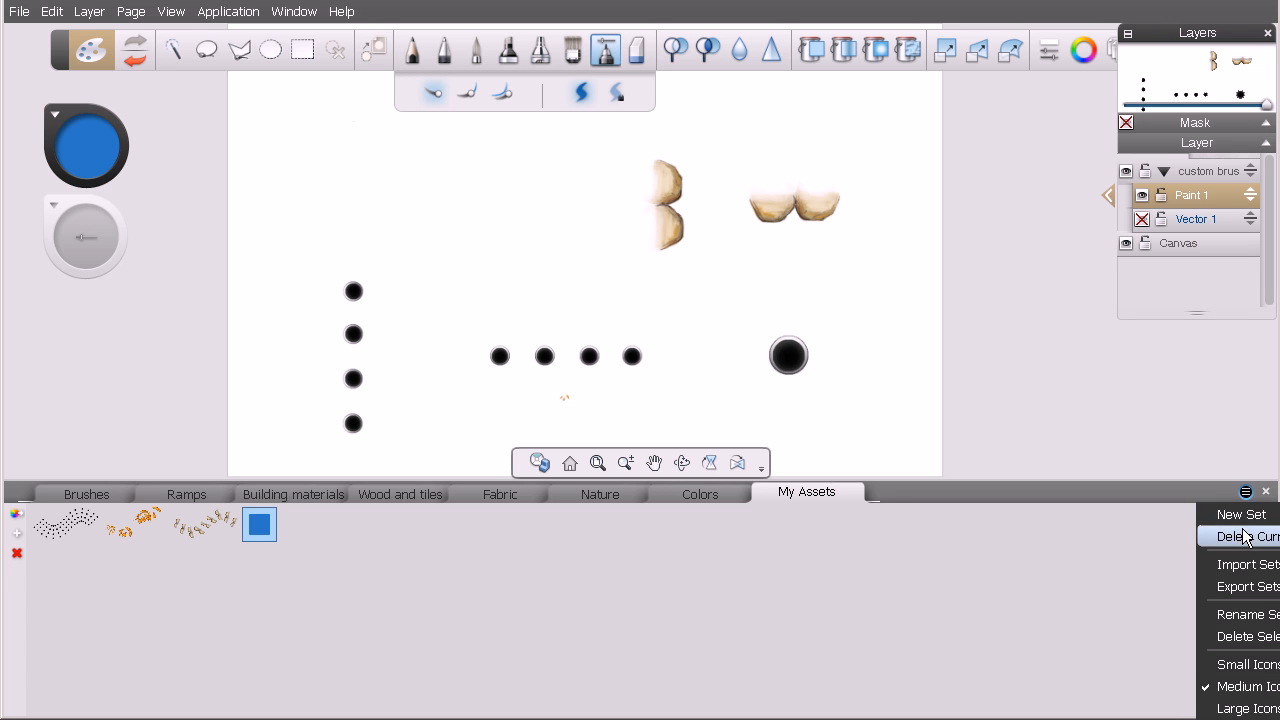
pyautogui.moveTo(1240, 564)
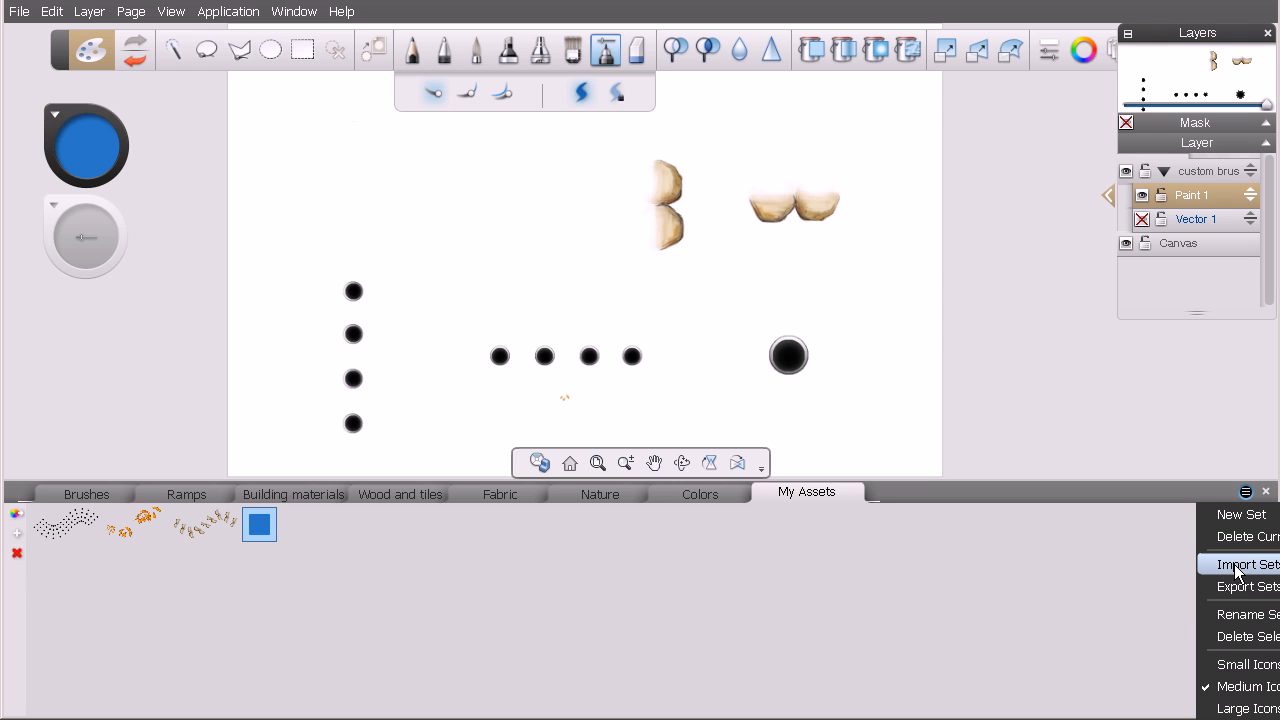
pyautogui.moveTo(1212, 568)
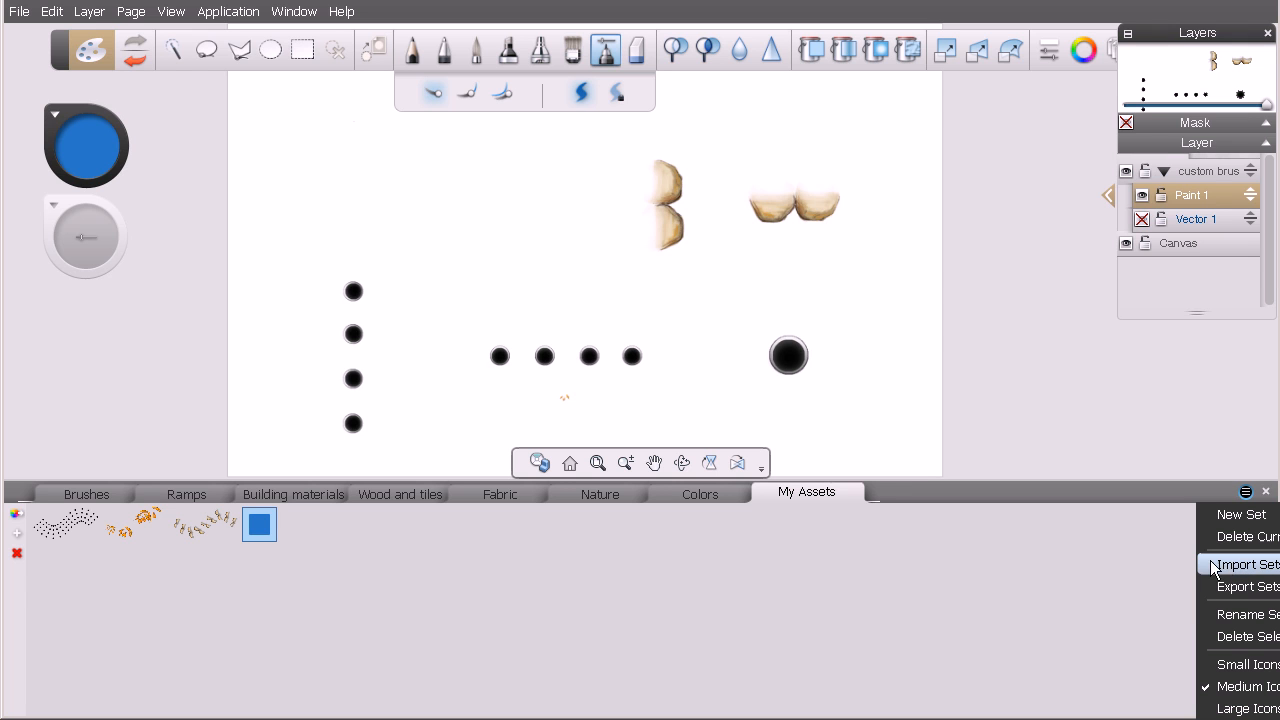